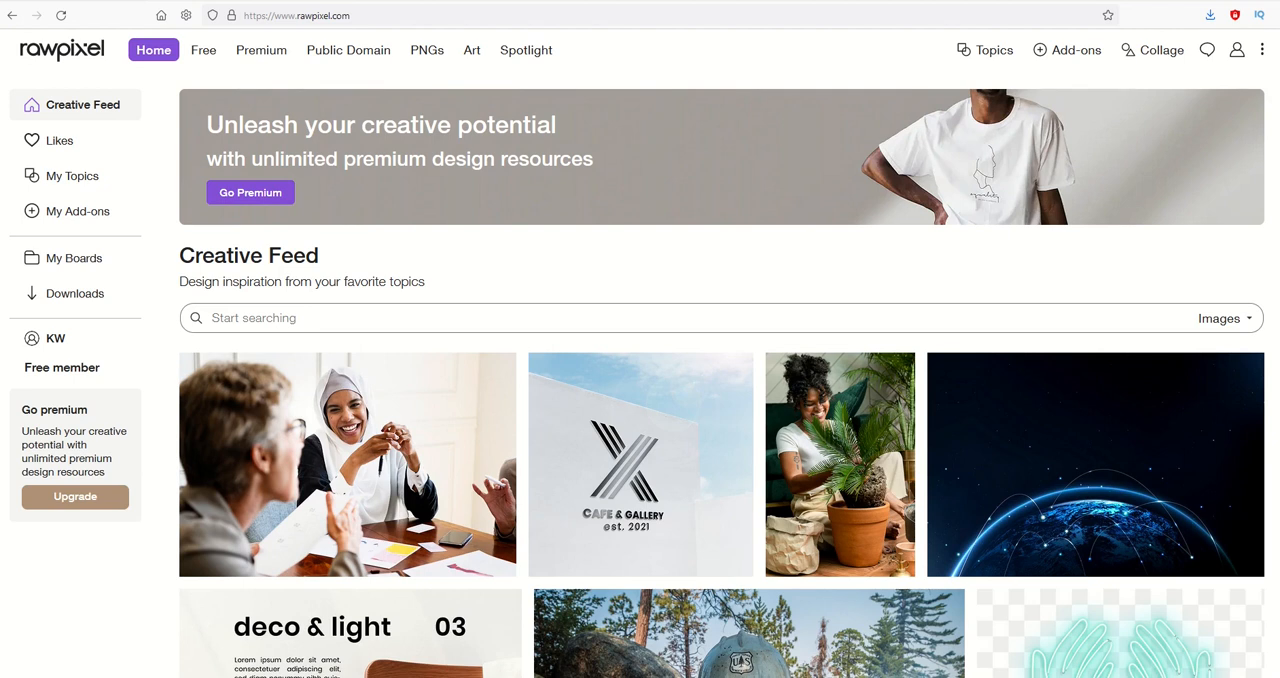
mouse_move(420, 236)
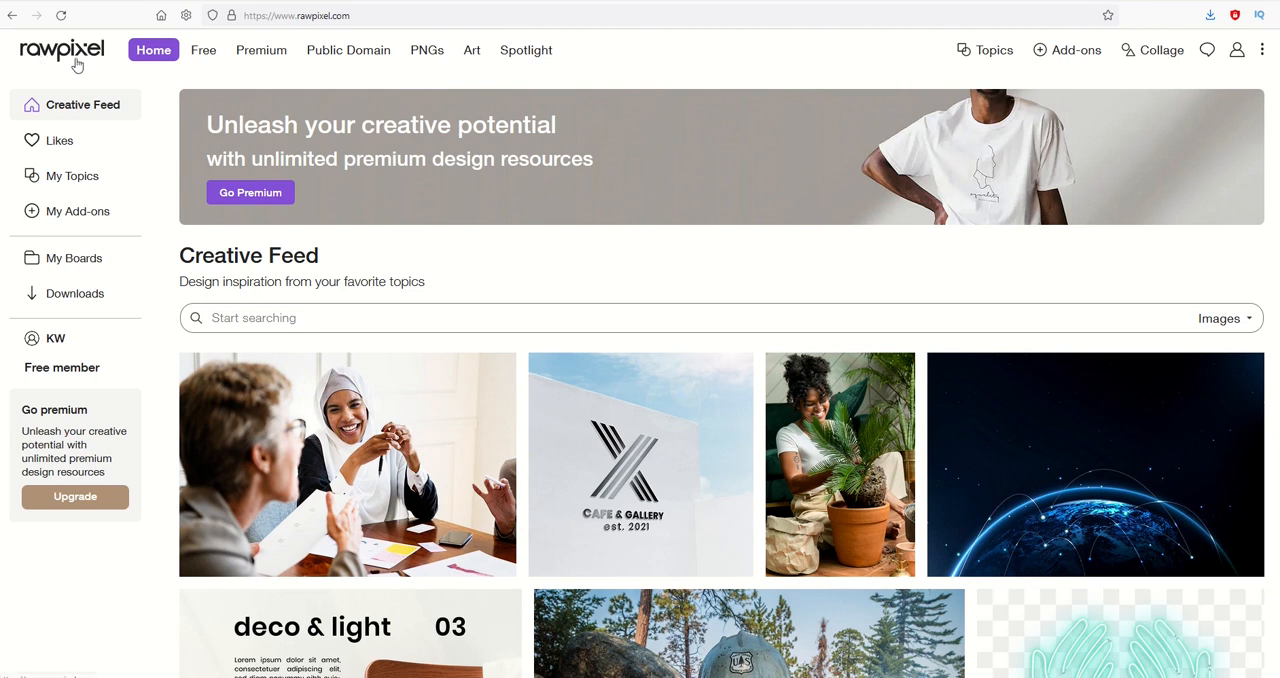
mouse_move(680, 384)
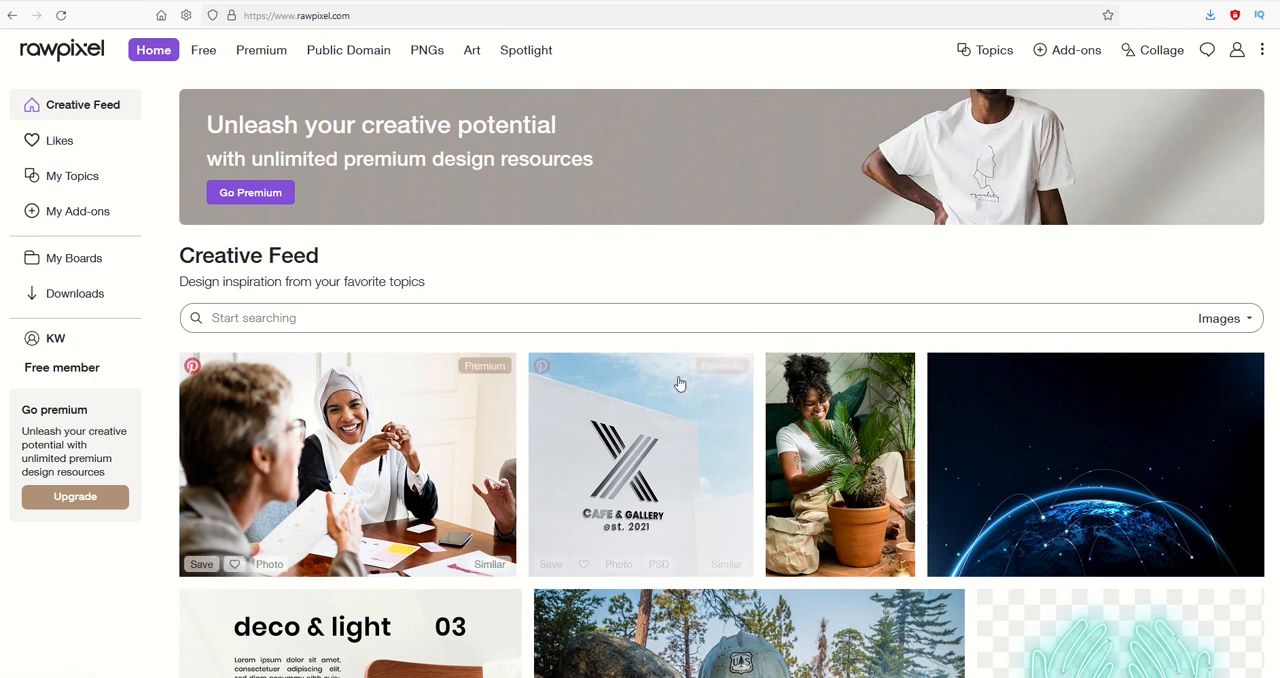
Step: Open rawpixel's Public Domain section and browse its collections grid to the end of the first page
scroll(down, 3)
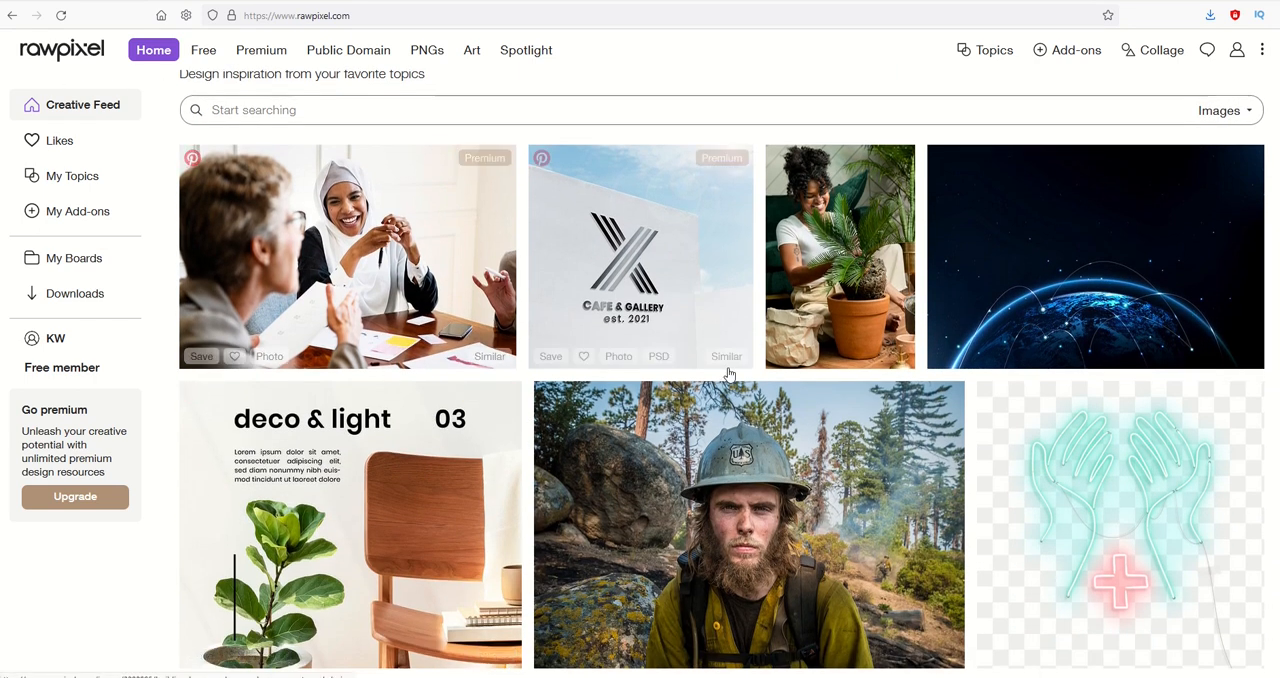
scroll(up, 3)
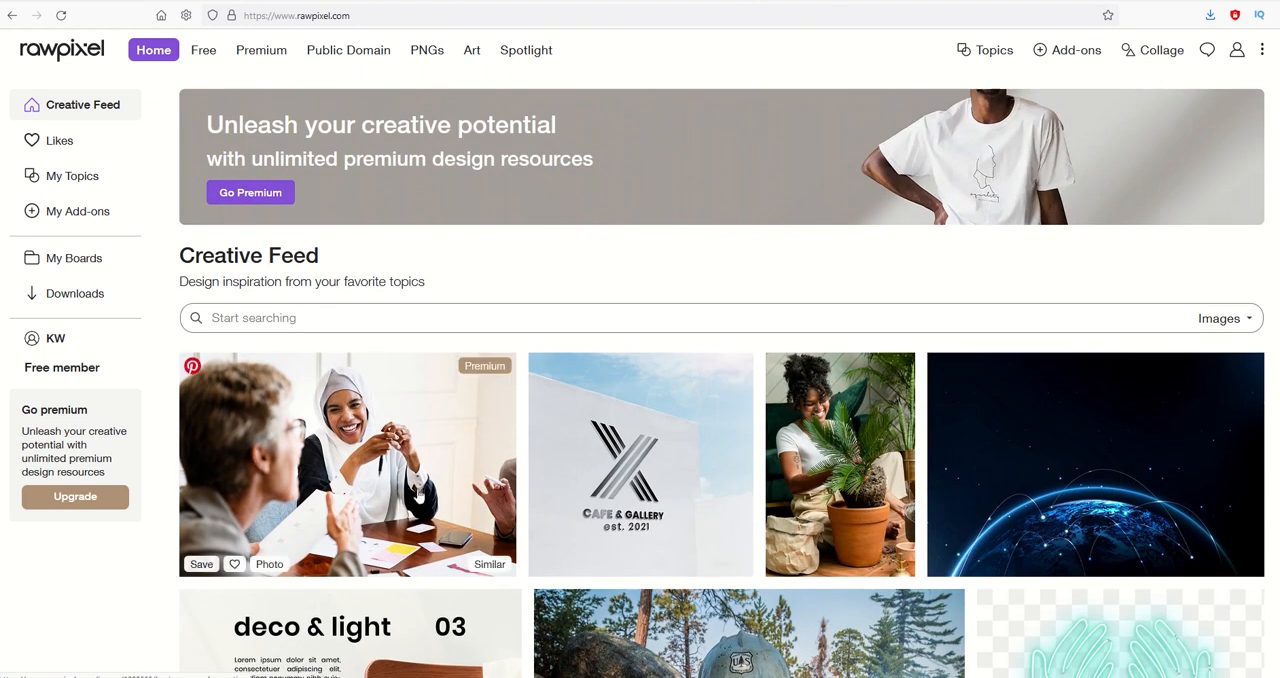
mouse_move(168, 260)
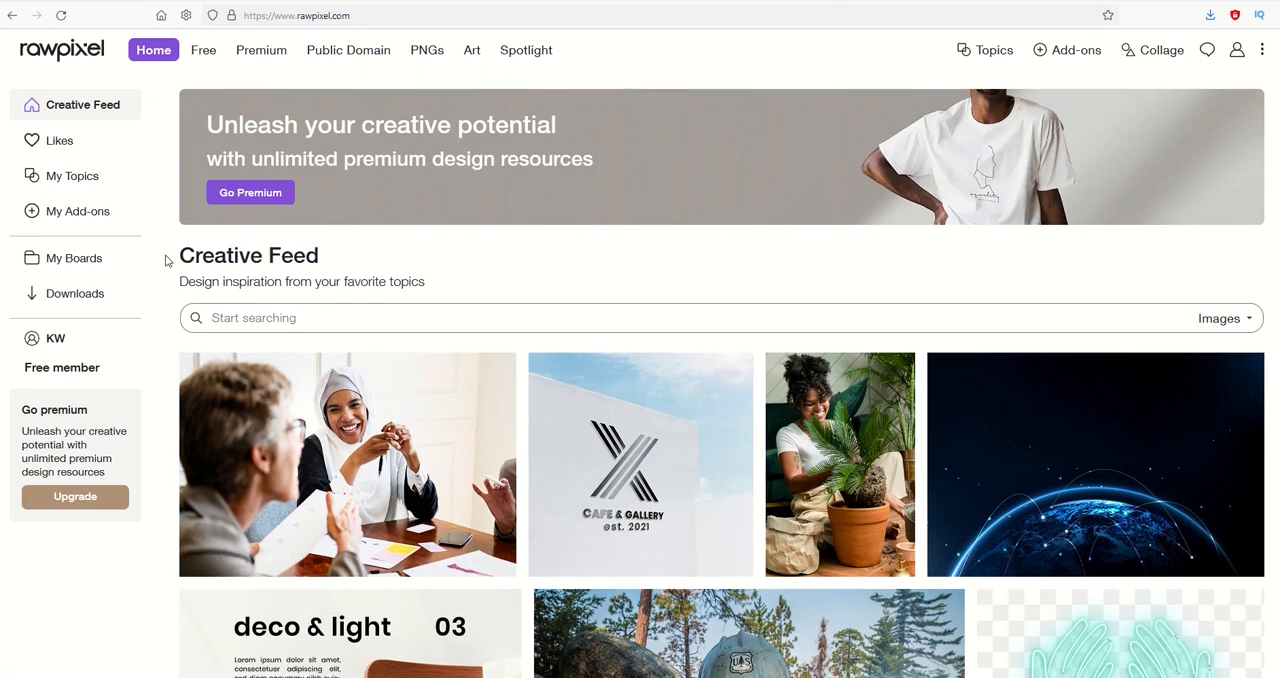
mouse_move(152, 50)
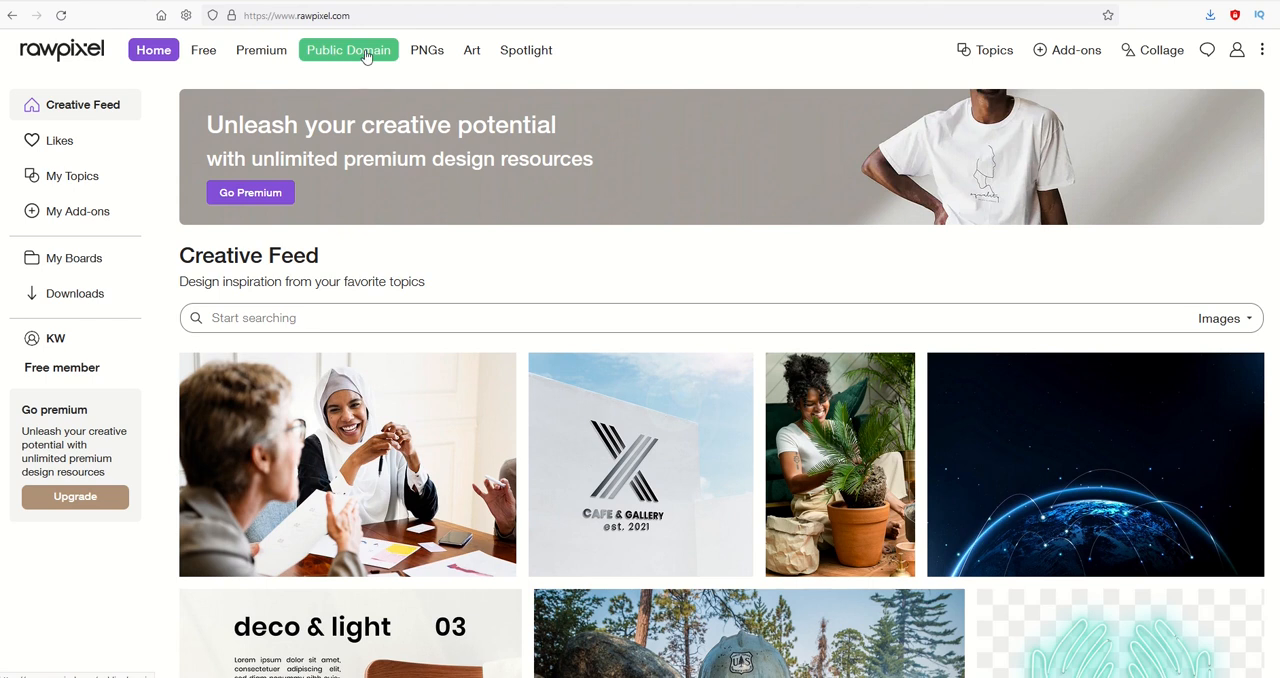
click(348, 50)
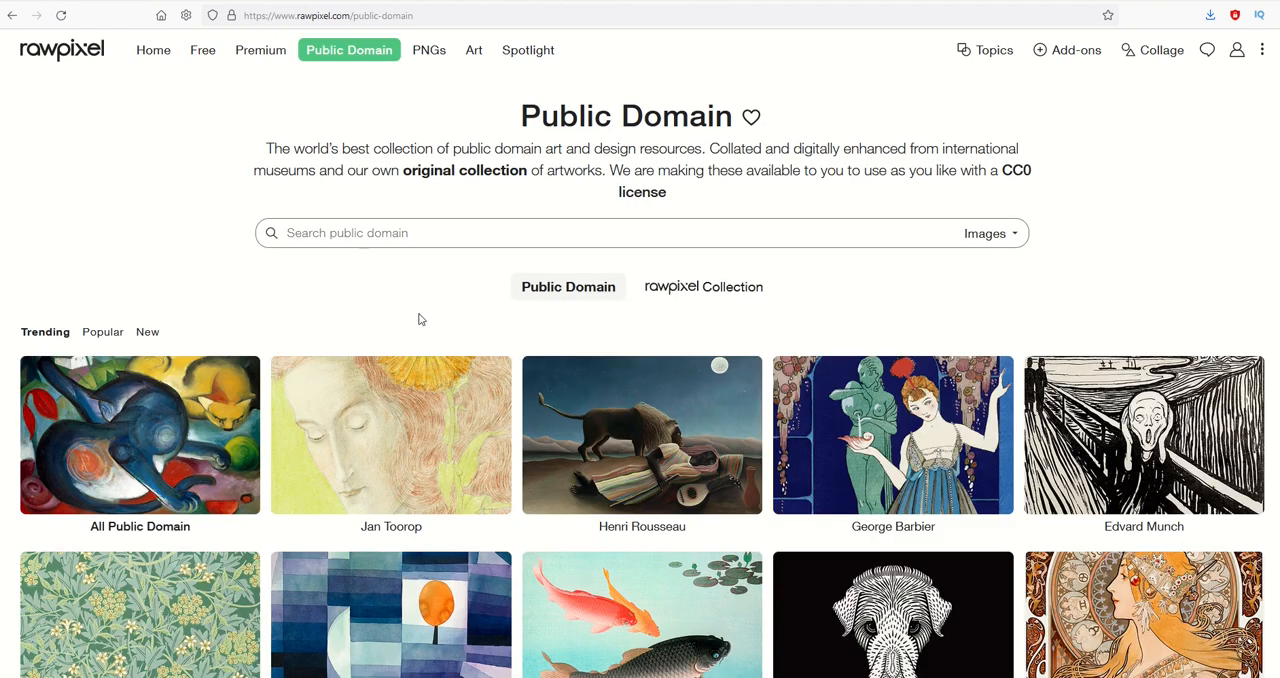
mouse_move(416, 372)
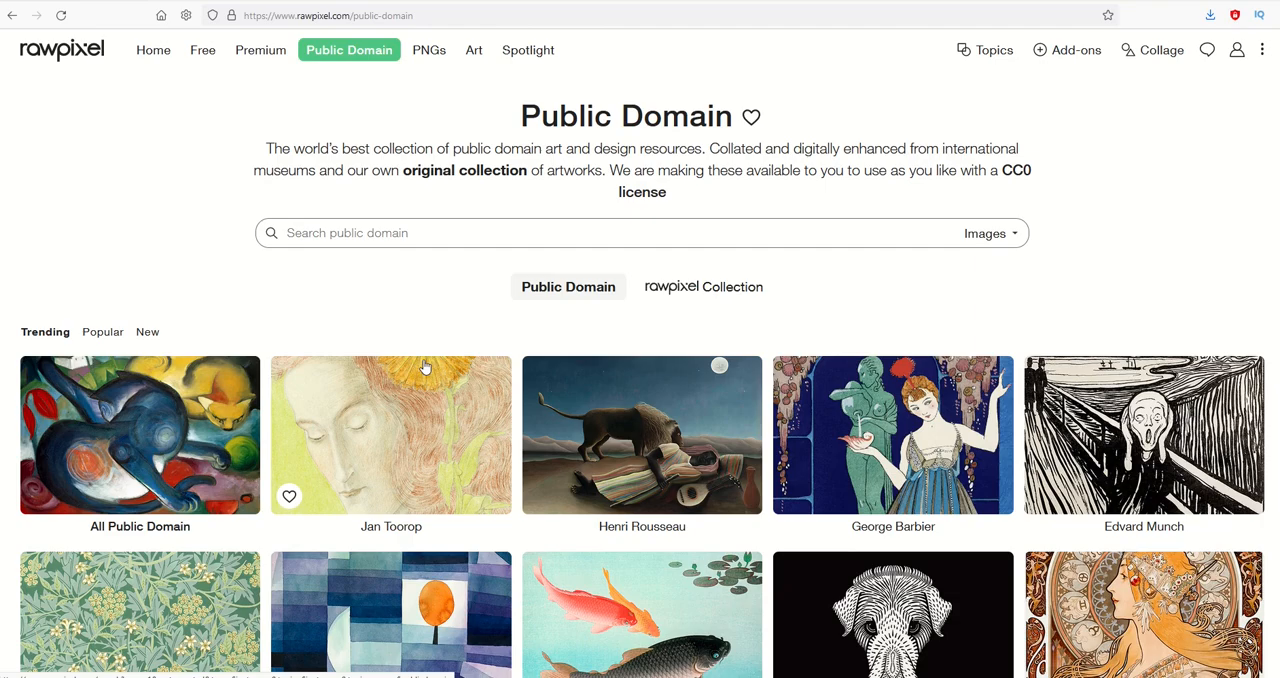
scroll(down, 3)
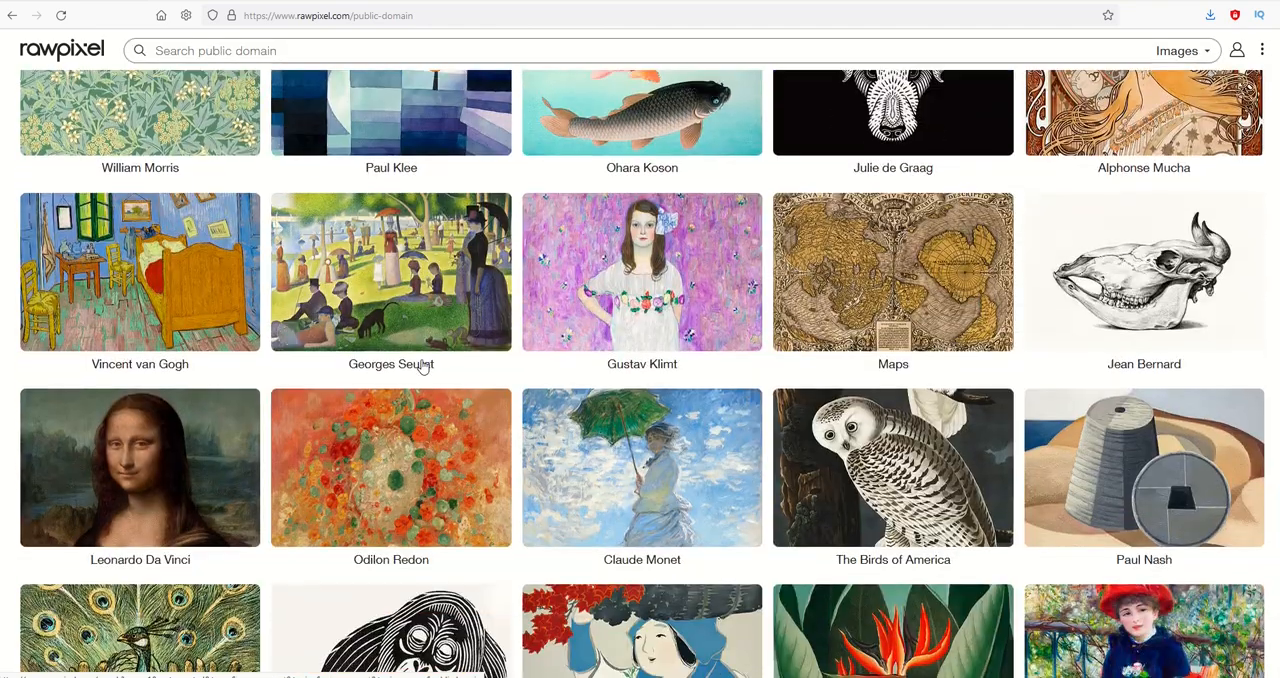
scroll(down, 3)
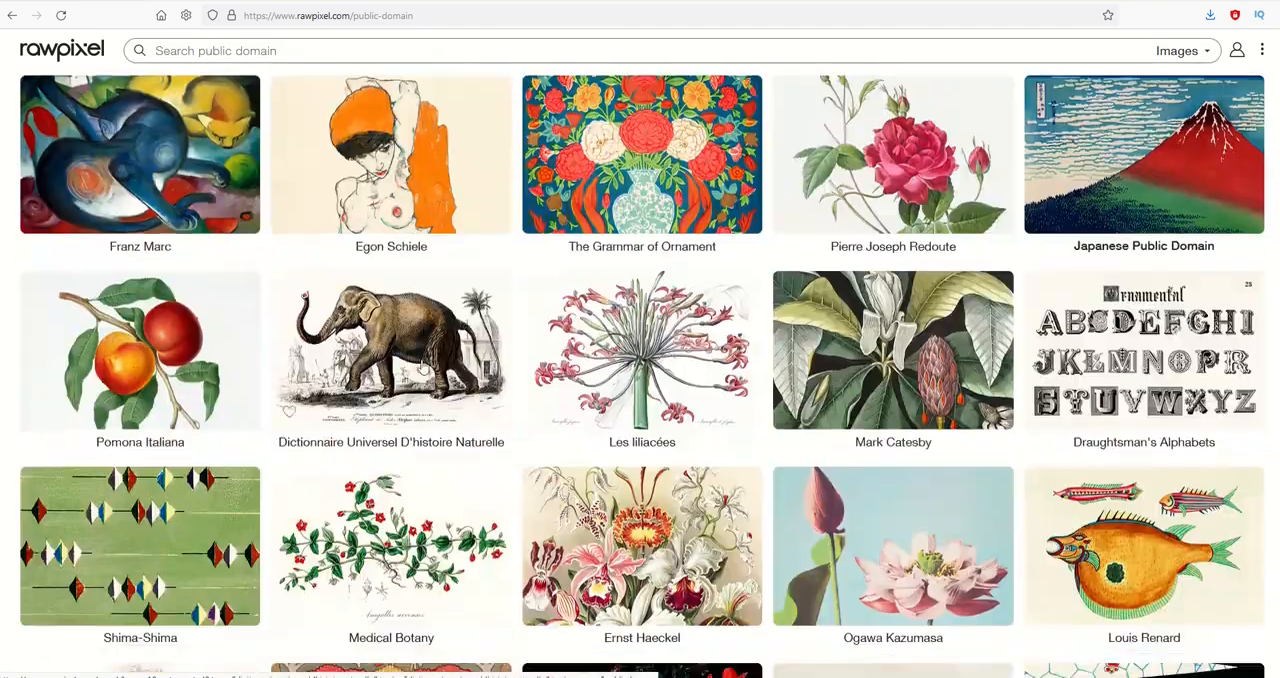
scroll(down, 3)
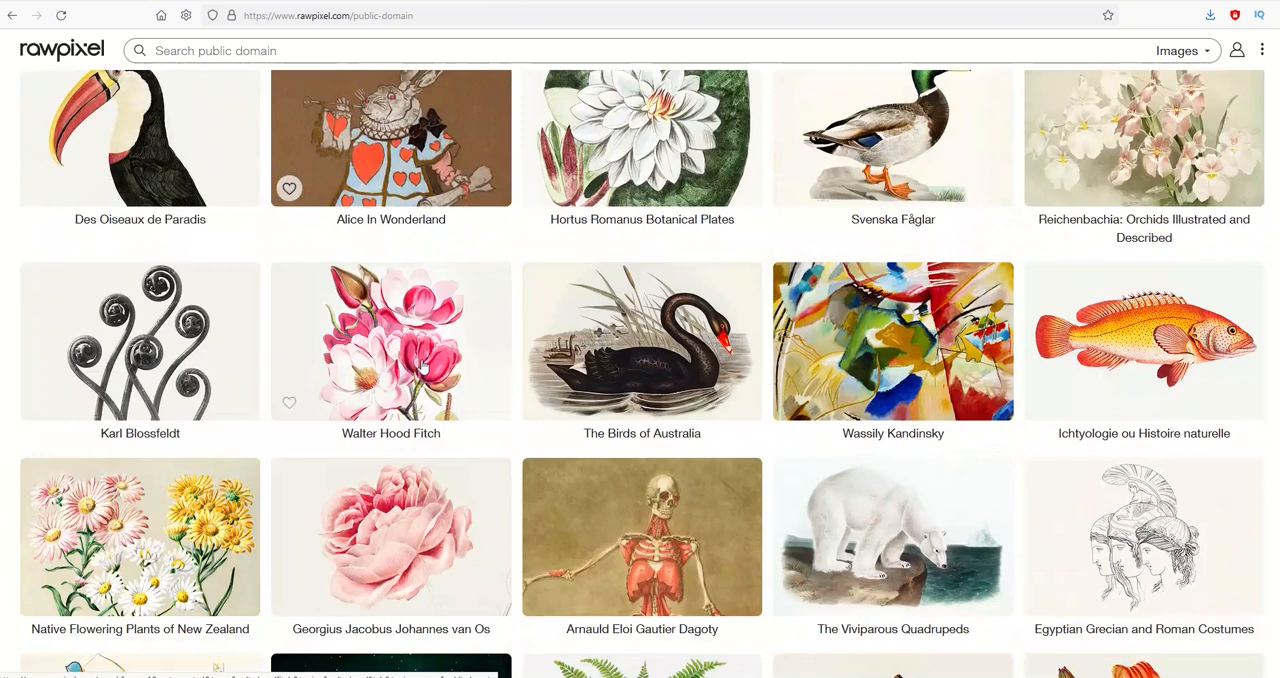
scroll(down, 3)
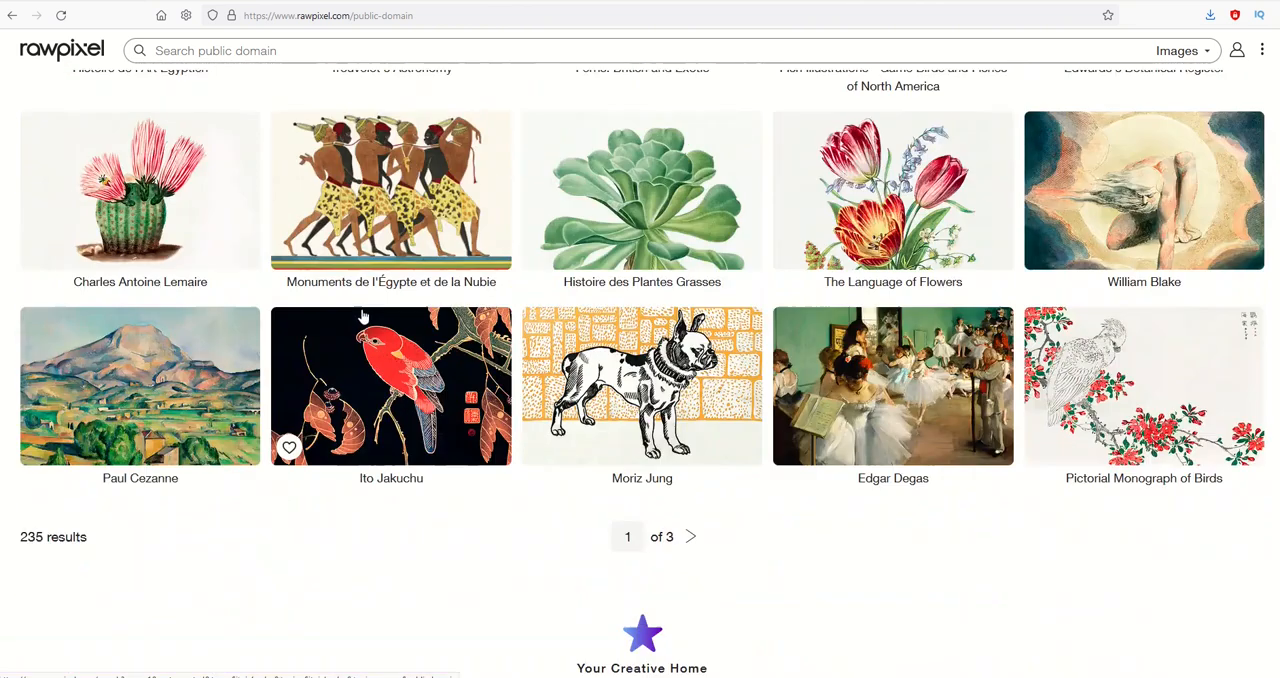
scroll(up, 3)
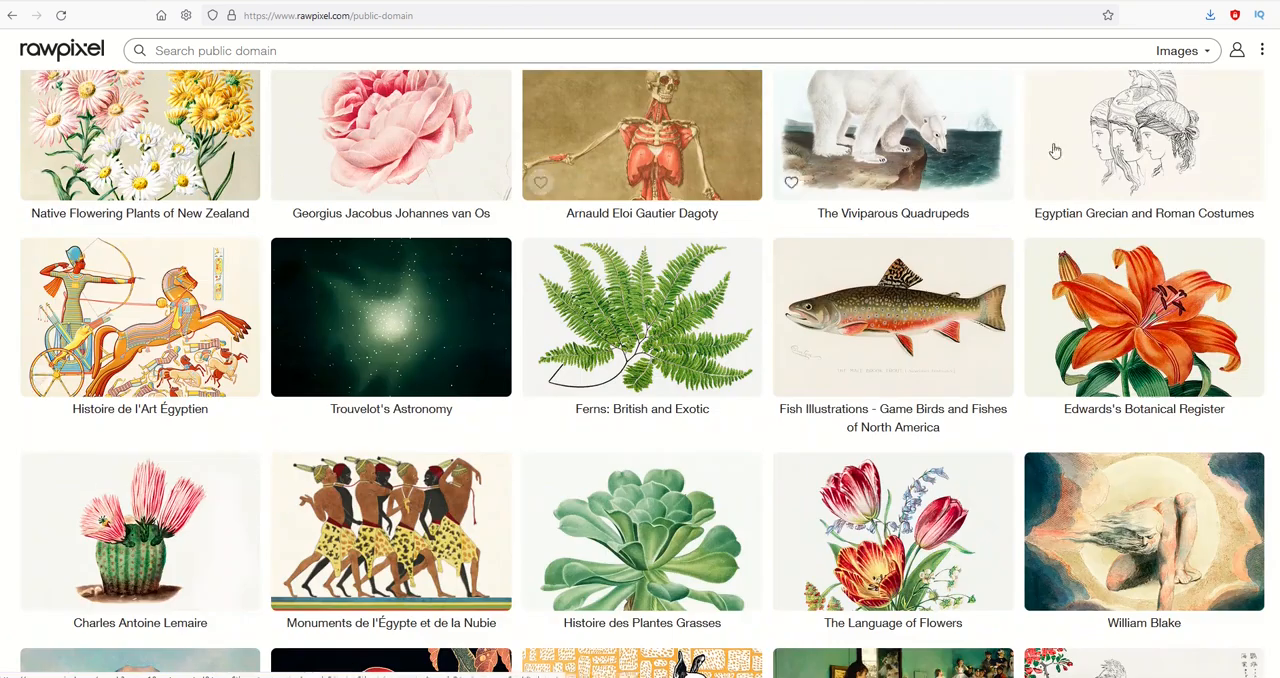
mouse_move(216, 336)
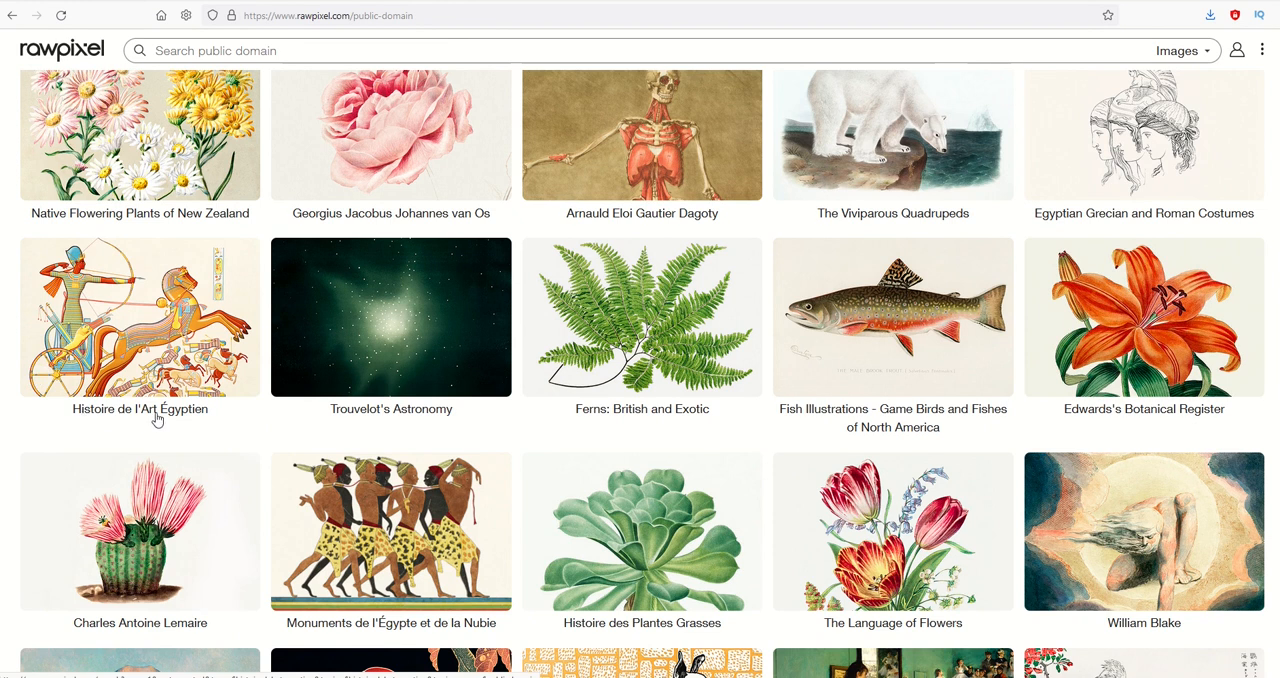
Step: Open the Histoire de l'Art Égyptien collection and browse through its Egyptian illustrations
click(140, 316)
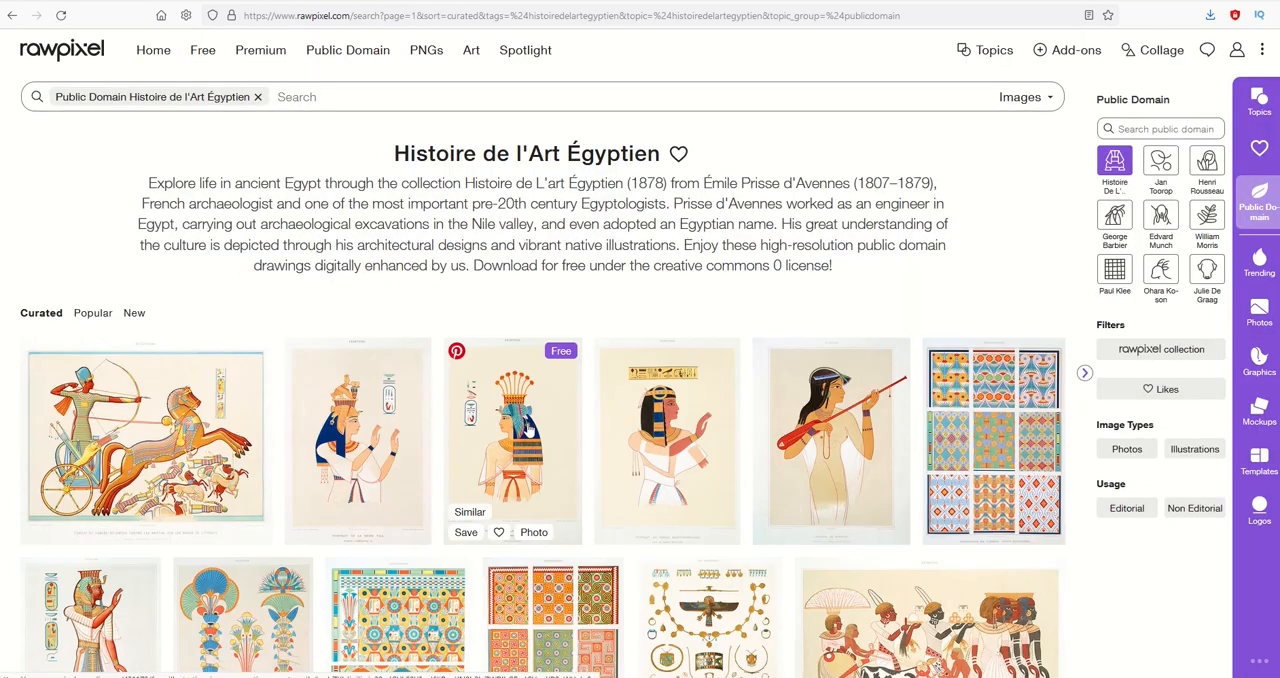
scroll(down, 3)
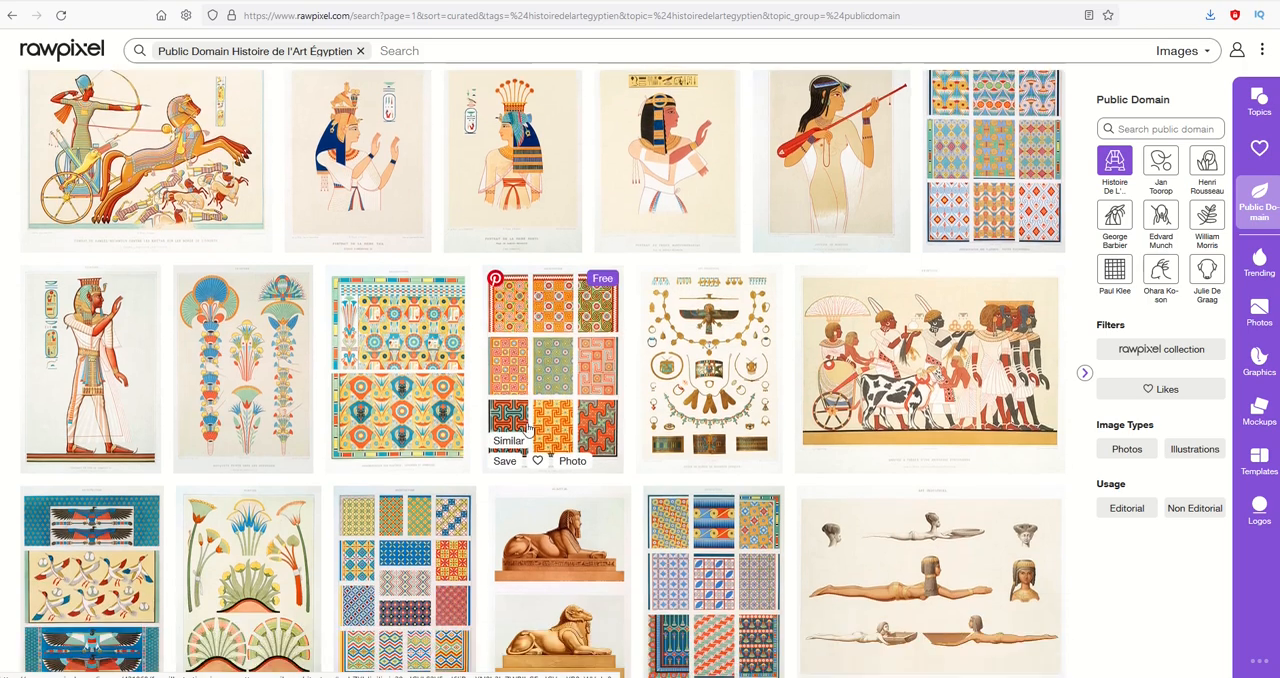
scroll(down, 3)
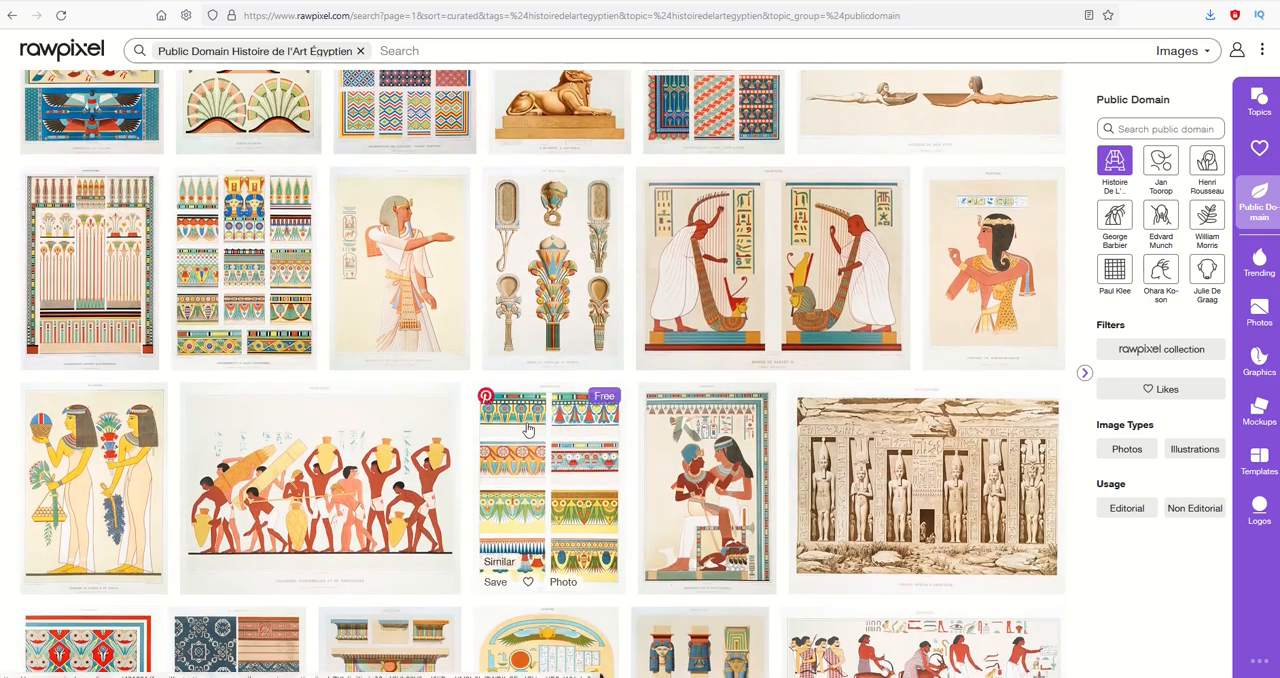
scroll(down, 3)
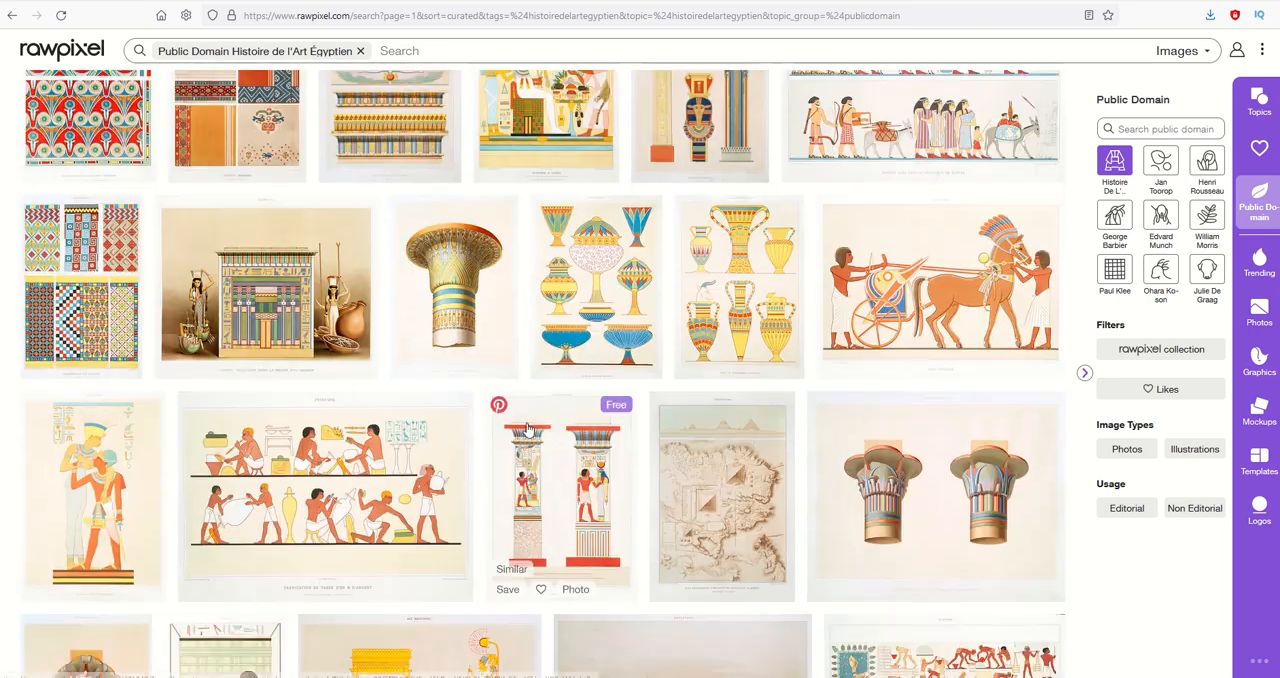
scroll(down, 3)
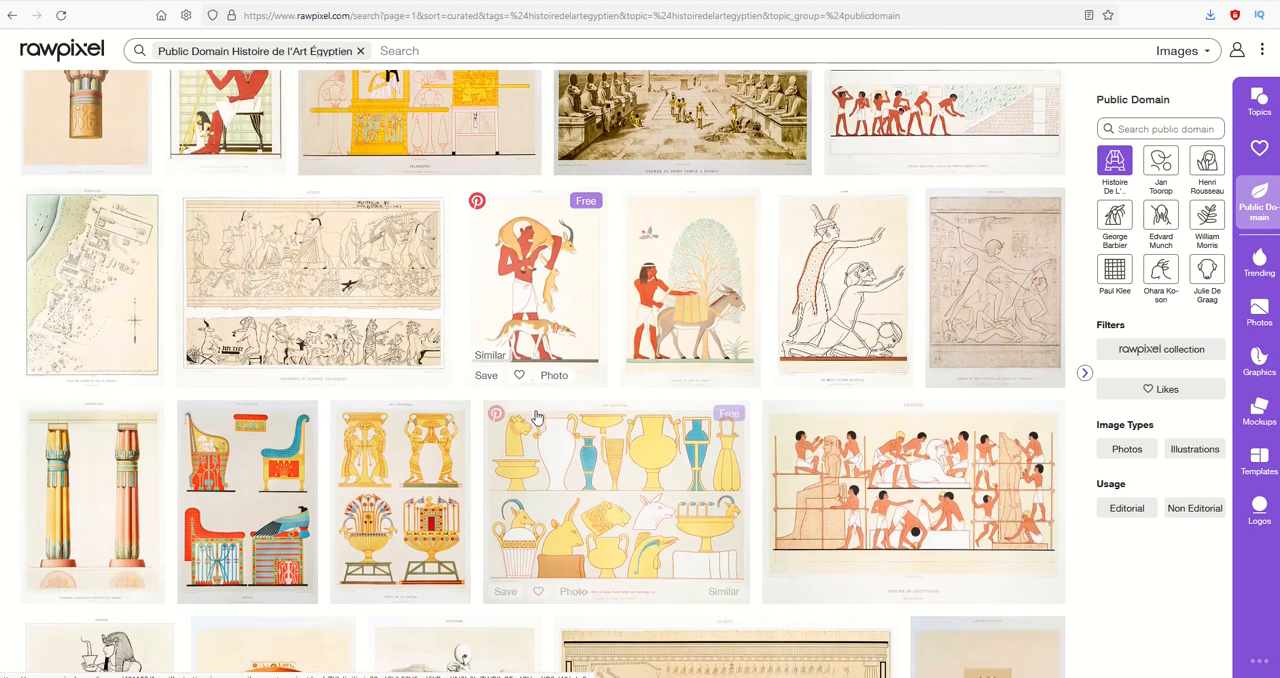
scroll(down, 3)
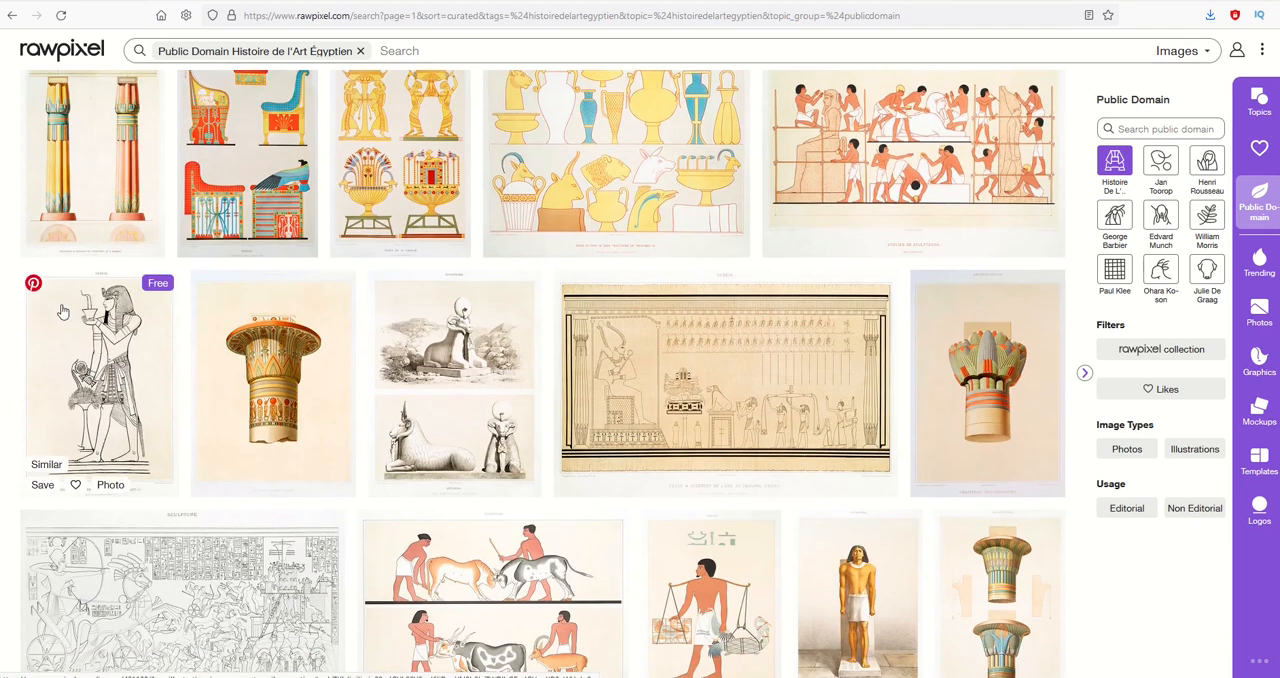
Step: Open the standing pharaoh line drawing and download it as the original full-resolution JPEG
click(100, 380)
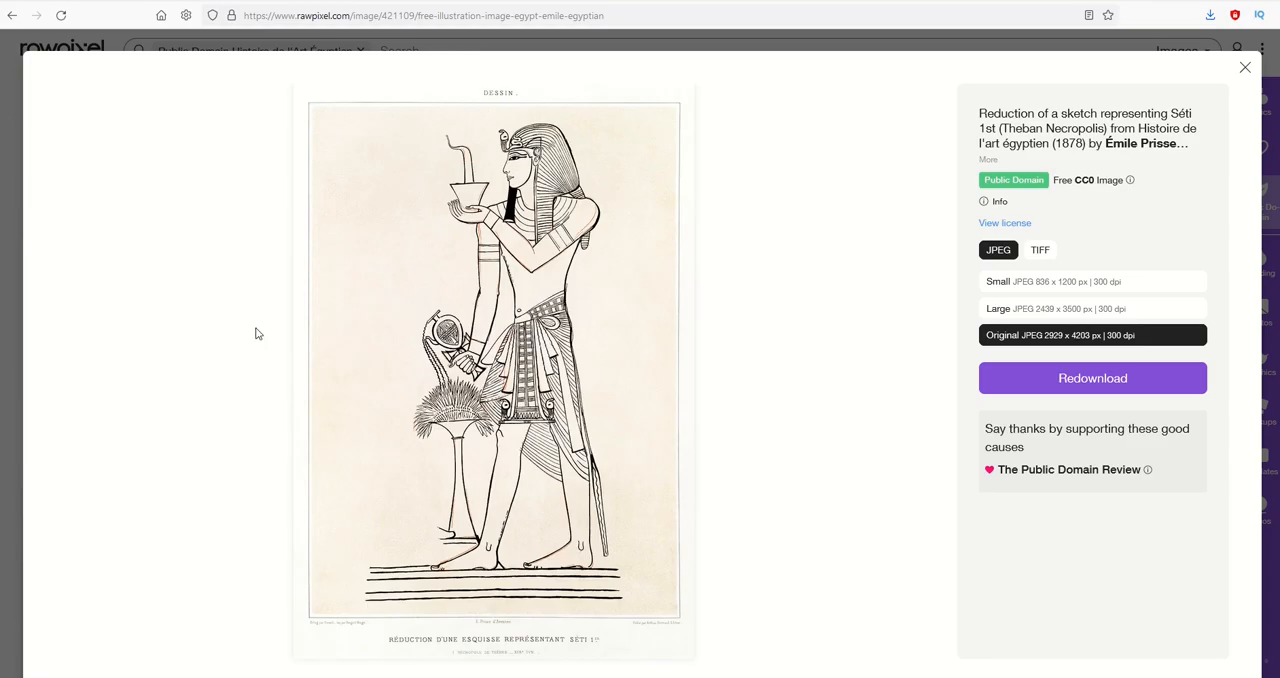
mouse_move(624, 324)
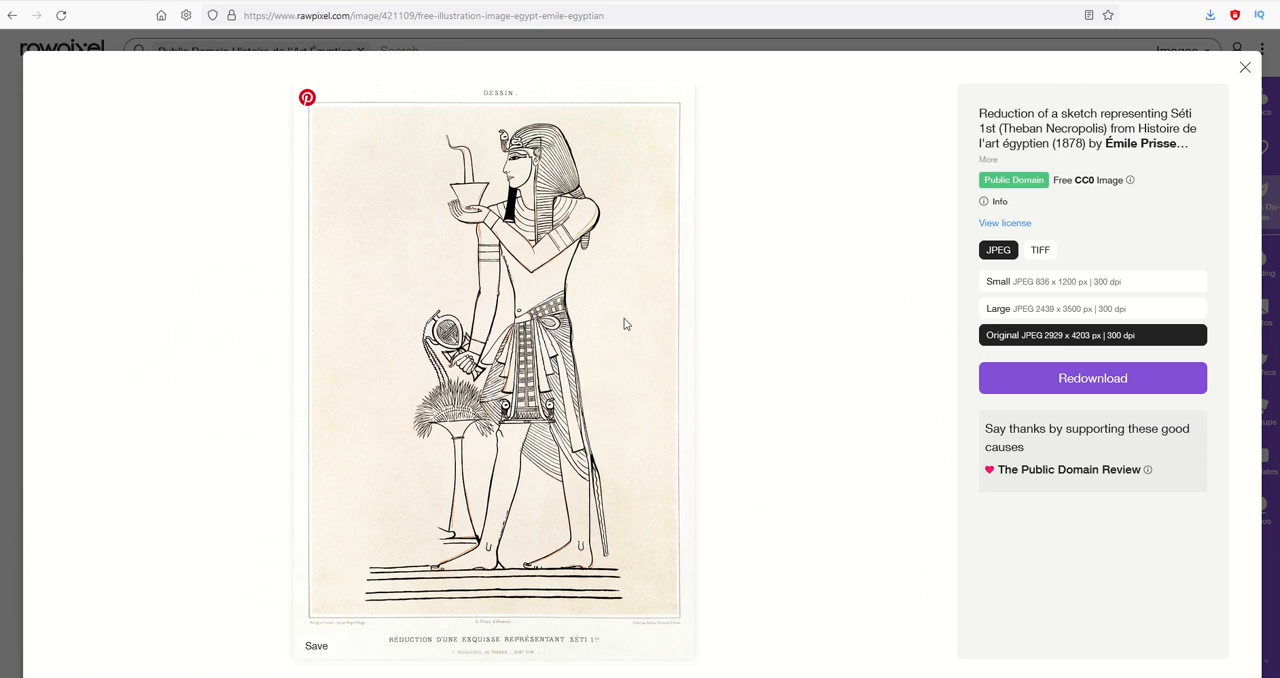
mouse_move(724, 334)
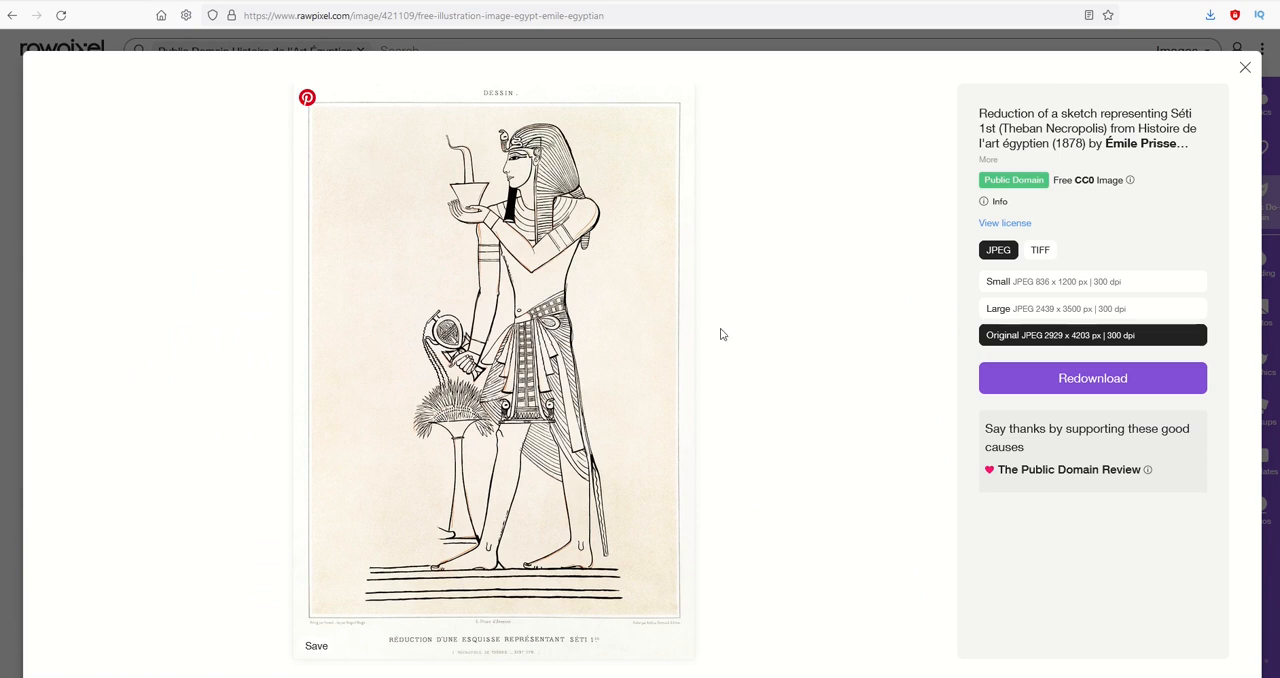
click(1092, 280)
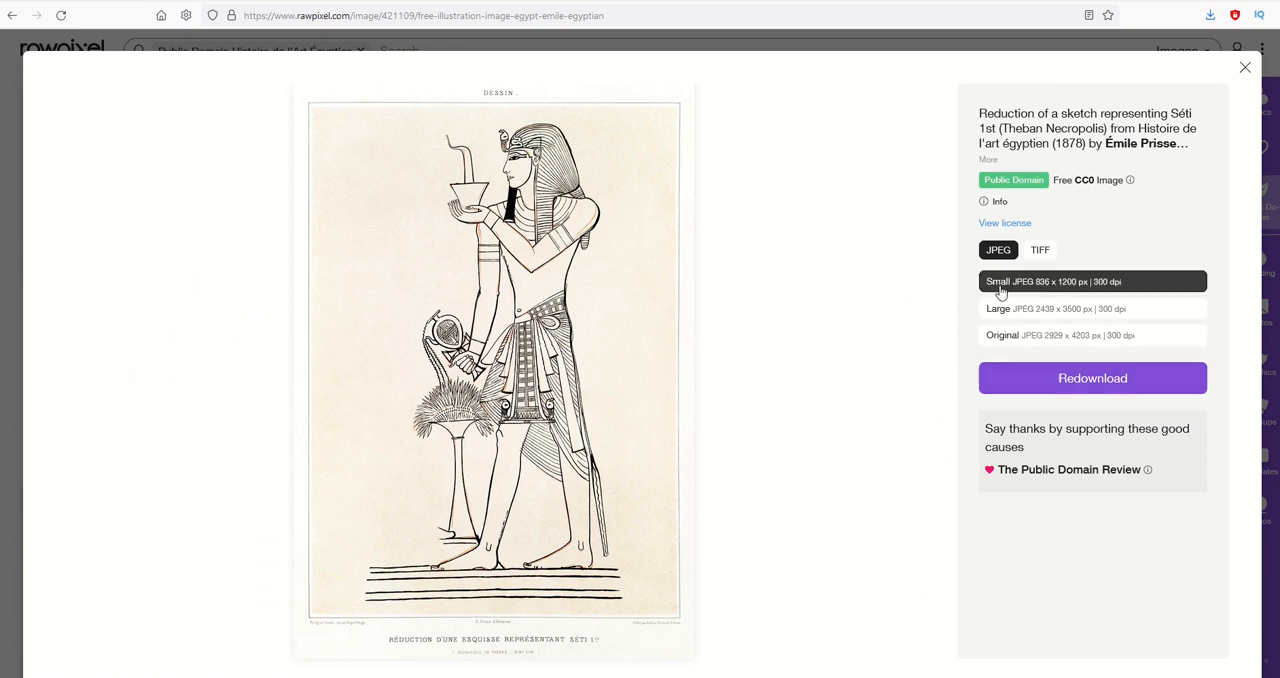
click(1092, 336)
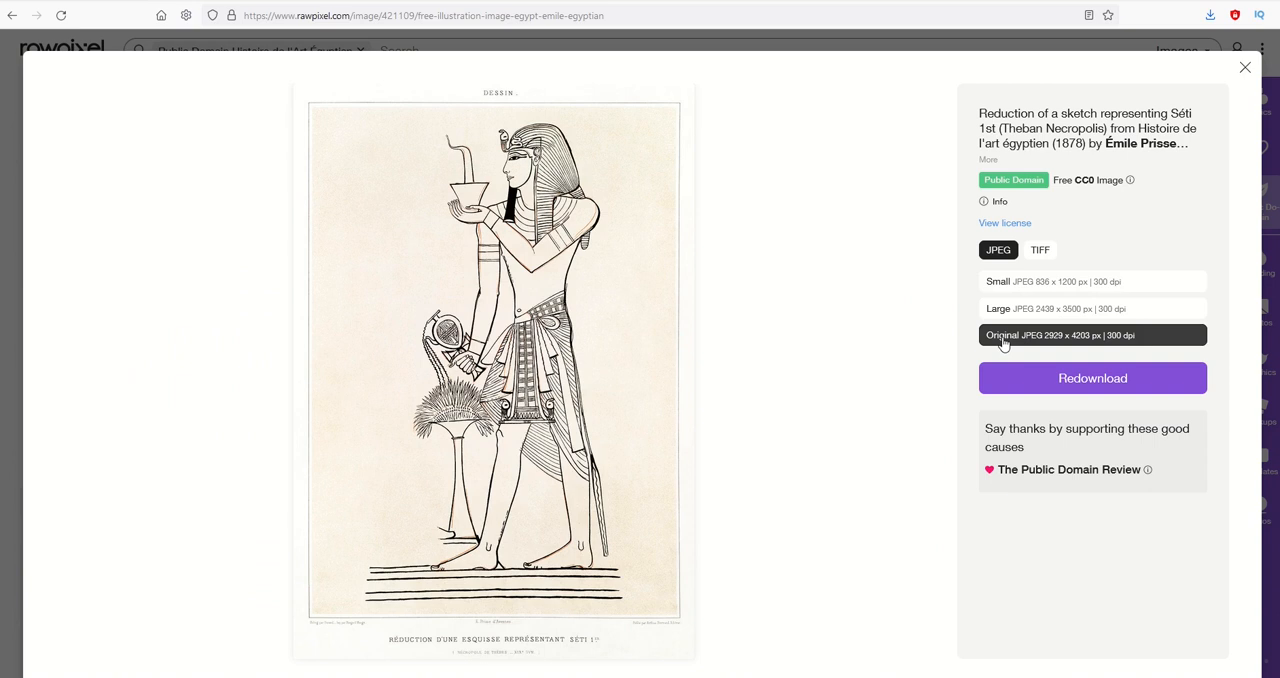
click(1092, 280)
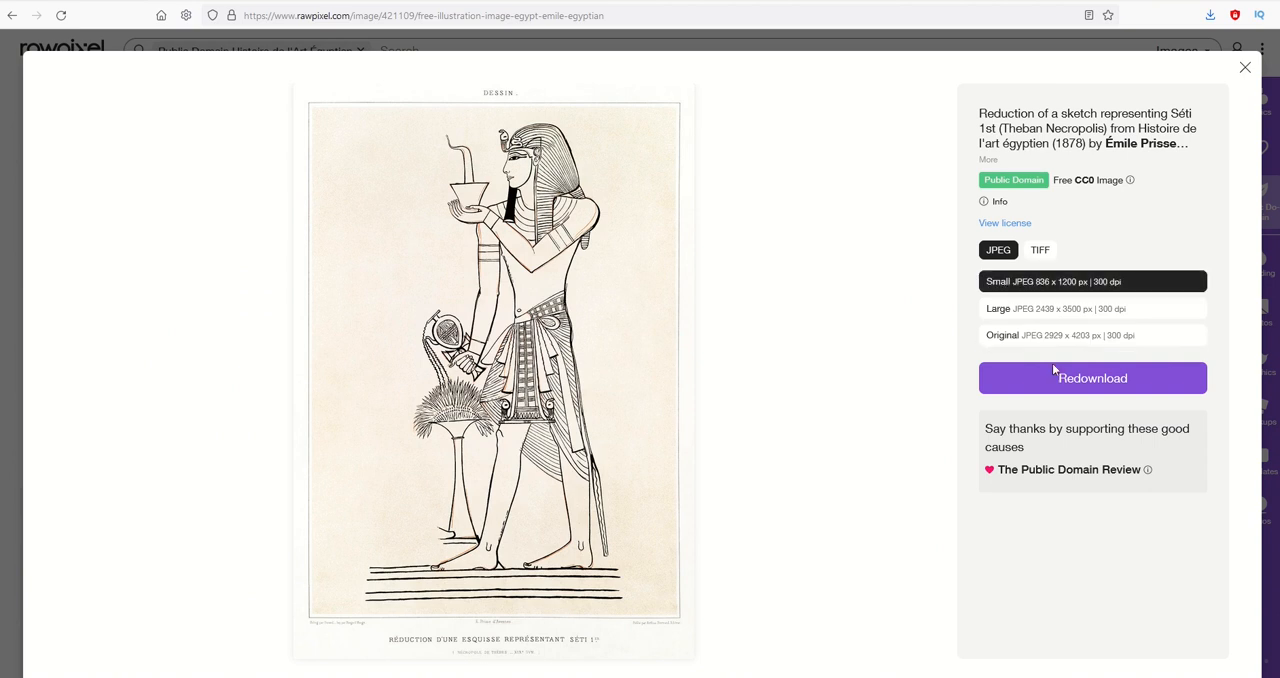
mouse_move(1136, 380)
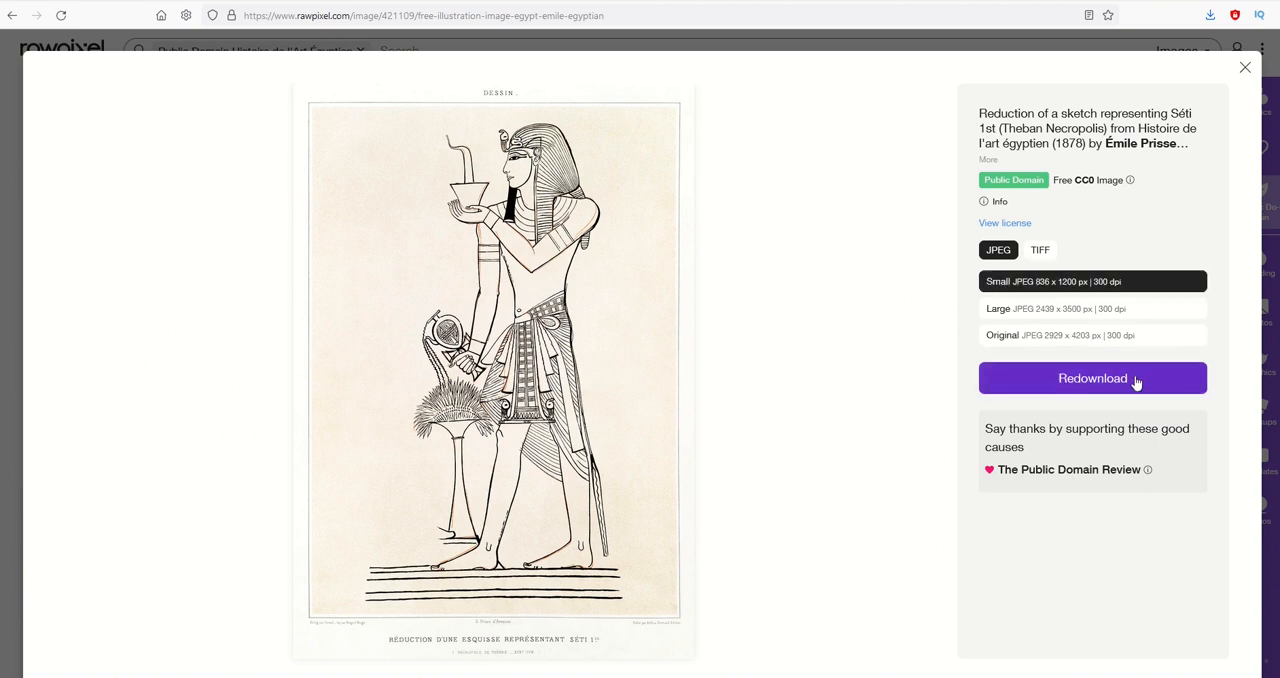
mouse_move(1000, 192)
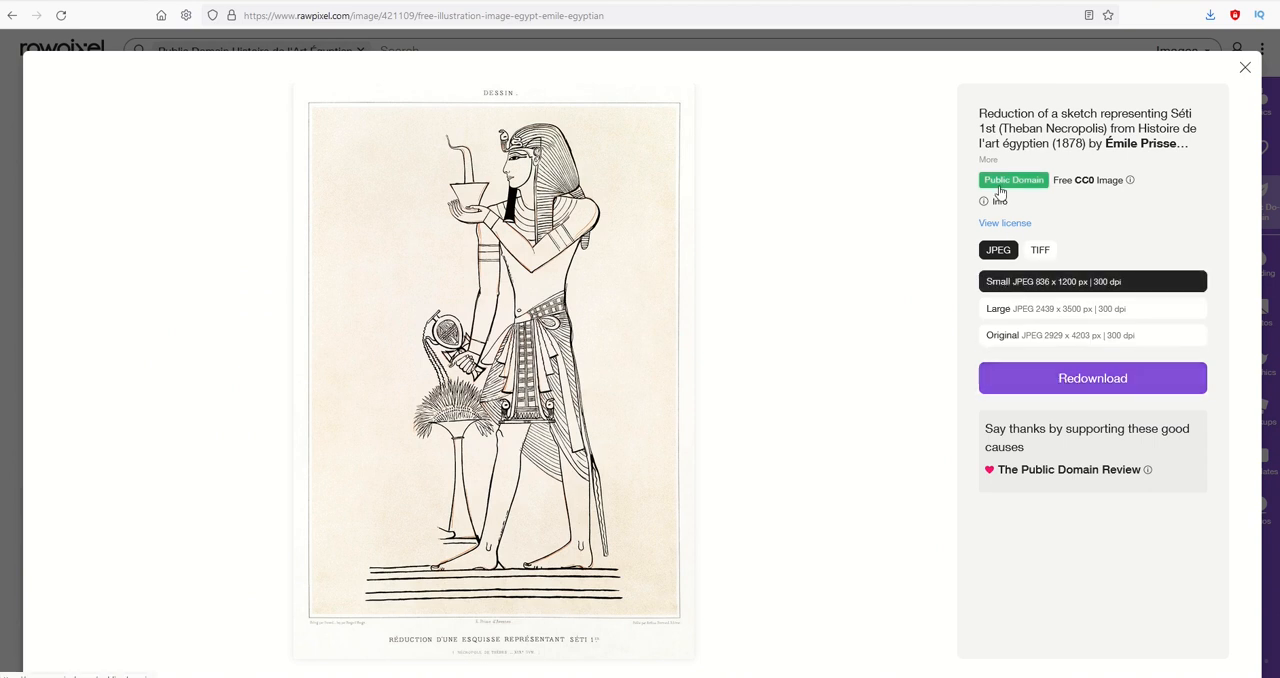
mouse_move(1088, 192)
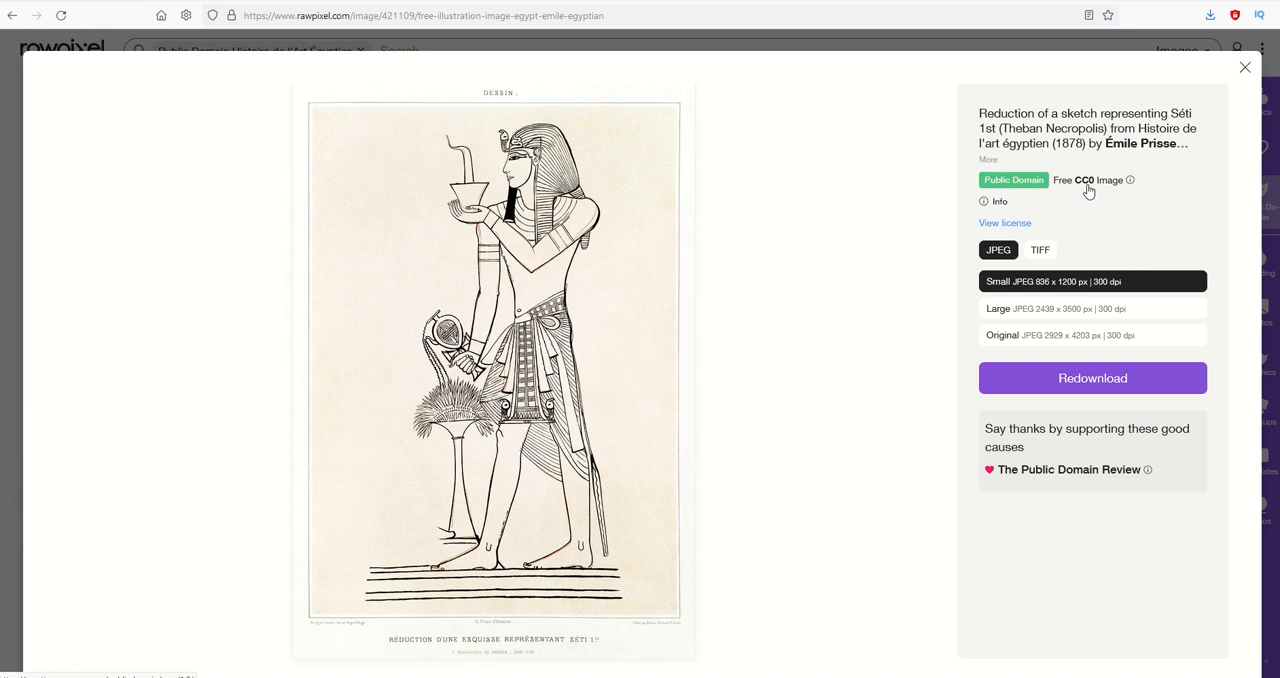
mouse_move(1052, 192)
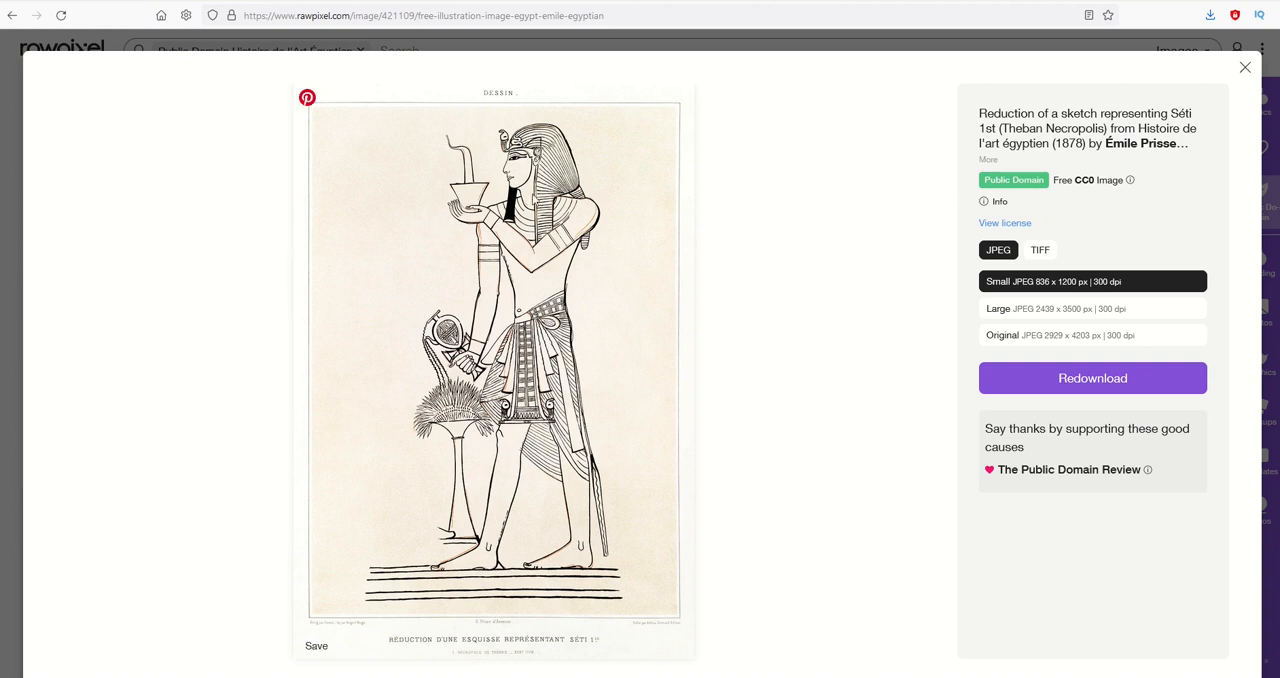
mouse_move(1128, 188)
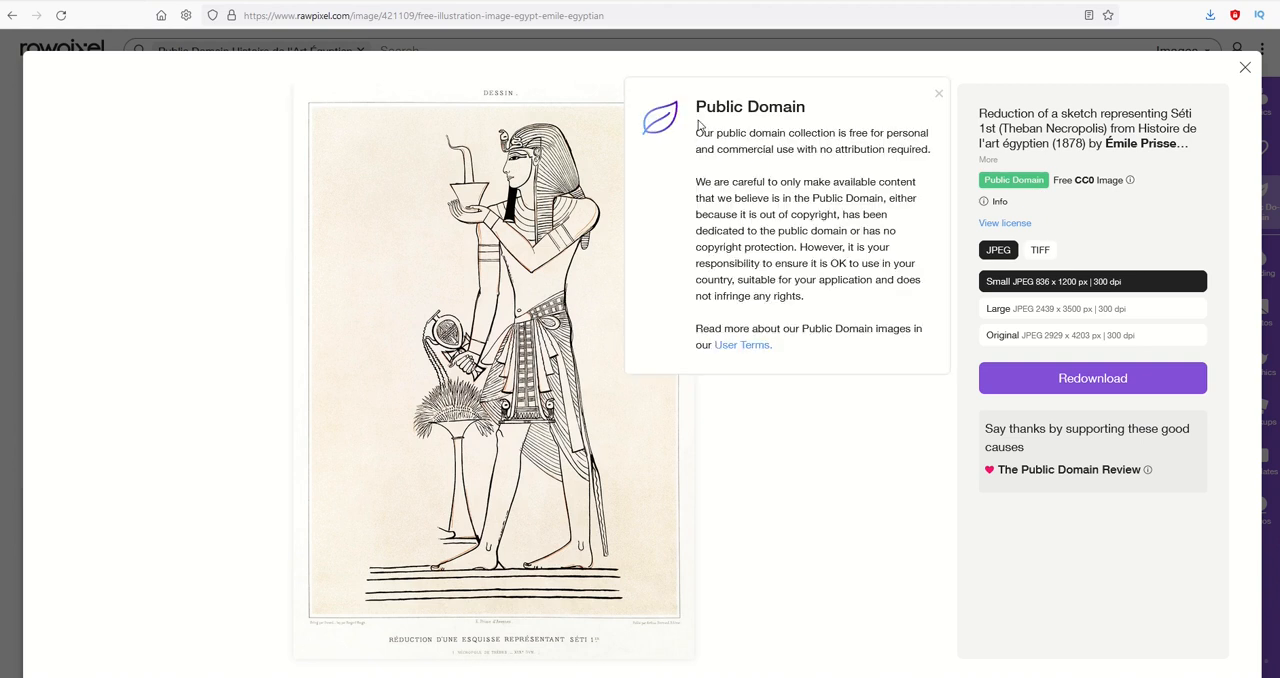
mouse_move(704, 160)
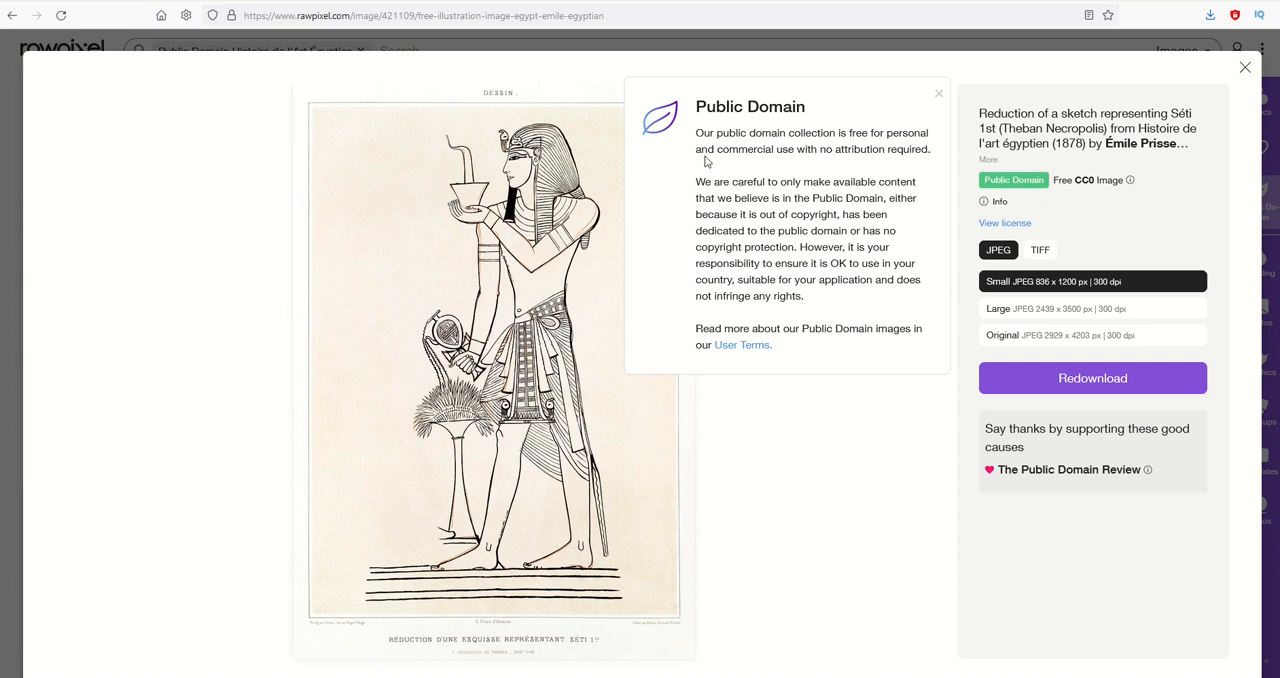
mouse_move(848, 164)
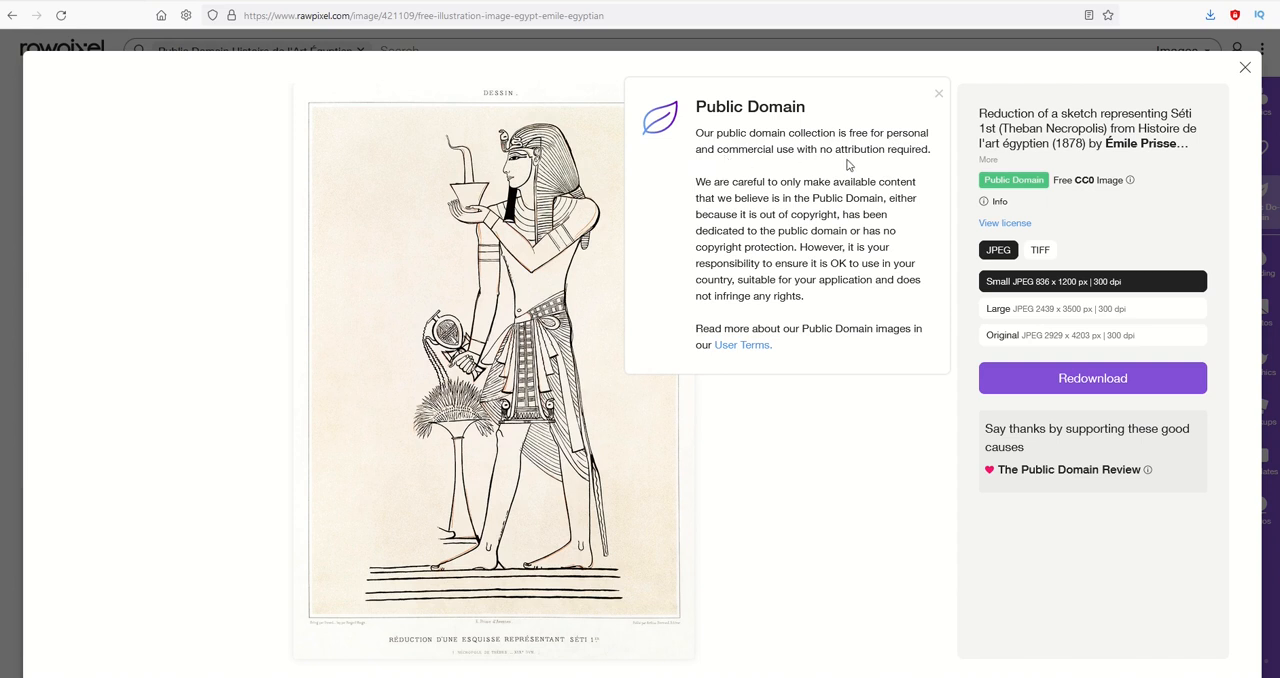
mouse_move(936, 100)
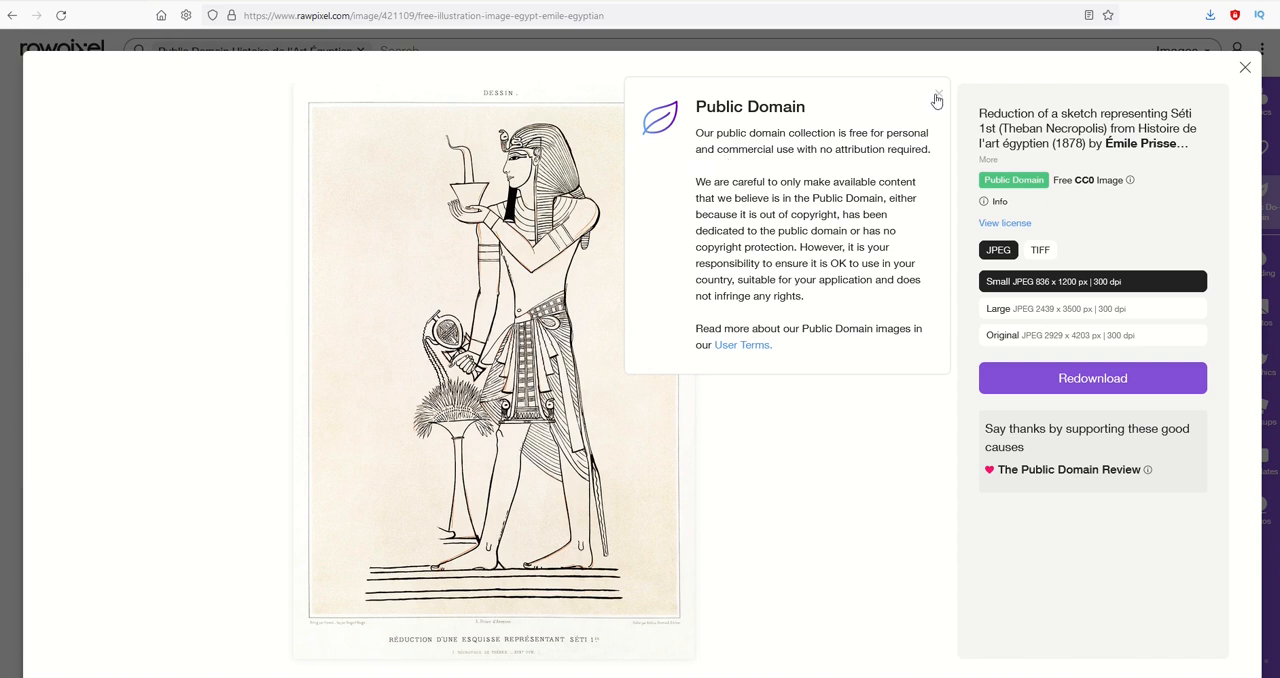
Step: Dismiss the public domain notice and shift the imported illustration a little to the left on the page
click(936, 96)
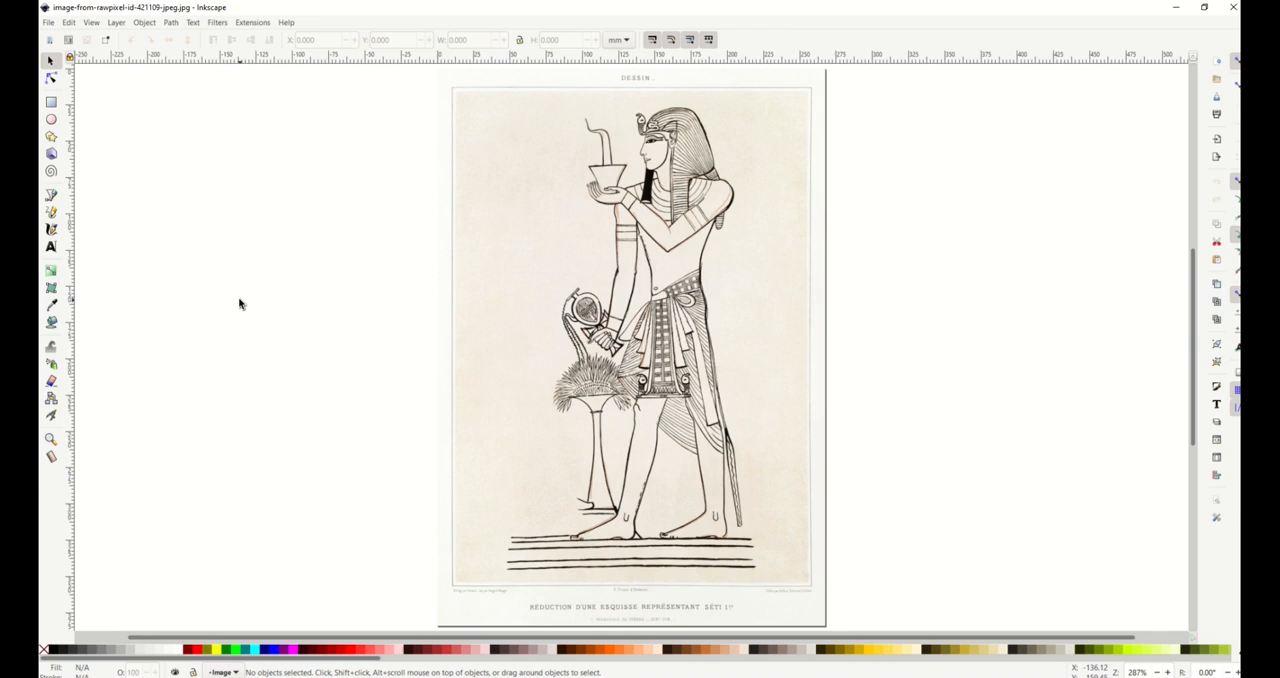
mouse_move(288, 348)
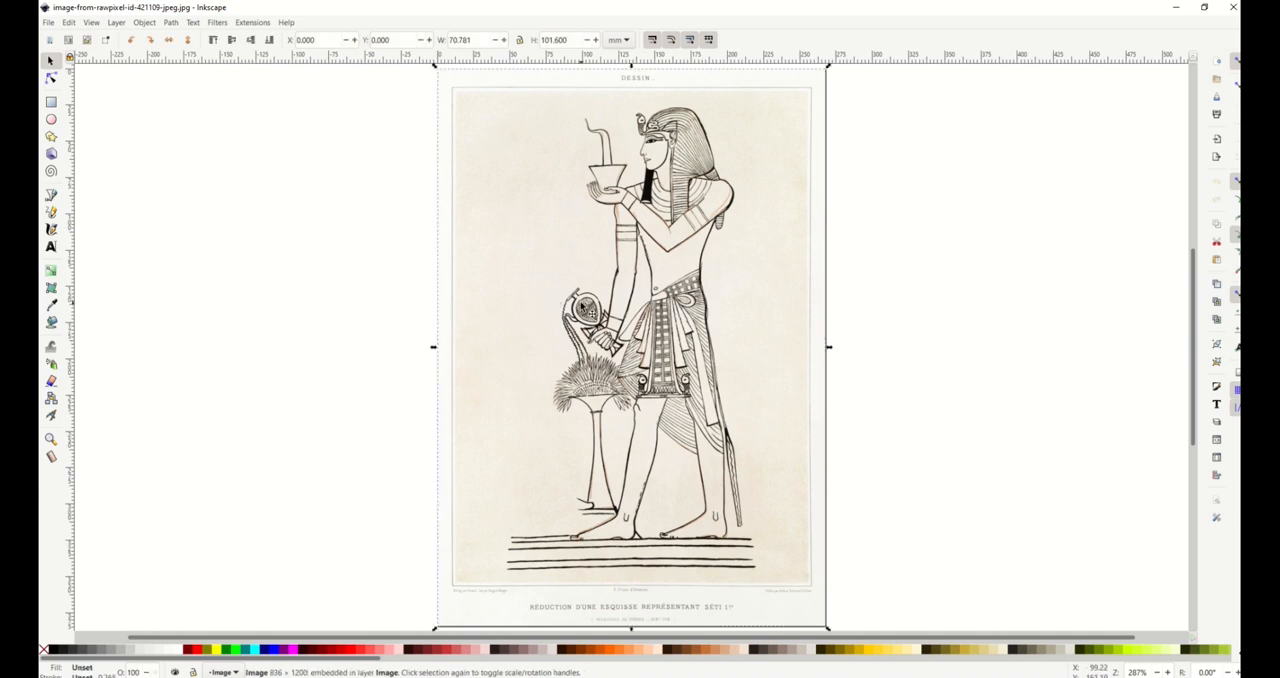
drag(632, 348, 522, 348)
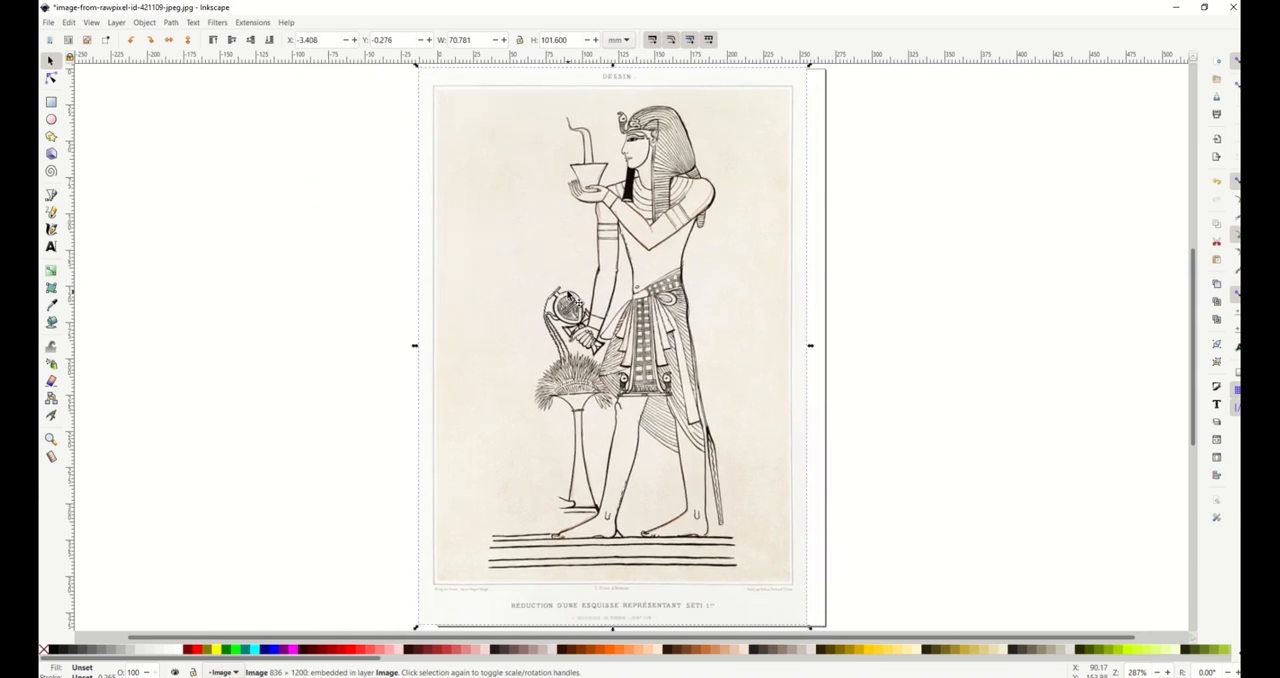
drag(612, 344, 384, 344)
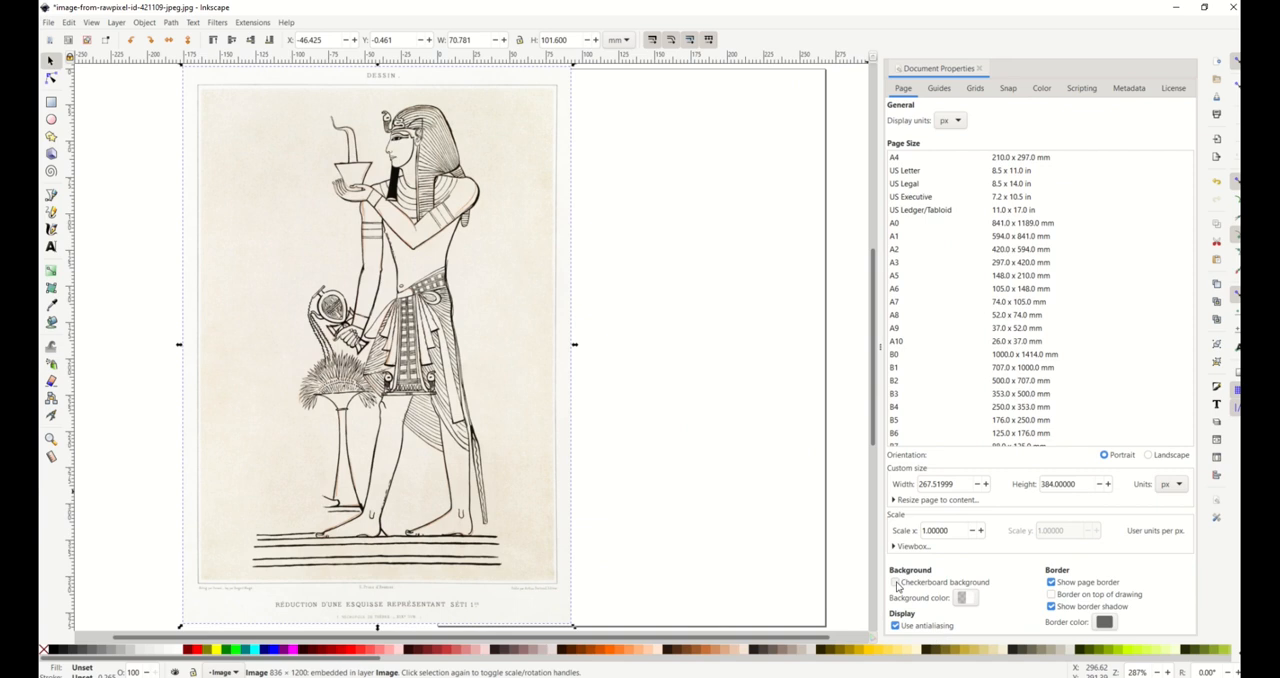
Step: Enable a checkerboard canvas background in Document Properties and close the dialog
click(896, 582)
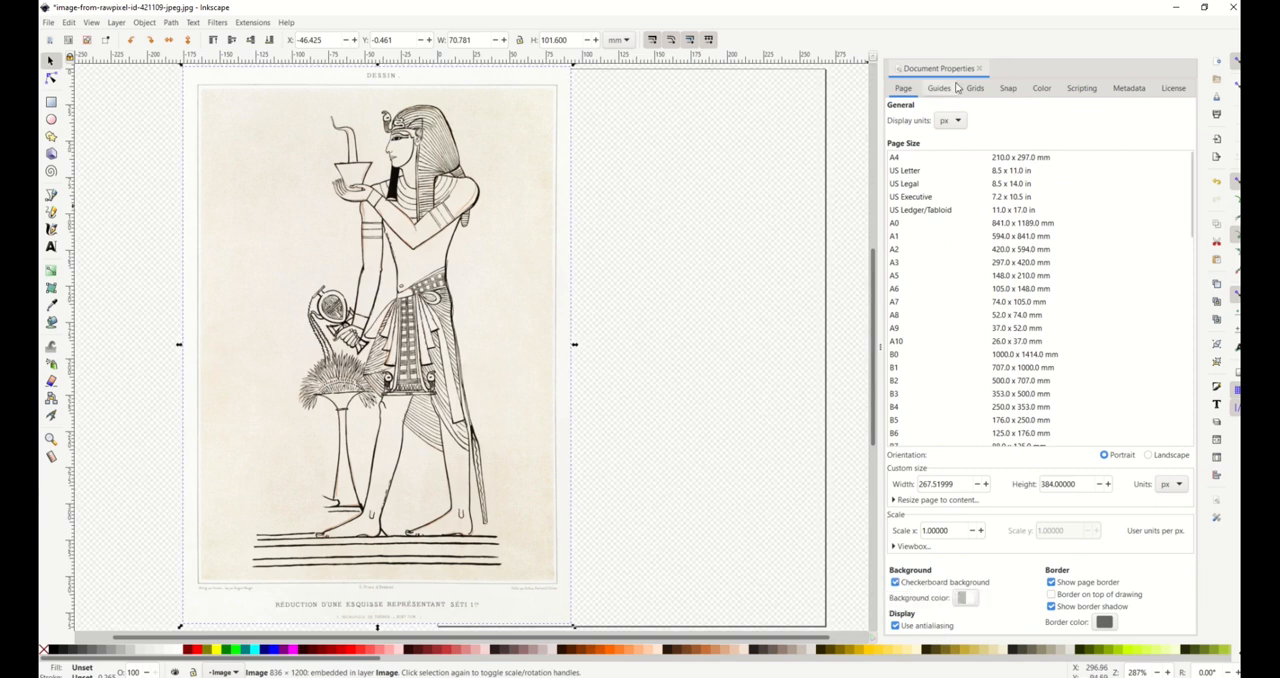
click(980, 68)
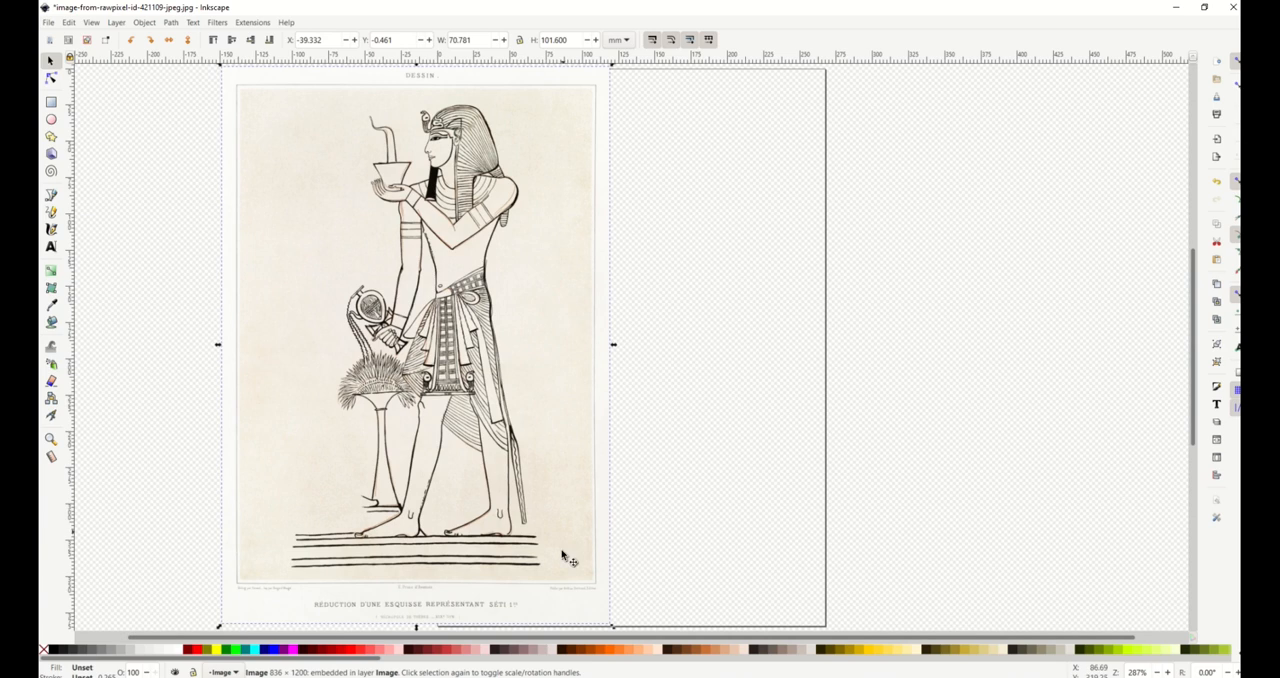
mouse_move(312, 512)
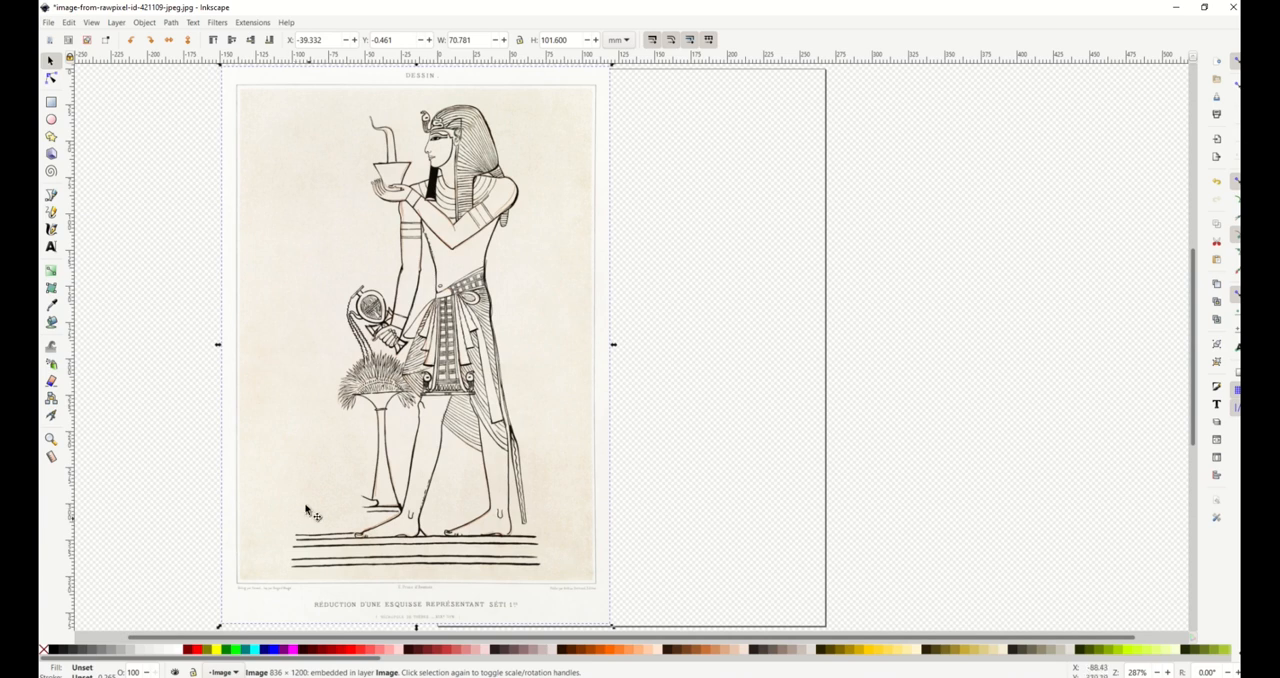
mouse_move(376, 320)
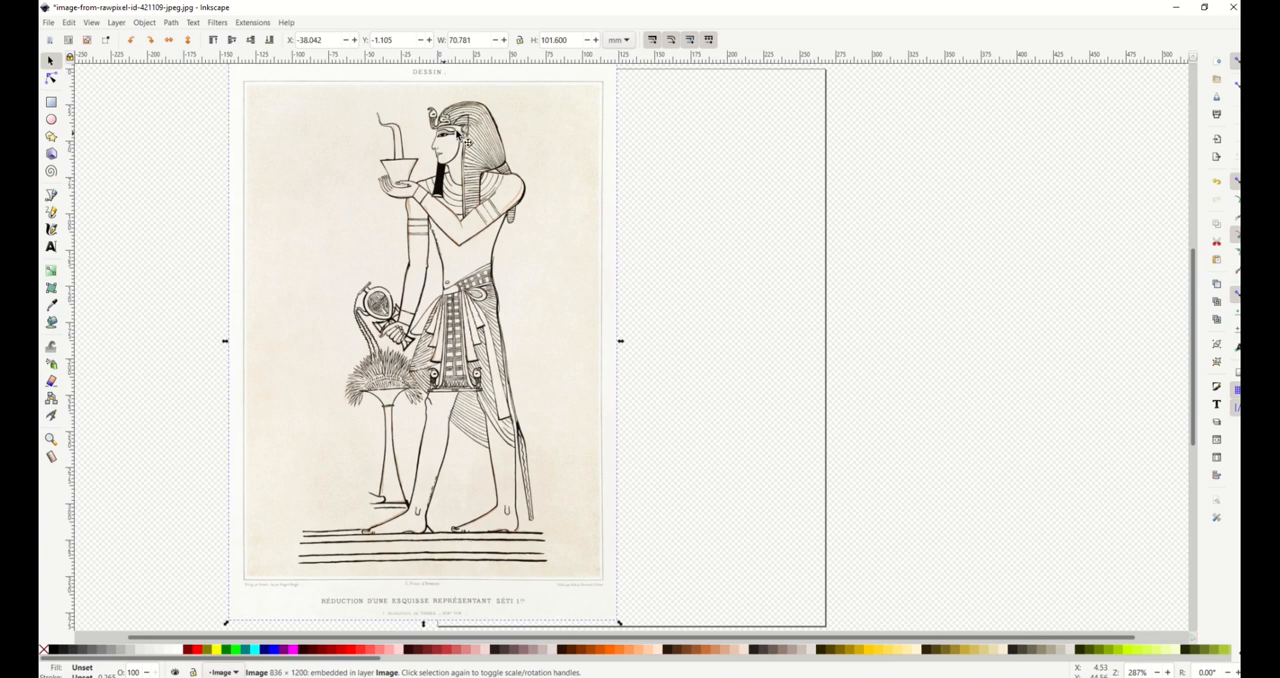
mouse_move(462, 228)
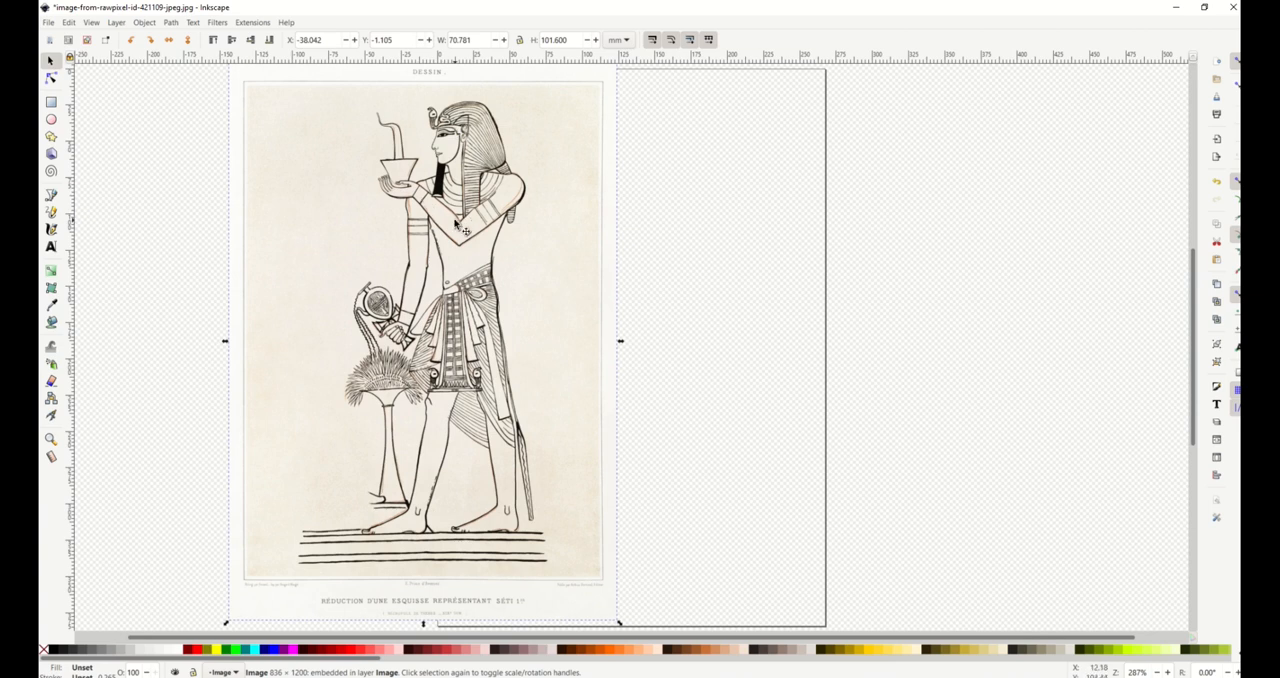
mouse_move(436, 228)
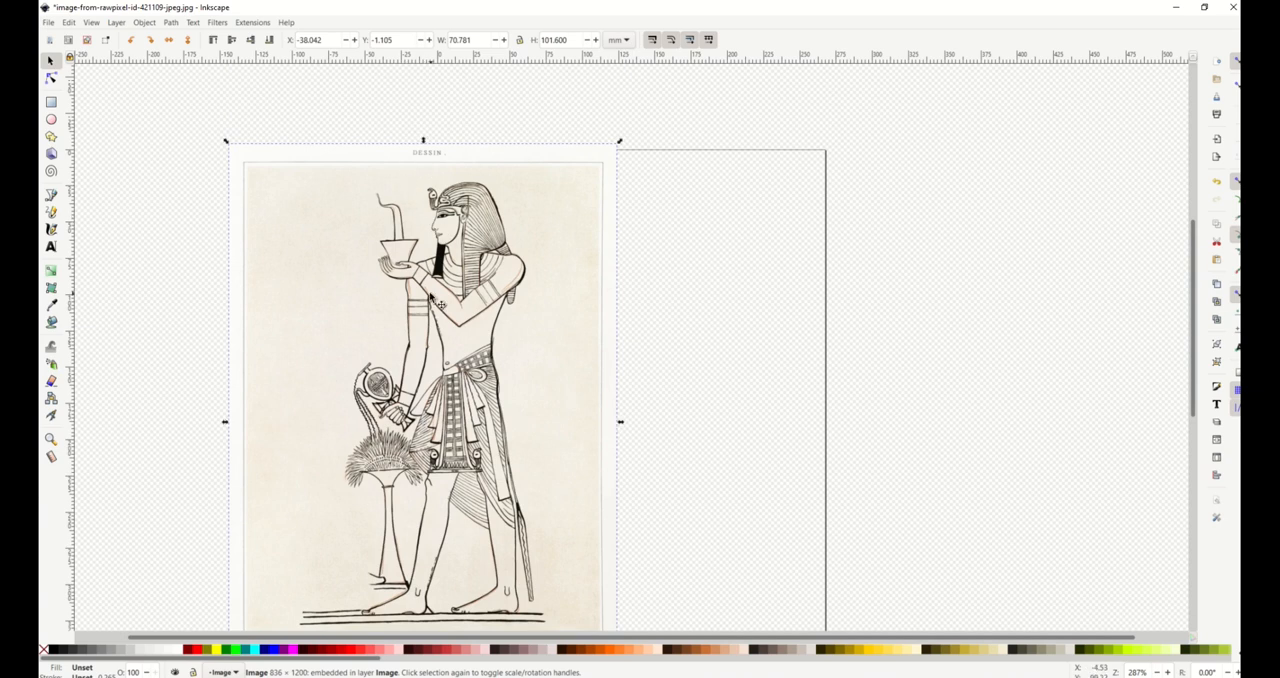
mouse_move(424, 150)
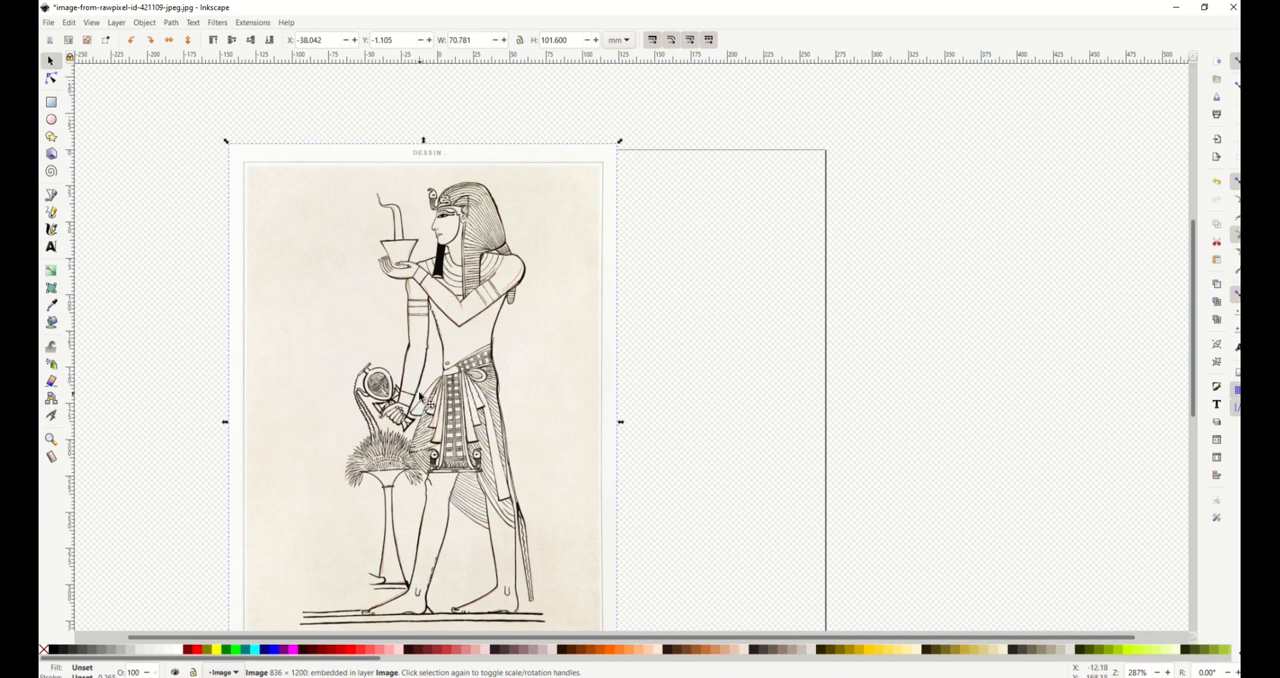
mouse_move(416, 340)
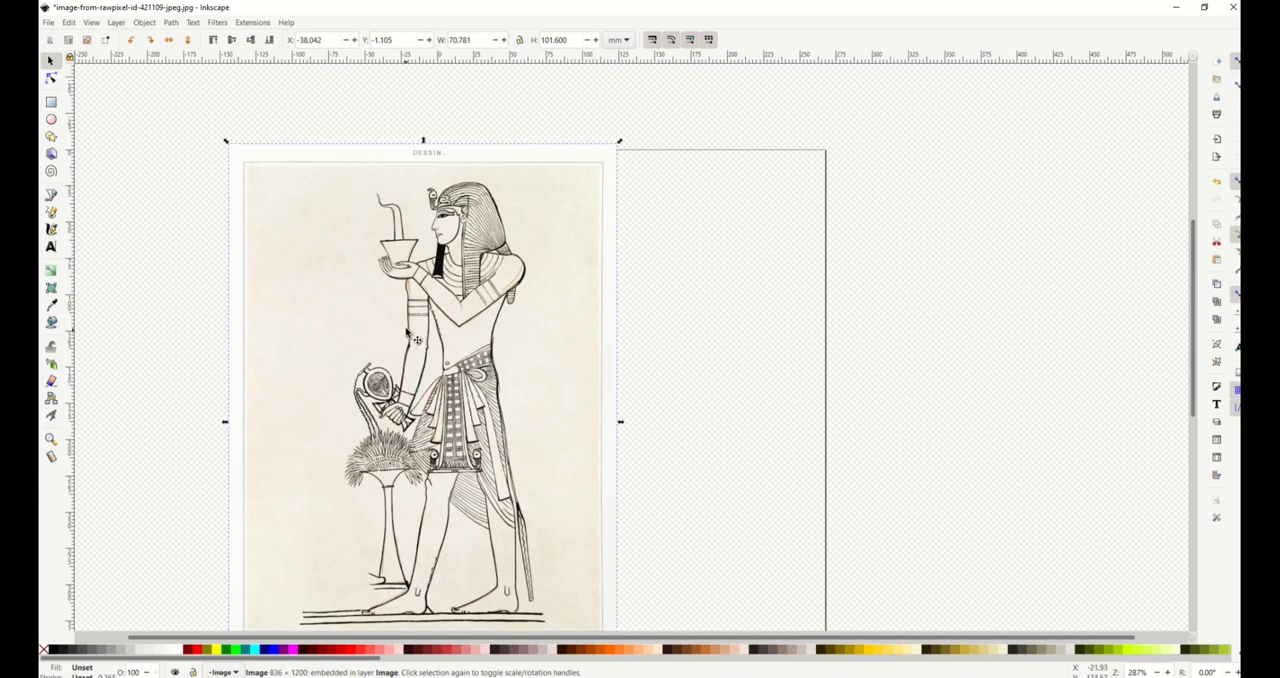
Step: Open the Path menu to reach the bitmap tracing operation
click(170, 22)
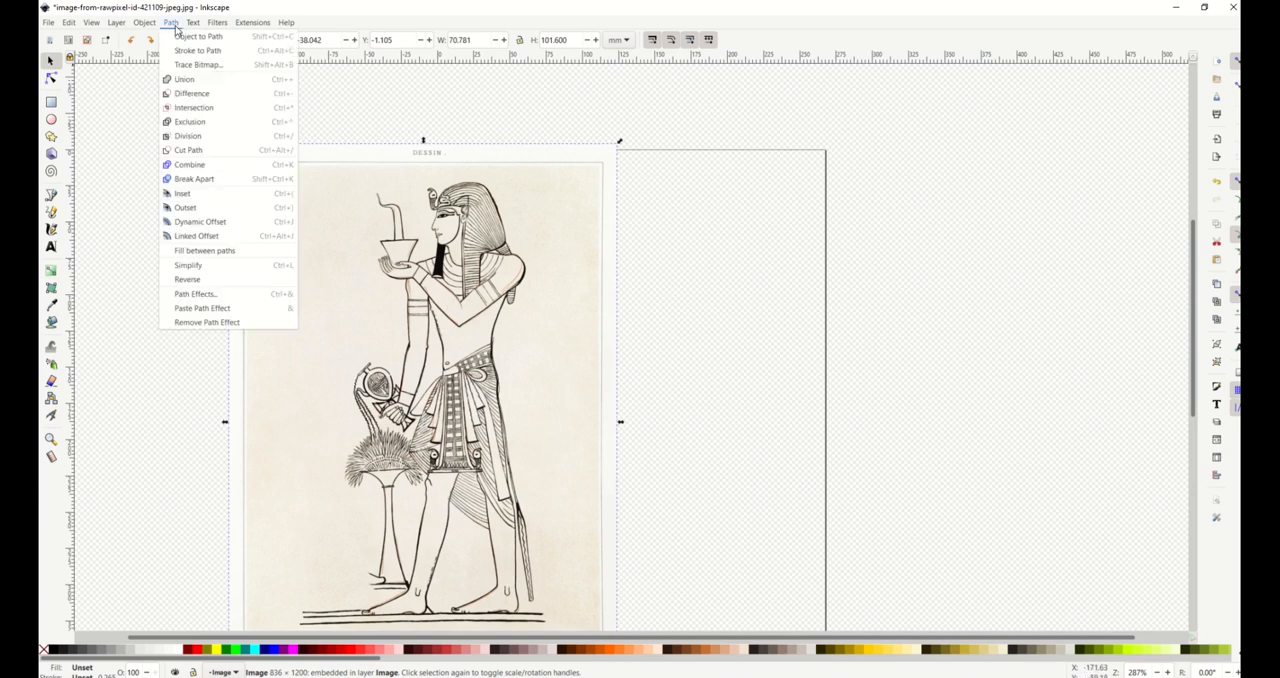
Step: Set Trace Bitmap to a 0.400 brightness threshold and refresh the preview of the traced pharaoh
click(200, 64)
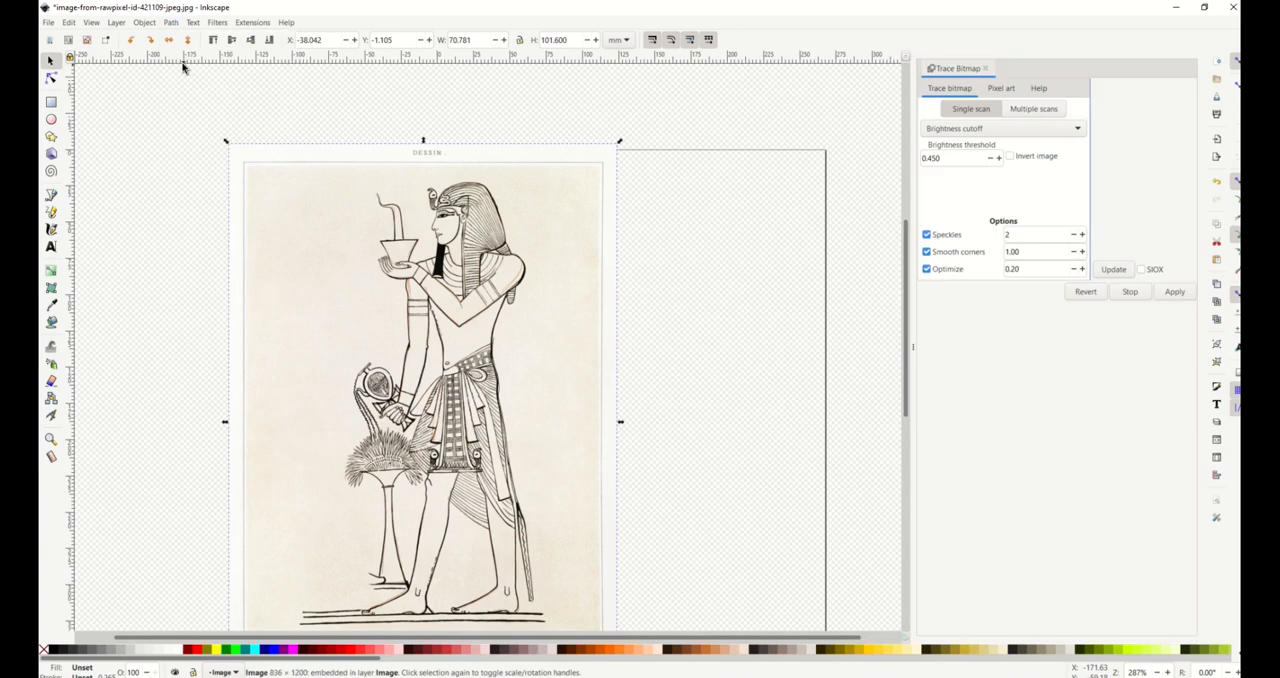
mouse_move(1014, 172)
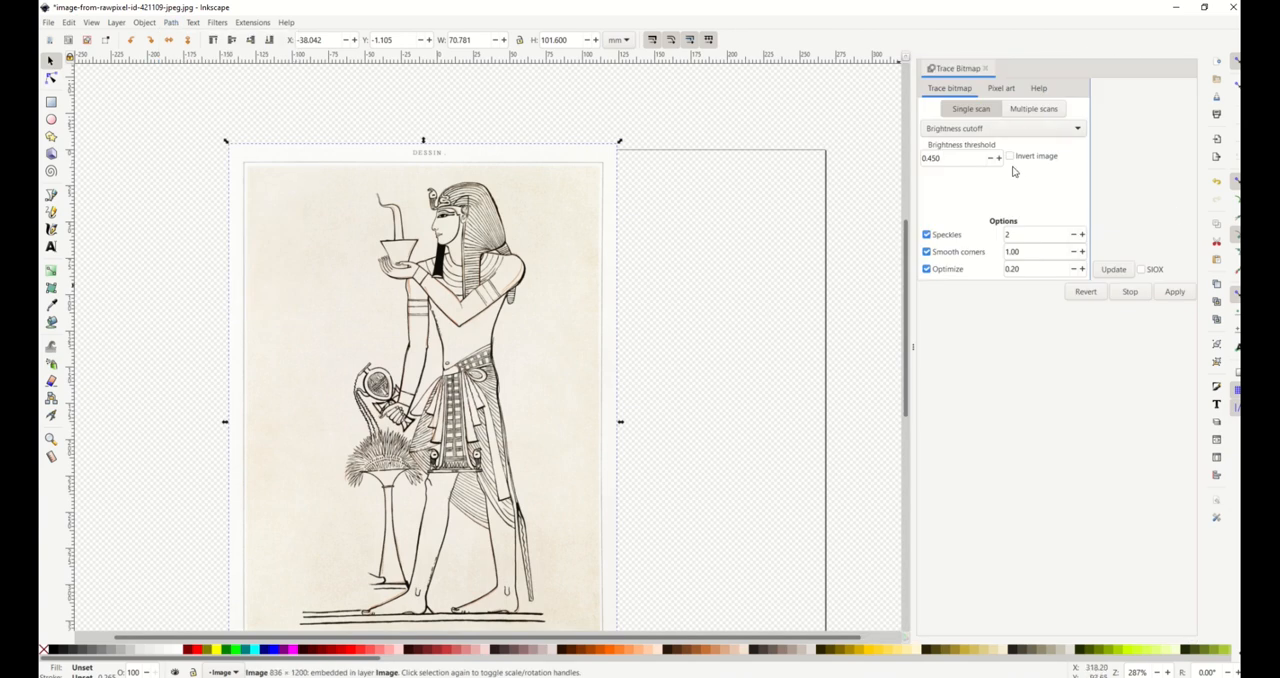
mouse_move(990, 152)
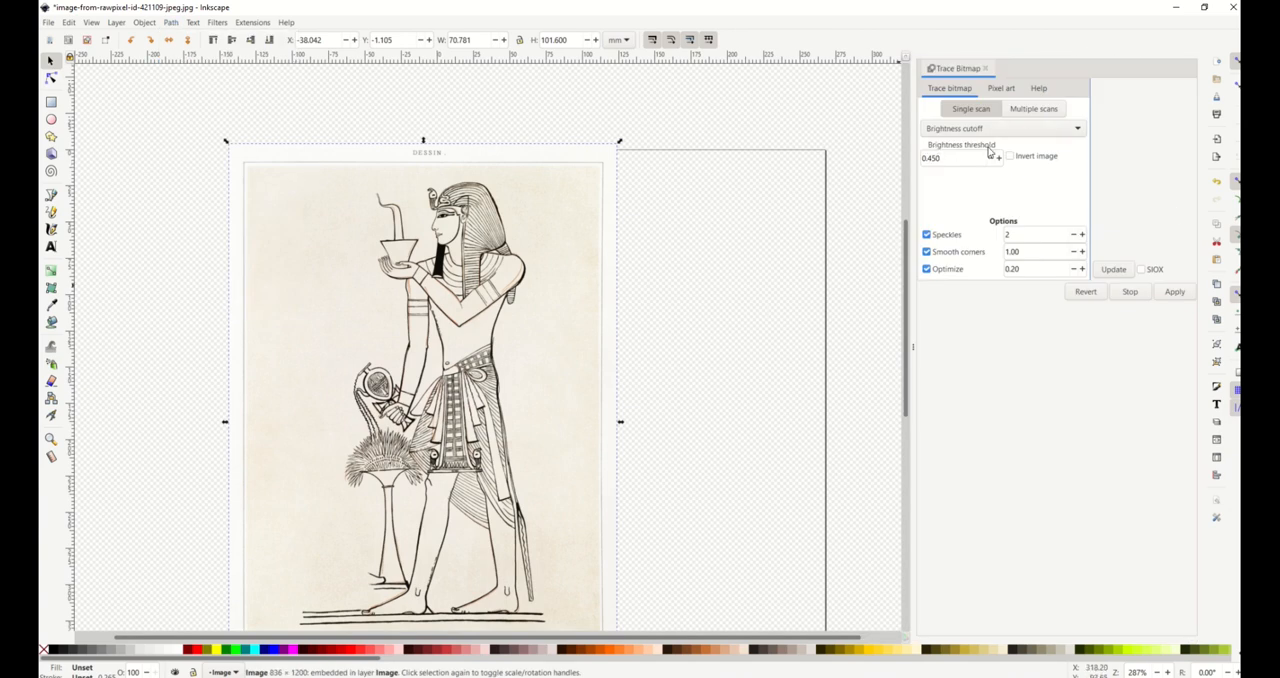
click(992, 158)
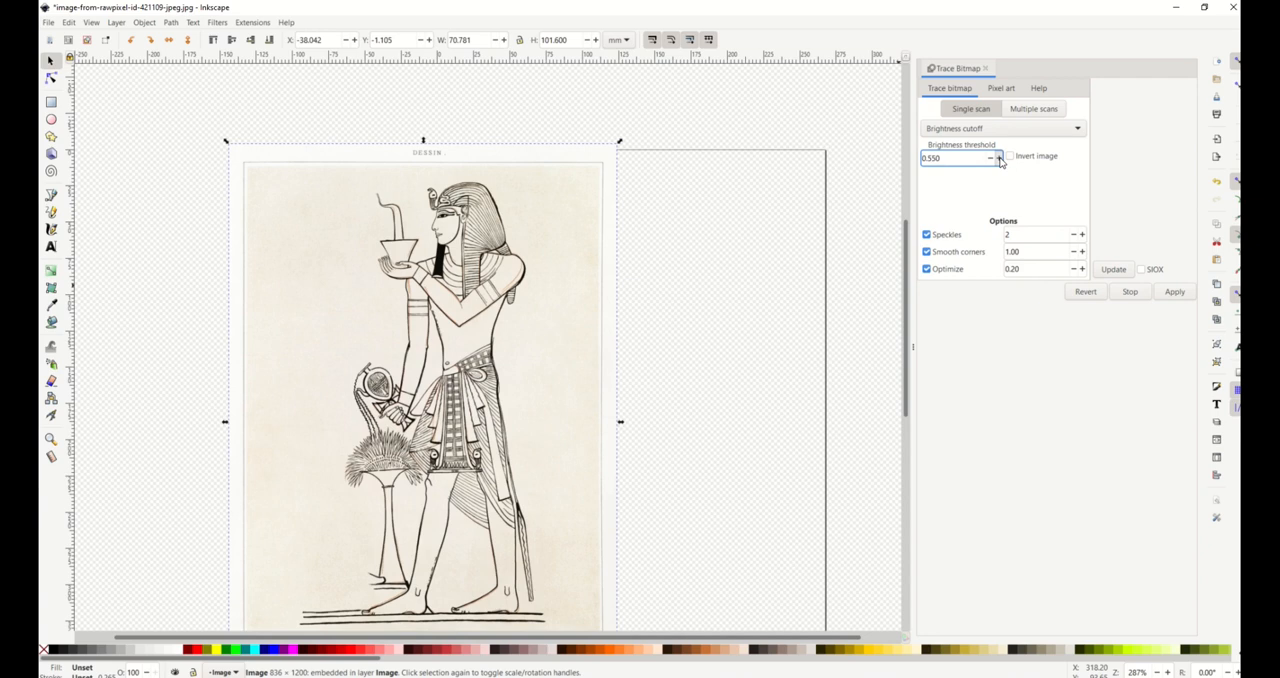
click(996, 158)
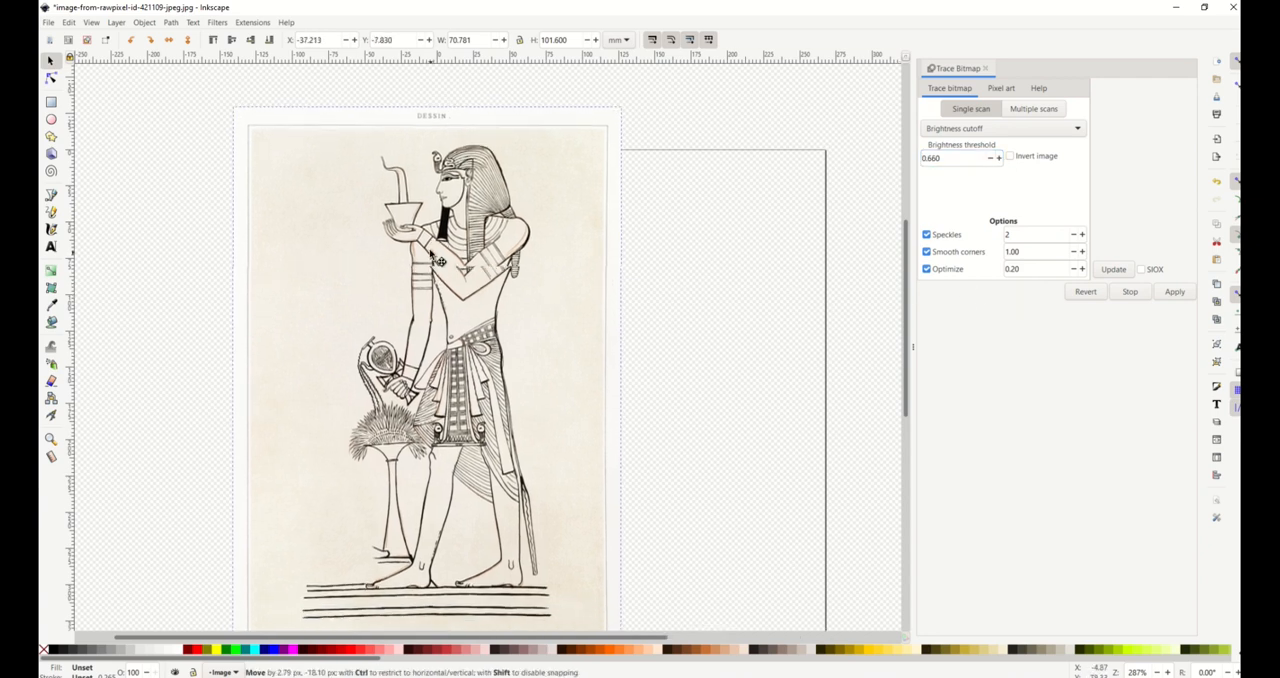
click(430, 380)
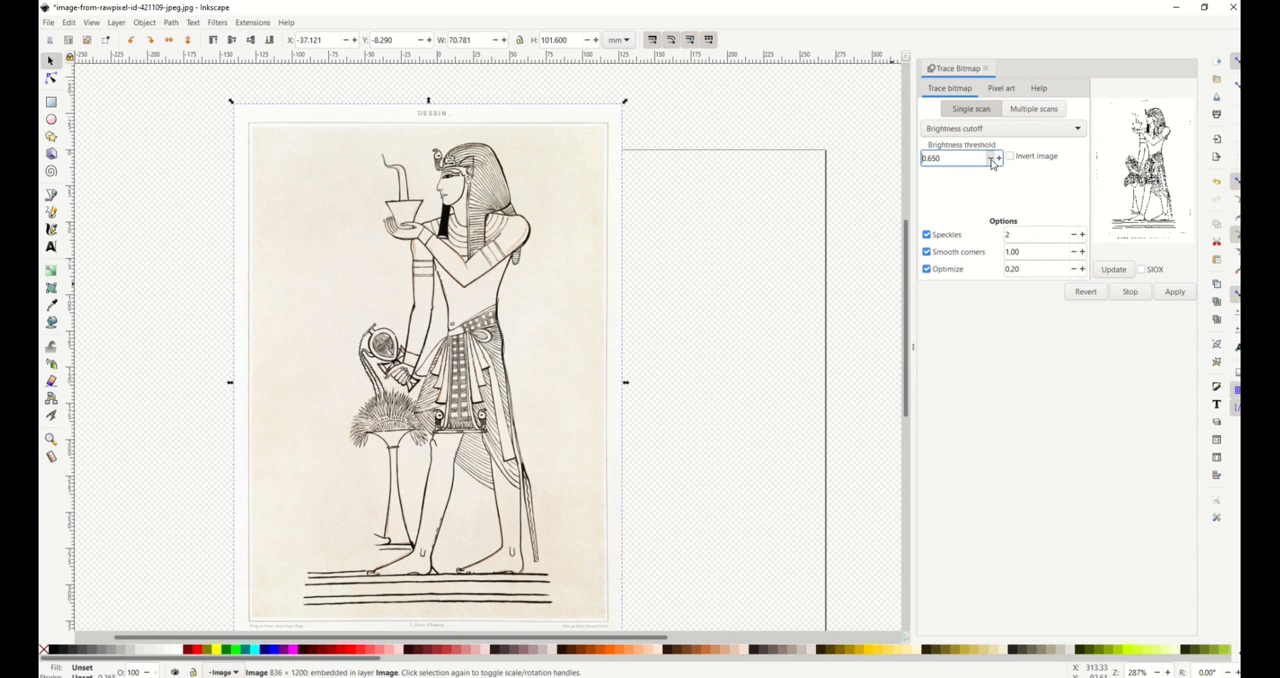
click(992, 158)
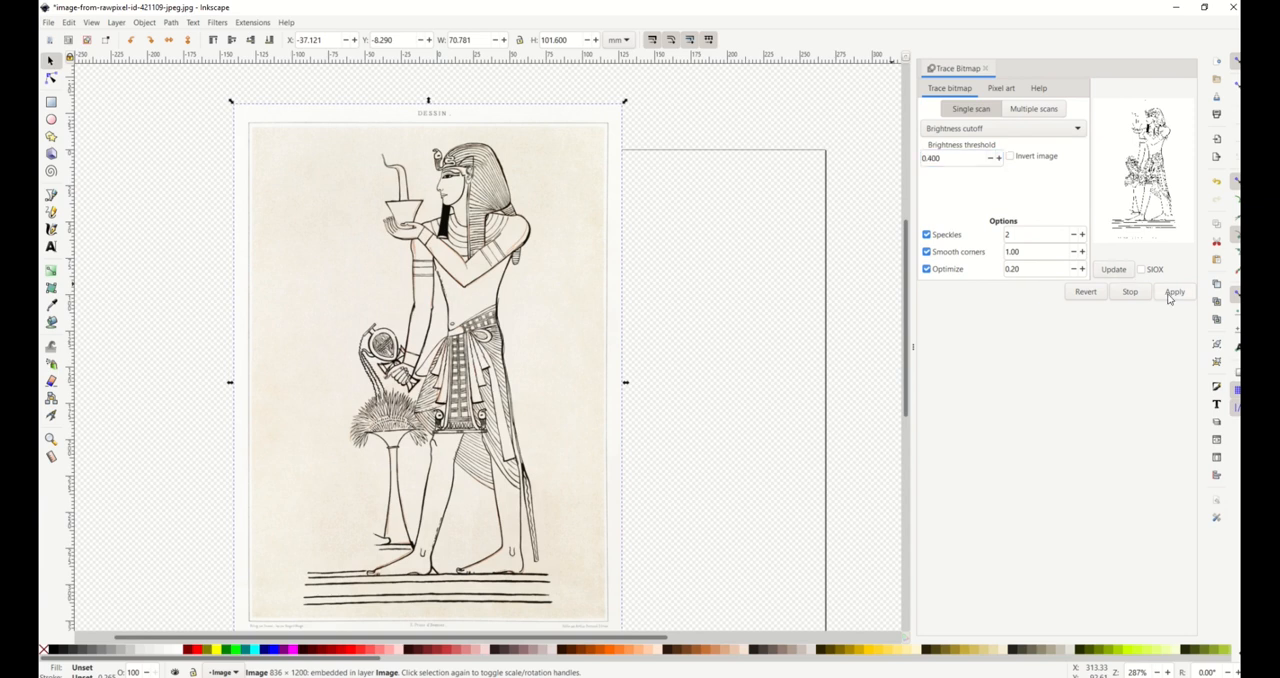
Step: Apply the trace to create the vector path and switch to node editing on it
click(1174, 292)
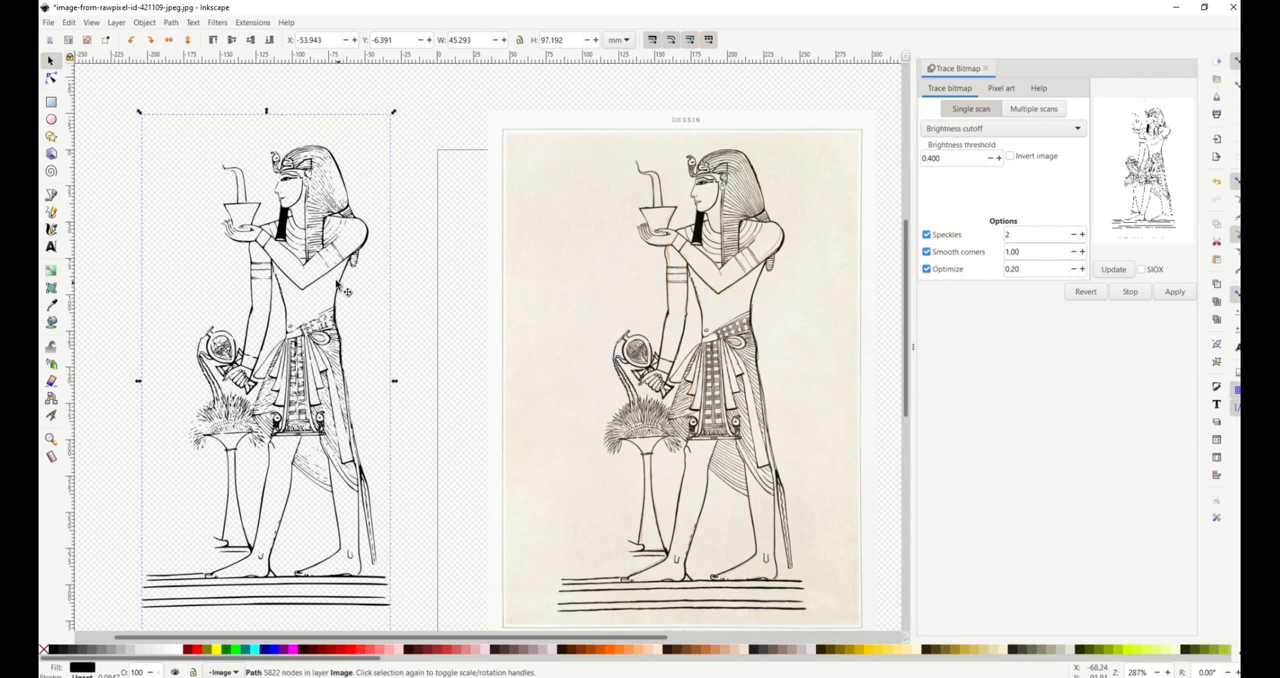
mouse_move(50, 62)
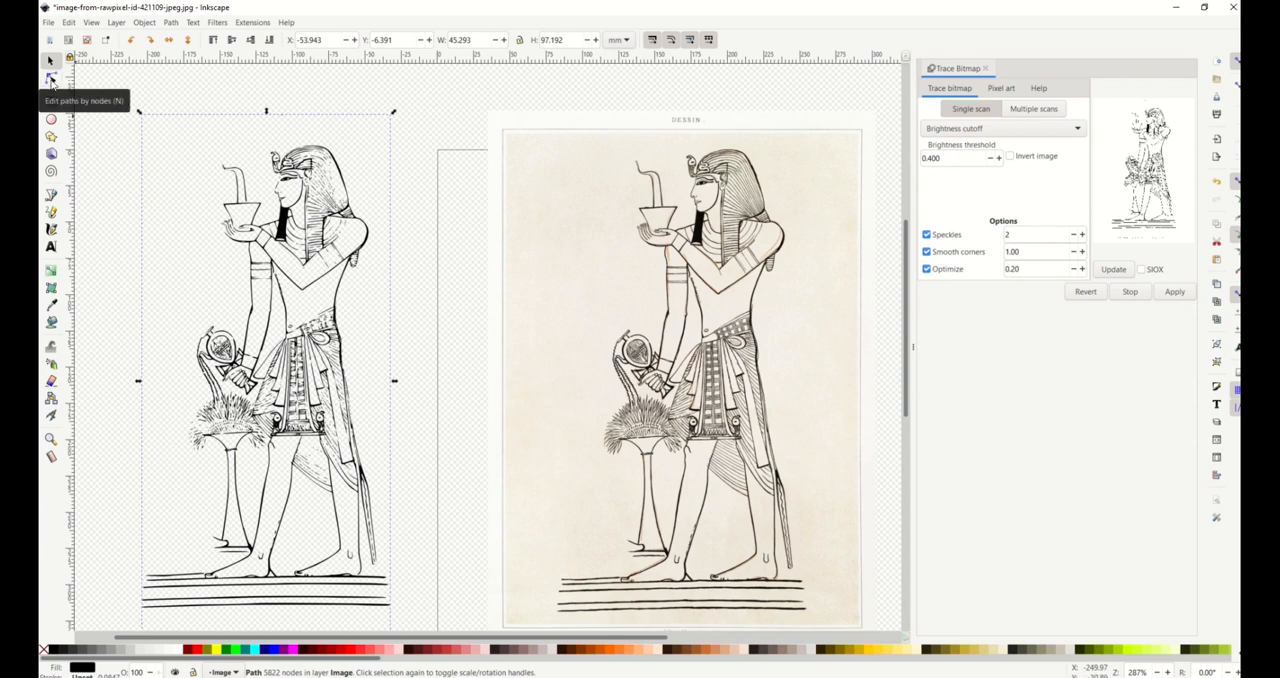
click(50, 78)
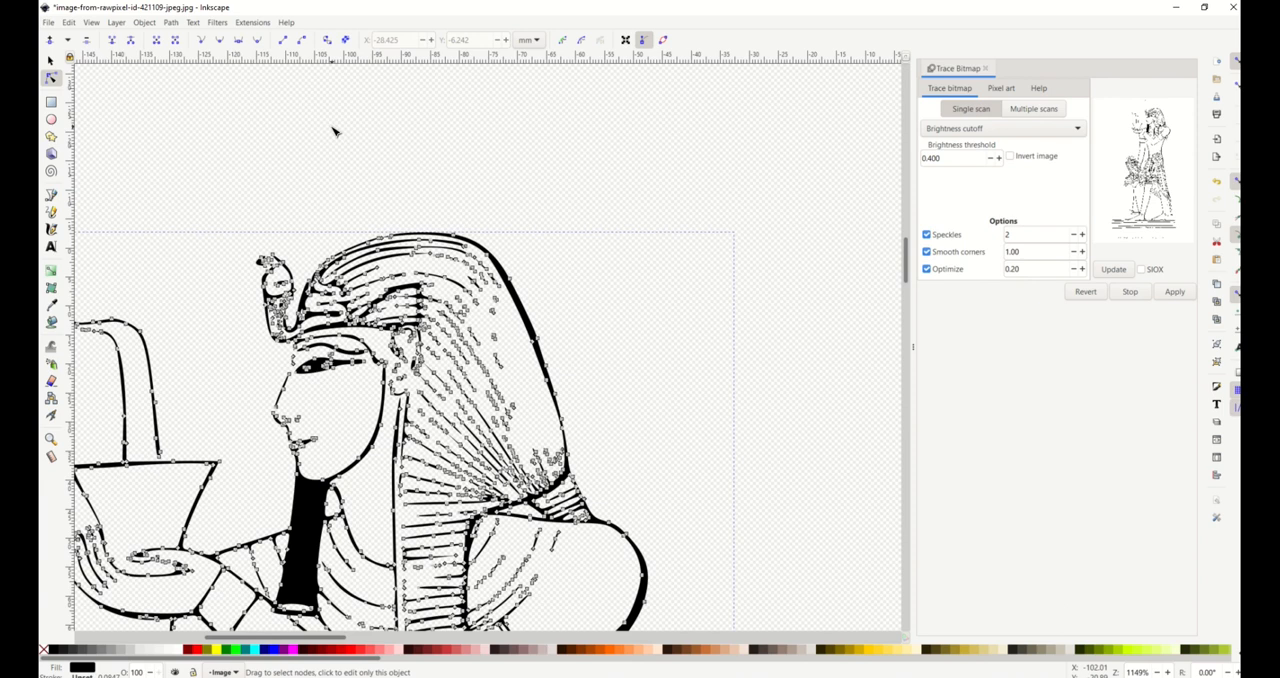
scroll(down, 3)
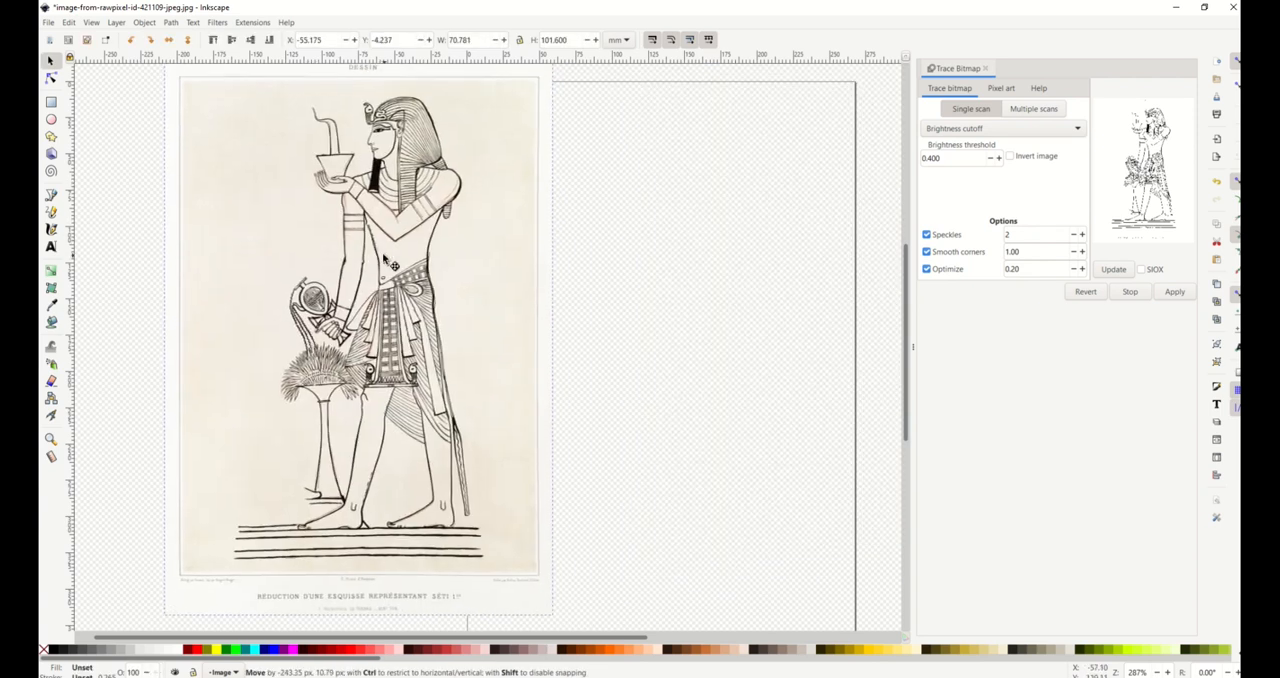
Step: Raise the brightness threshold to 0.425 and rerun the trace for a bolder vector path
click(998, 158)
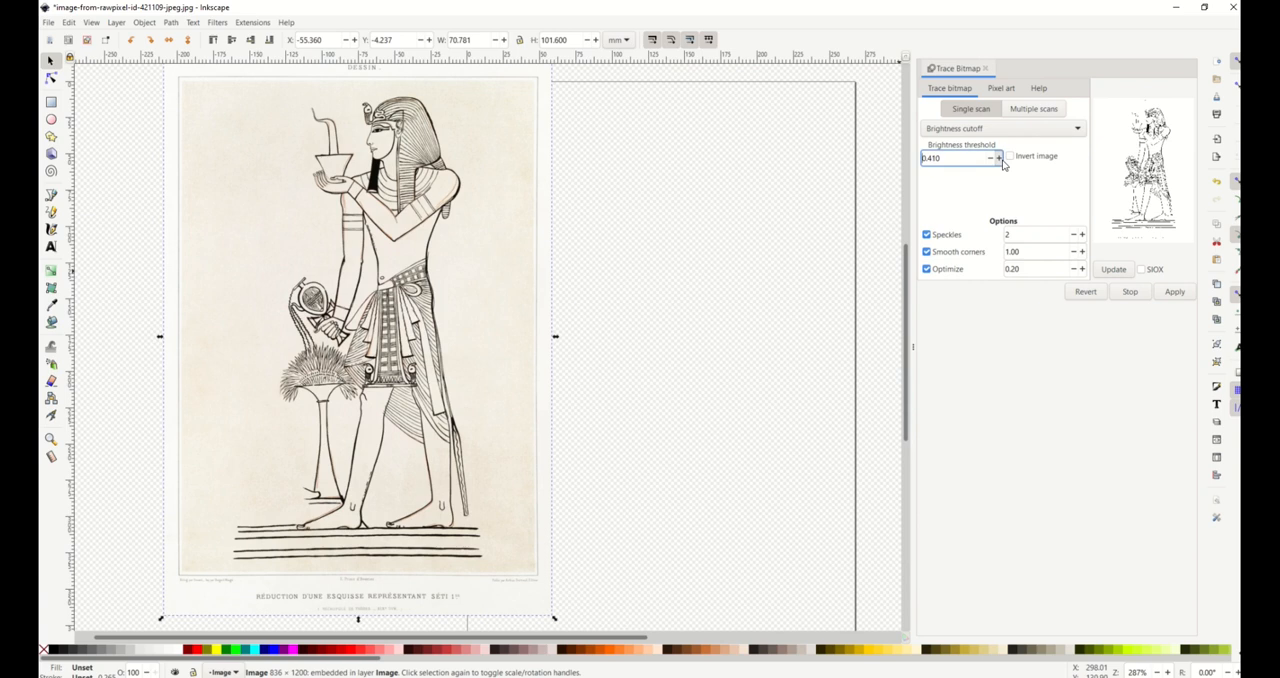
click(996, 158)
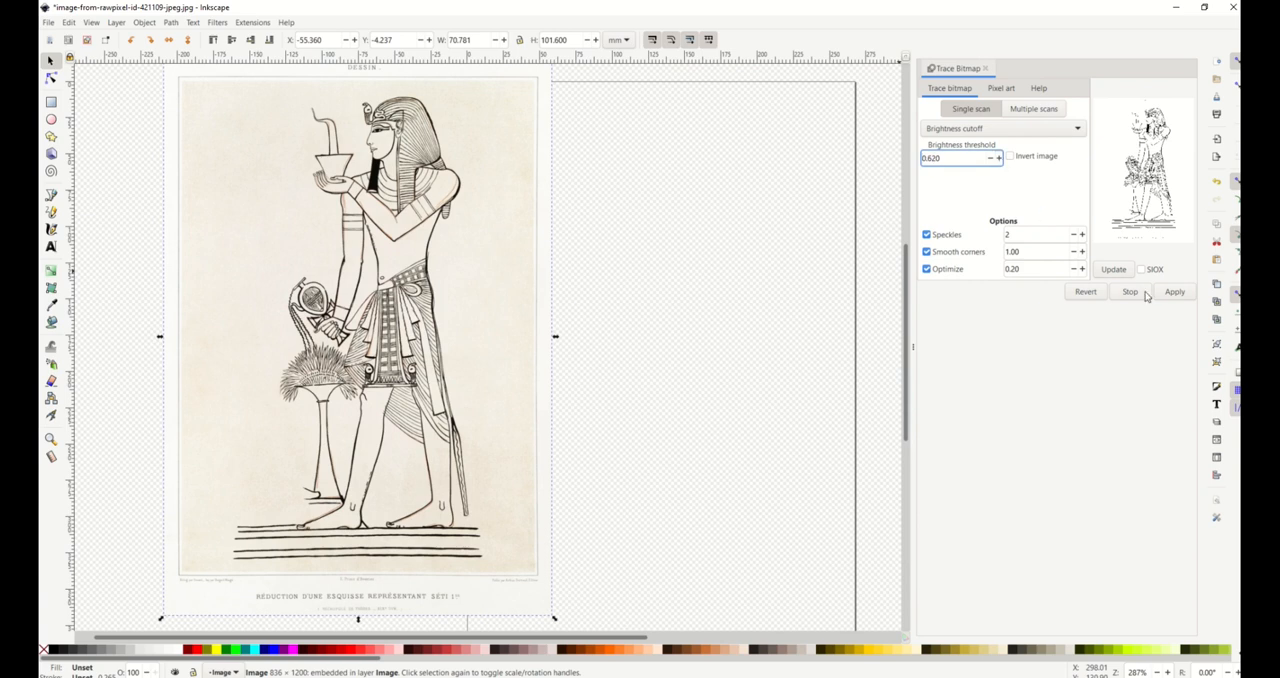
click(1174, 292)
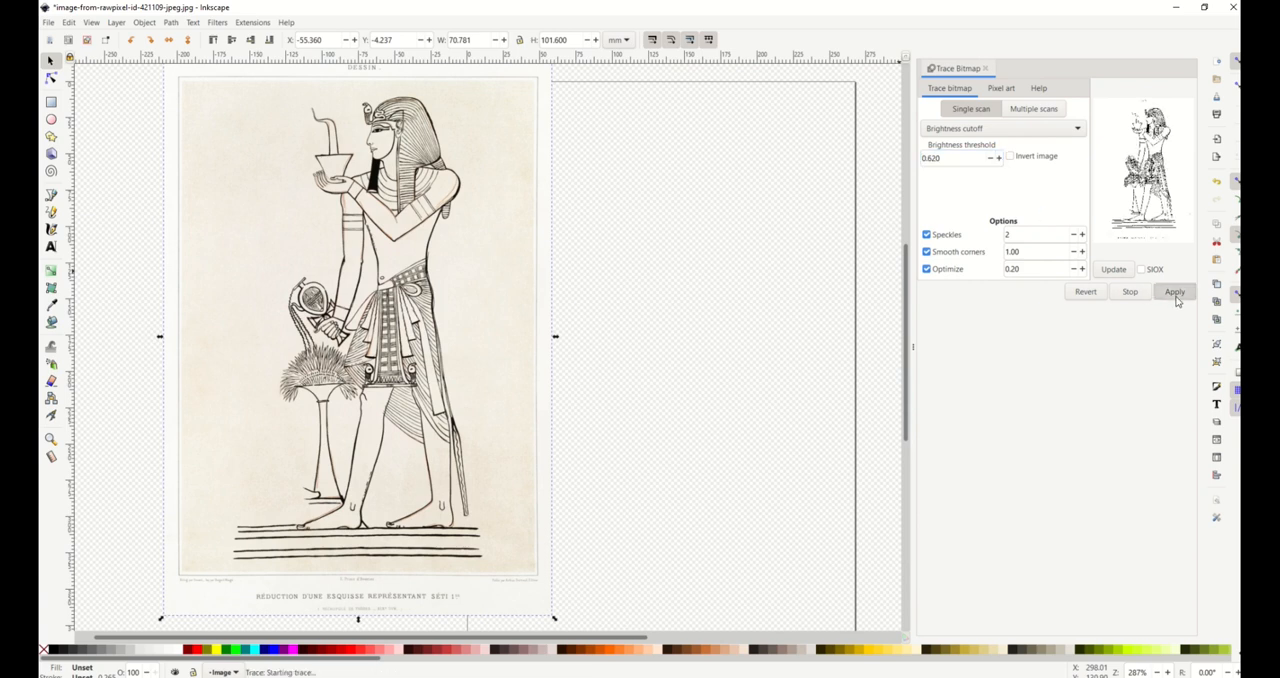
click(1174, 292)
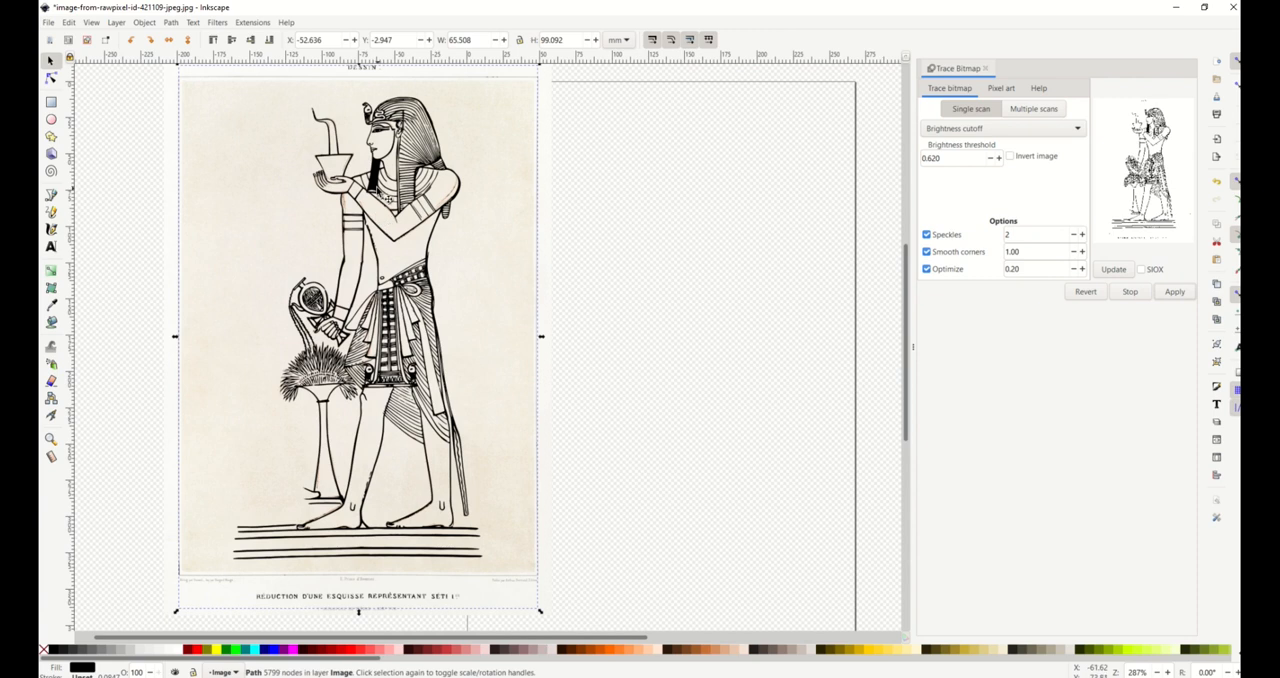
click(1174, 292)
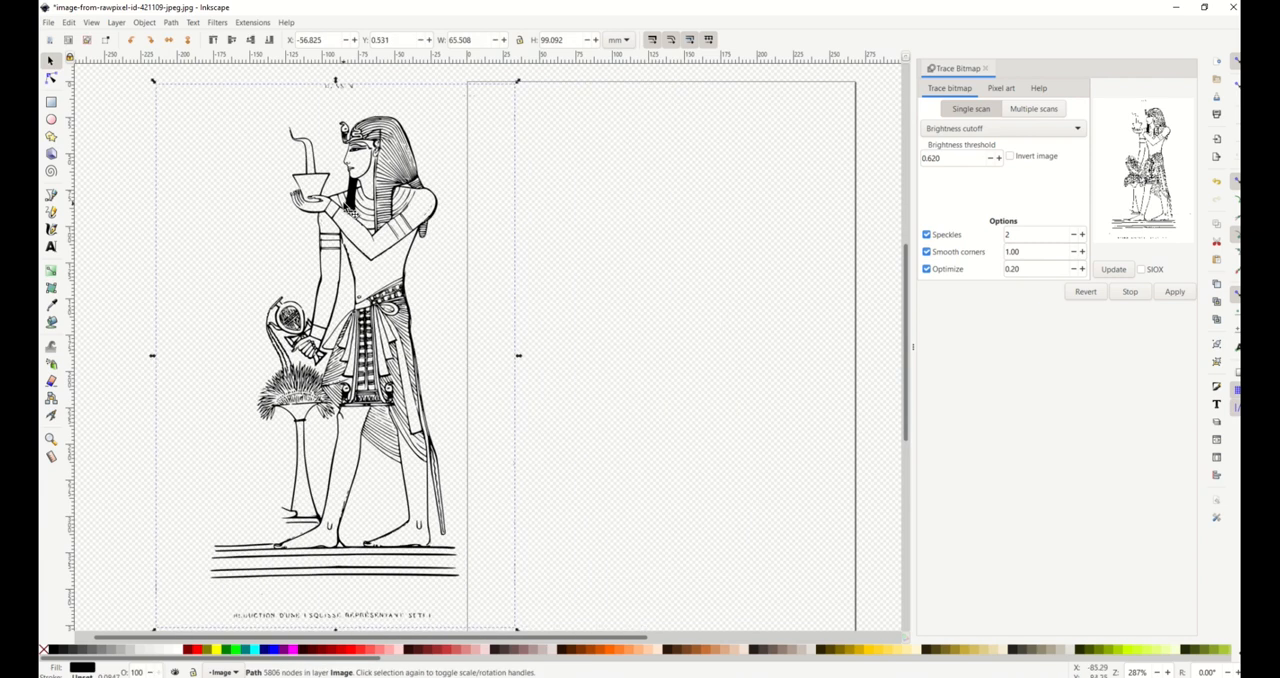
Step: Delete stray caption and label nodes from the traced path, leaving about 5335 nodes, and reselect it
click(52, 78)
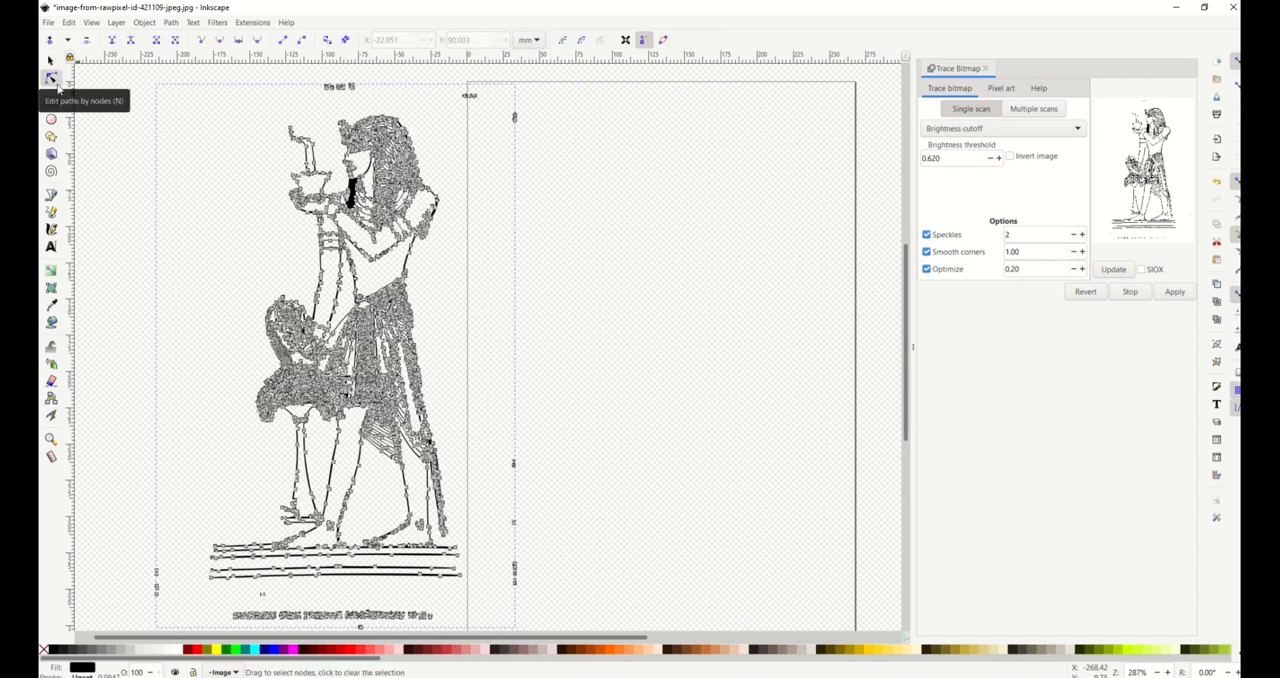
mouse_move(476, 430)
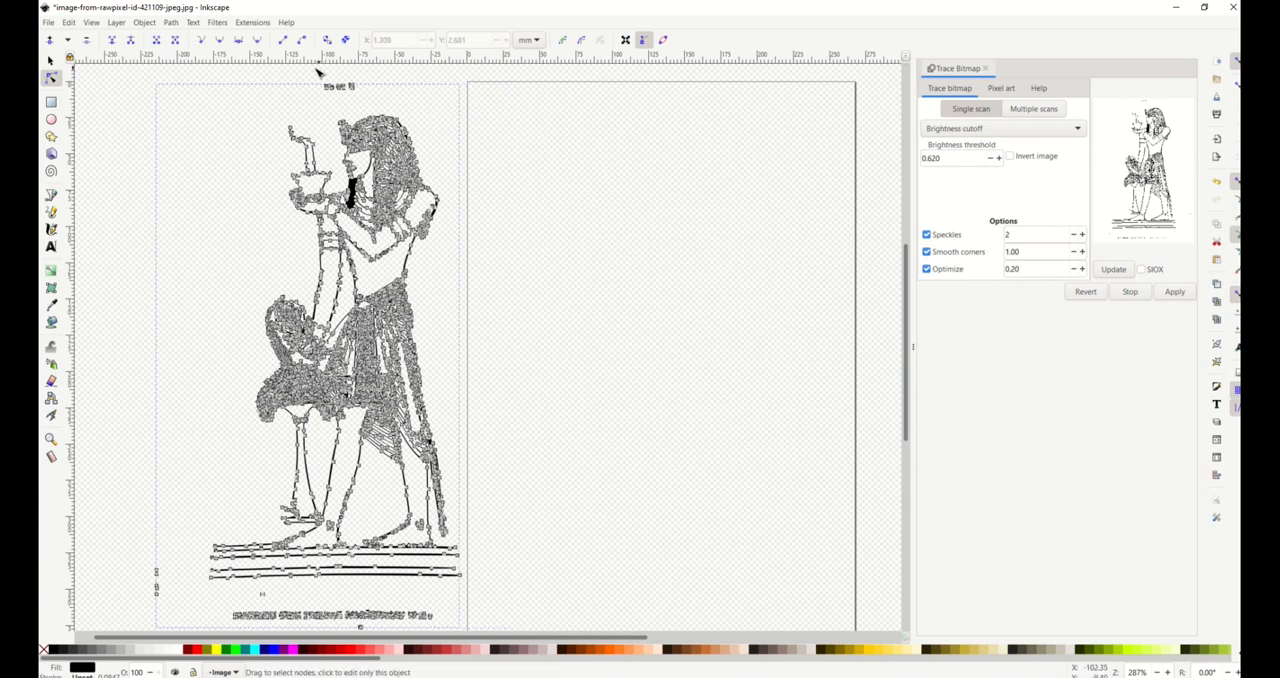
scroll(down, 3)
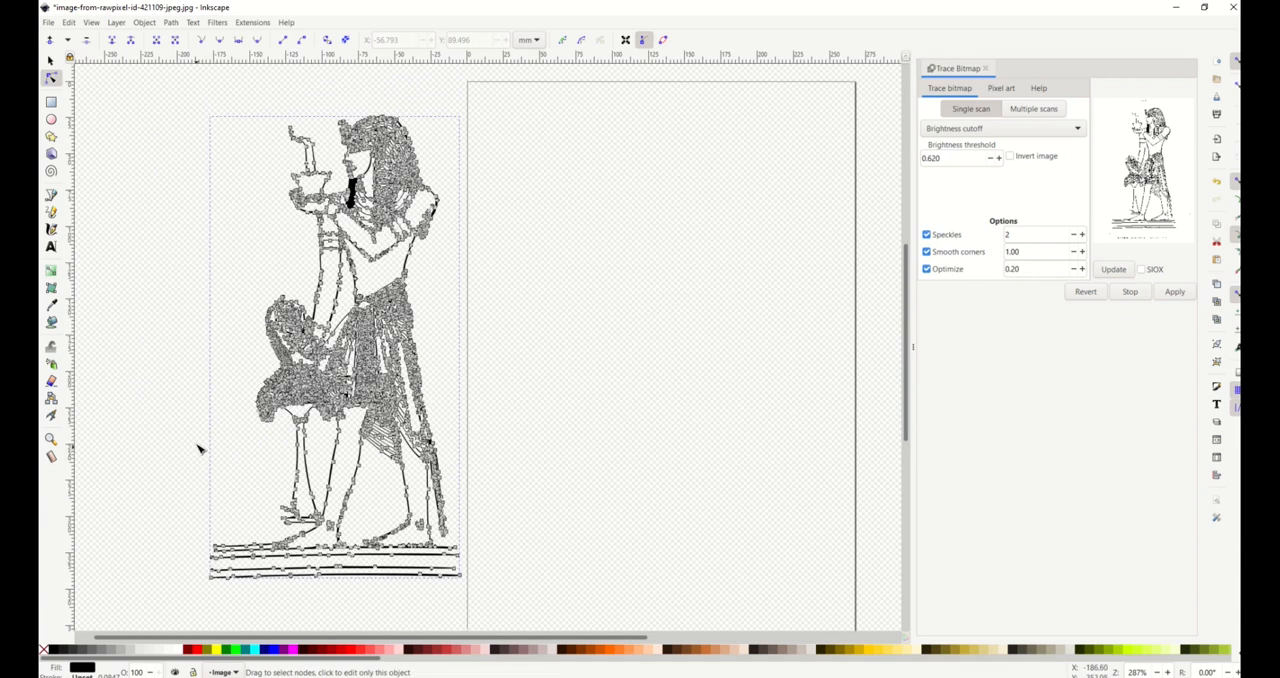
click(1174, 292)
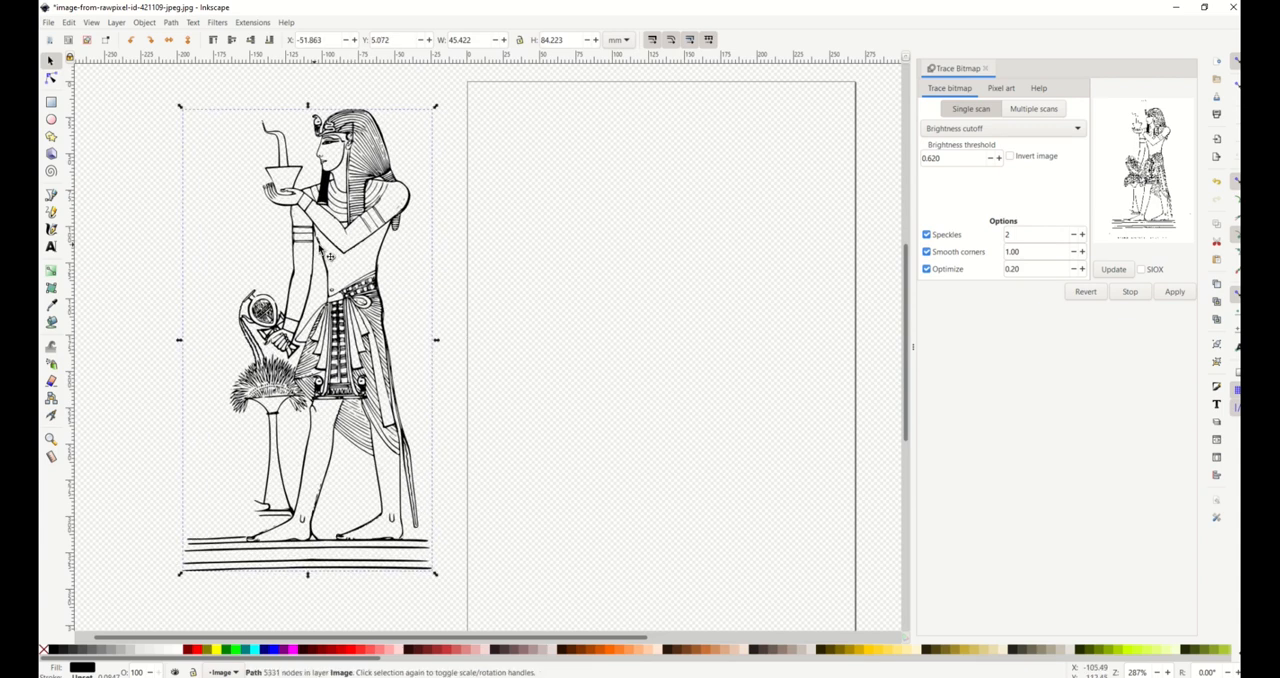
mouse_move(342, 278)
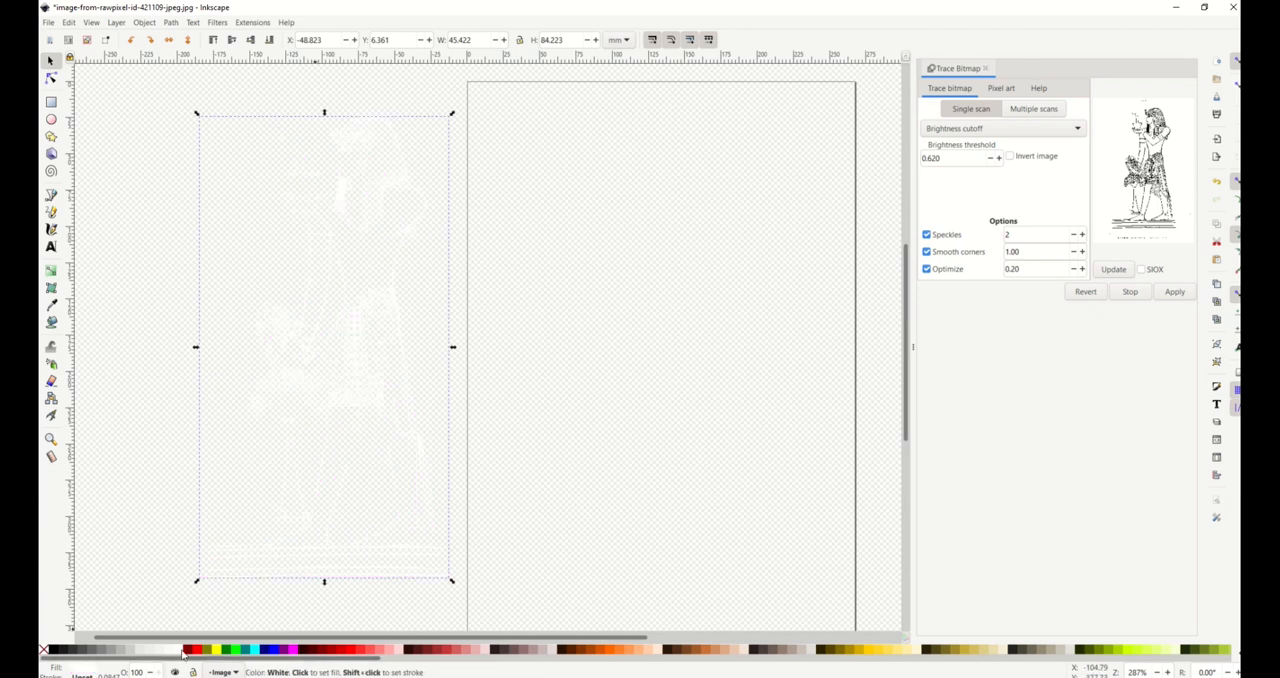
Step: Fill the traced Pharaoh path with black and close the Trace Bitmap panel
click(268, 228)
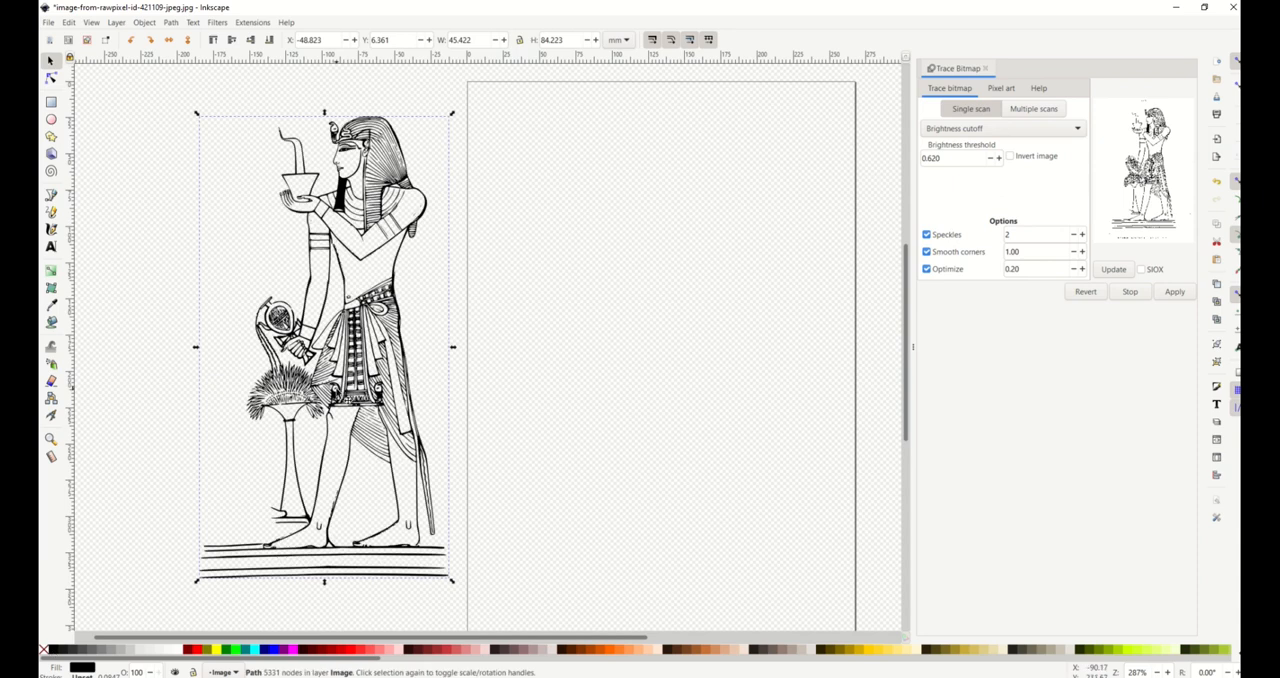
click(984, 68)
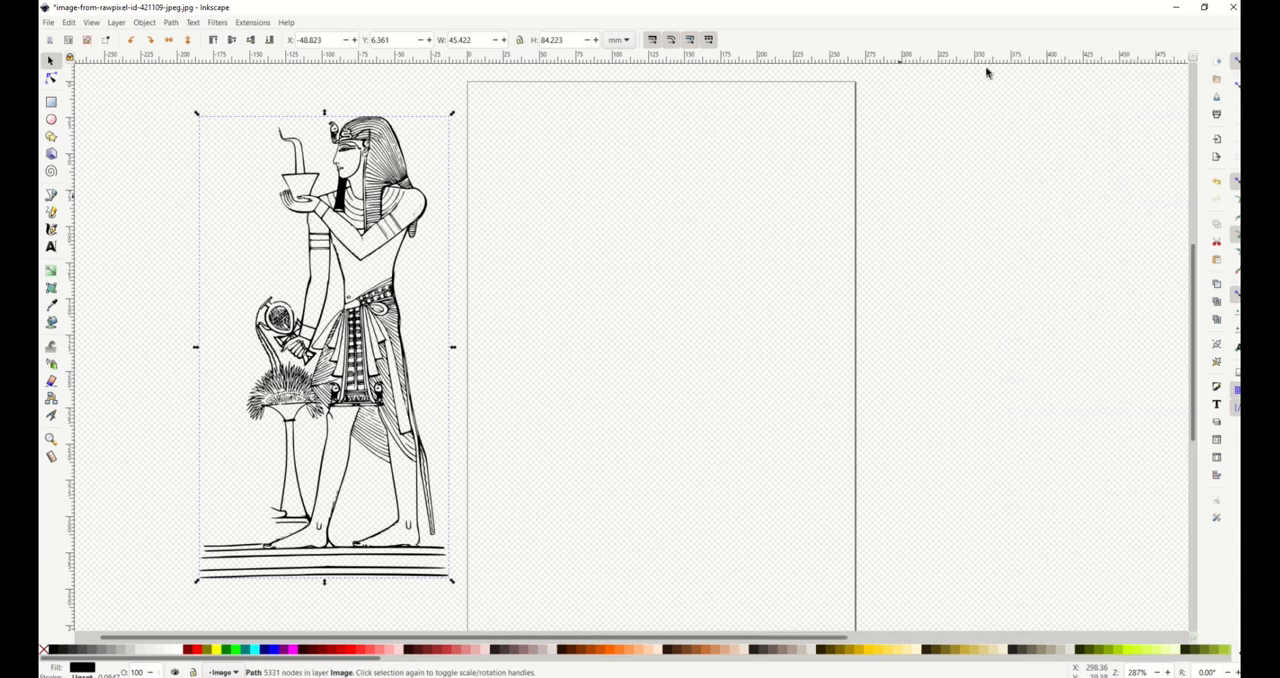
mouse_move(1104, 128)
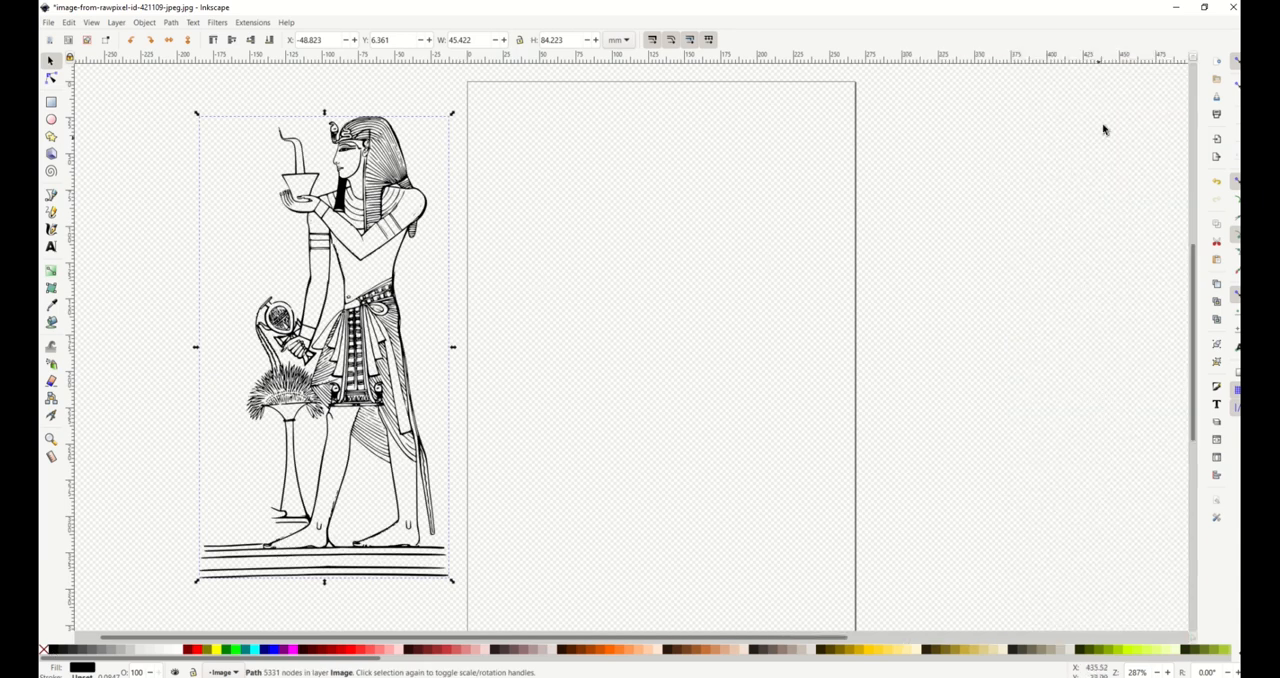
mouse_move(1212, 170)
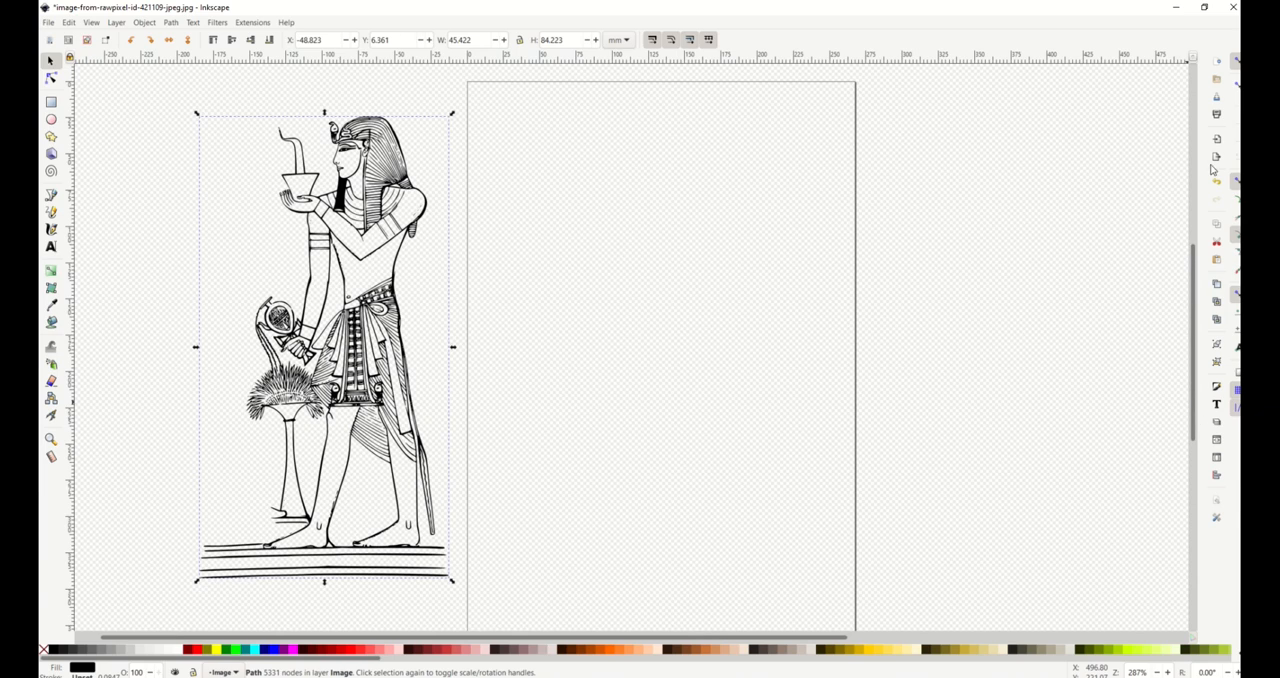
mouse_move(1216, 156)
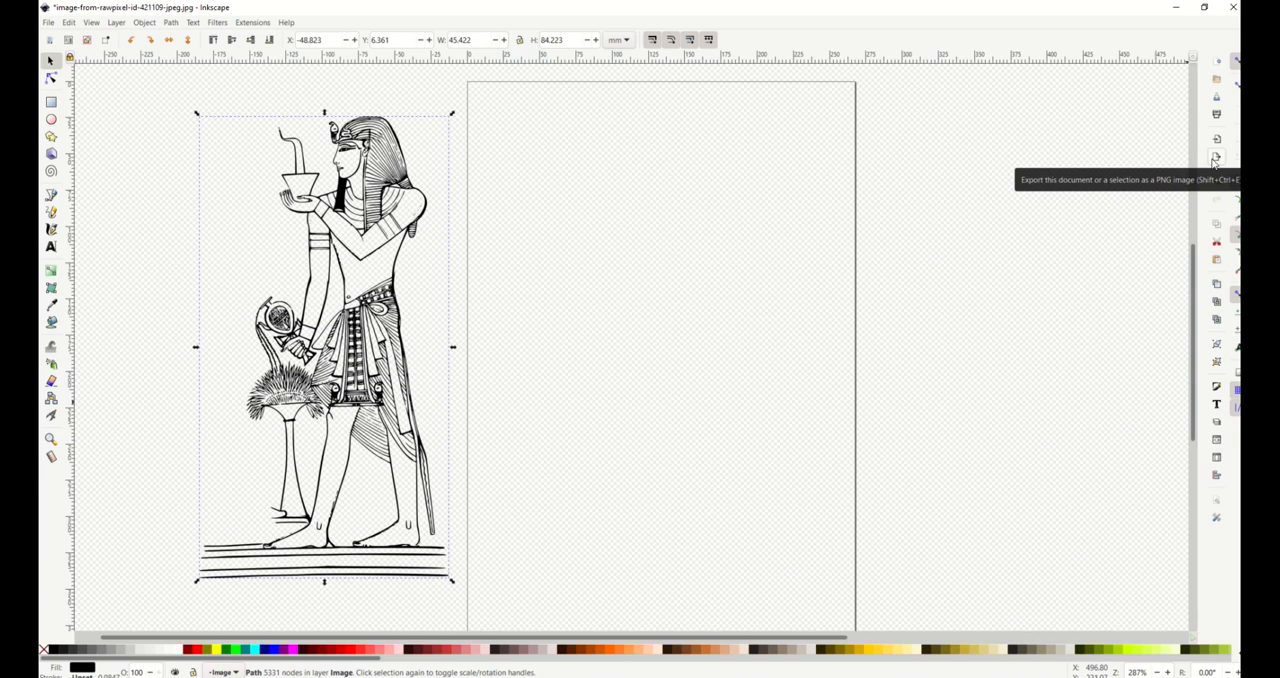
Step: Bring up the PNG export settings for the selected Pharaoh path at 400 dpi
click(1216, 156)
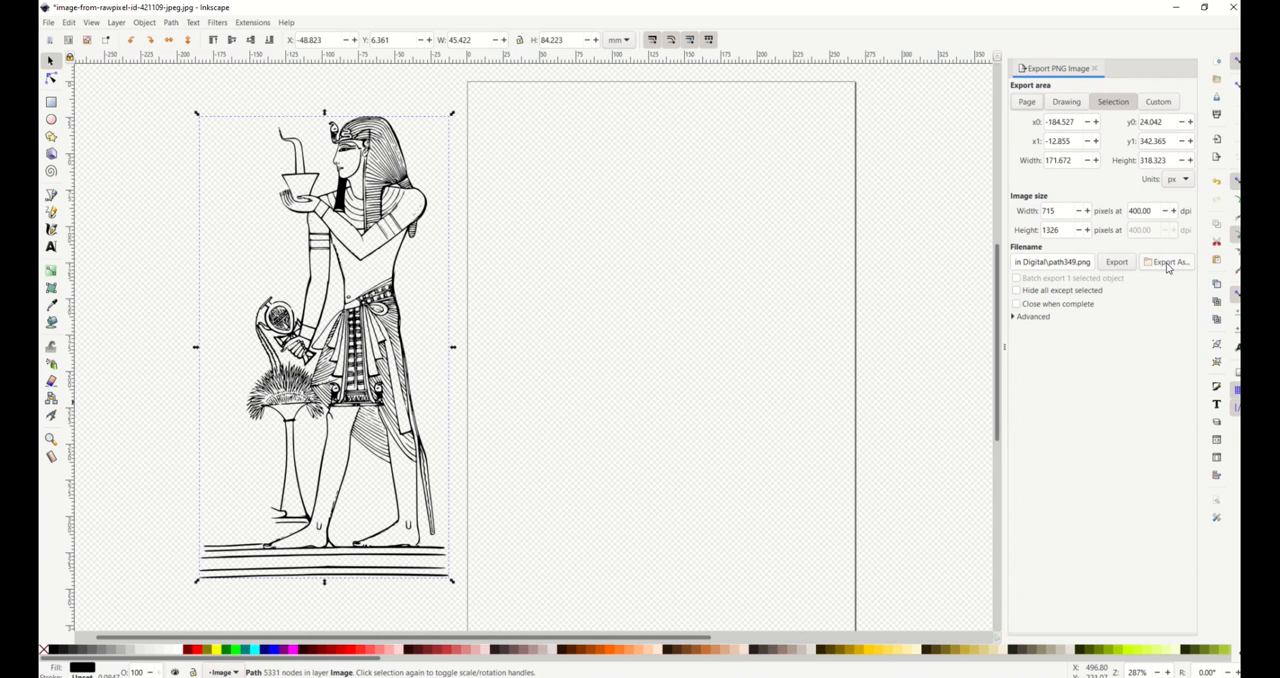
mouse_move(1022, 238)
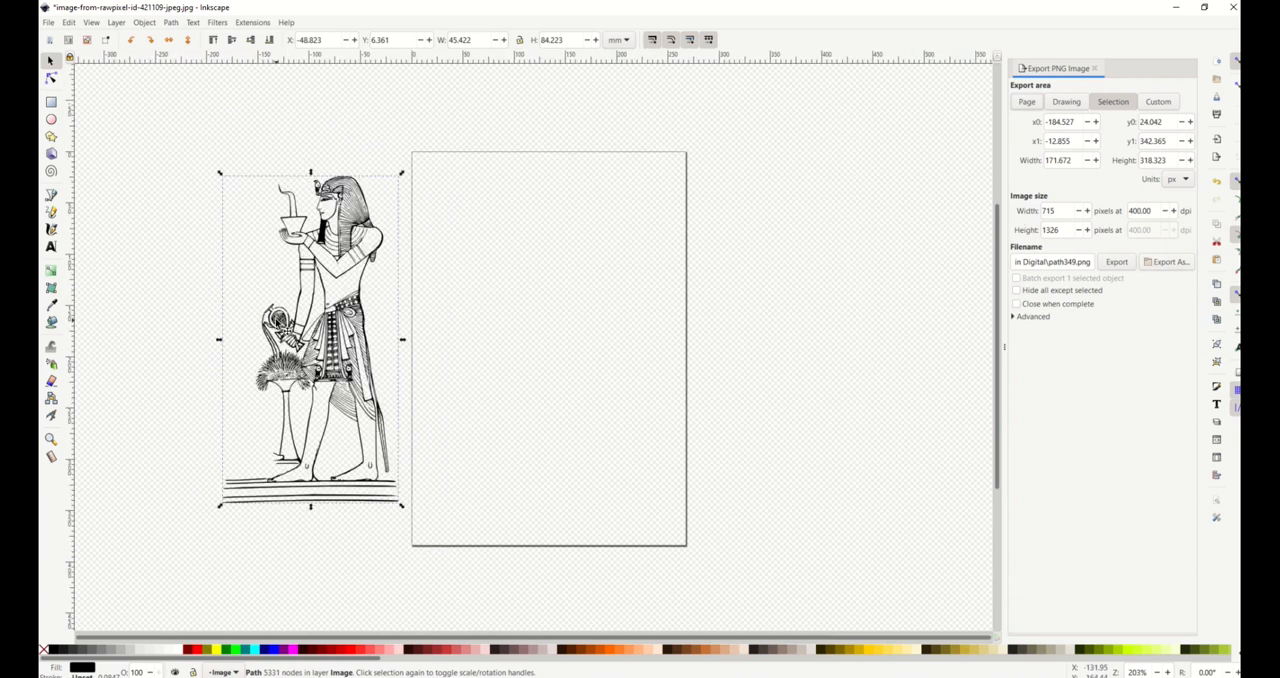
scroll(down, 3)
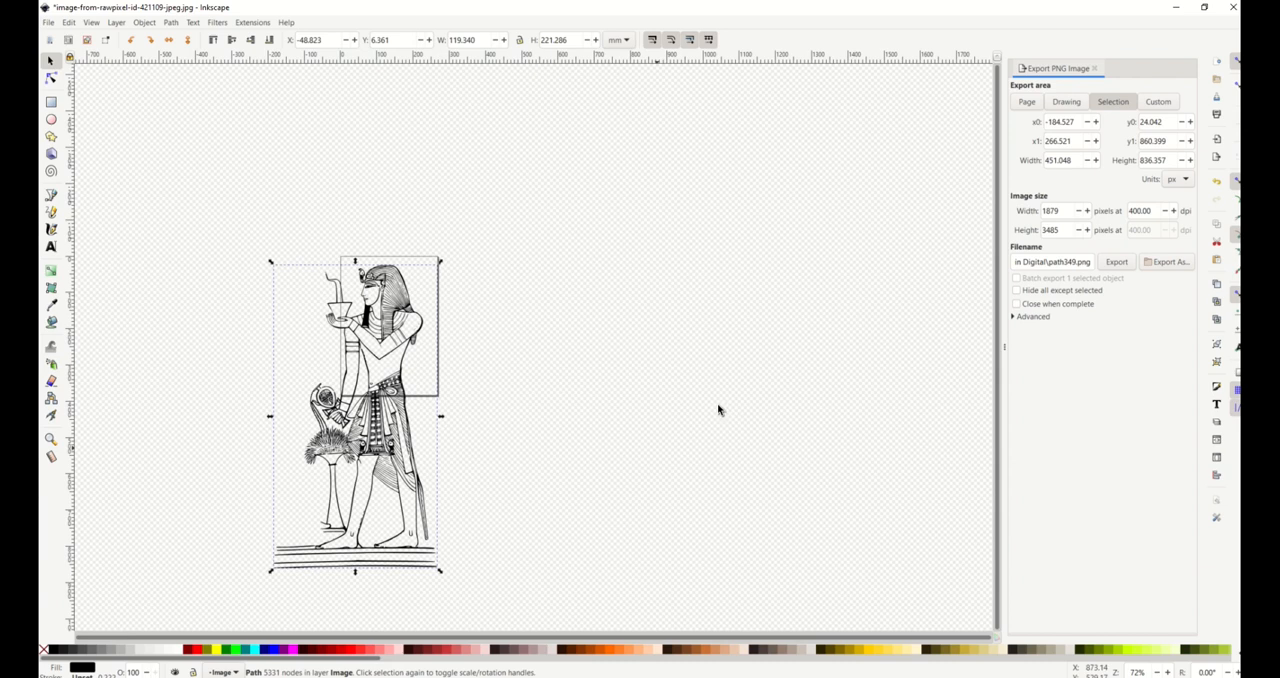
mouse_move(430, 270)
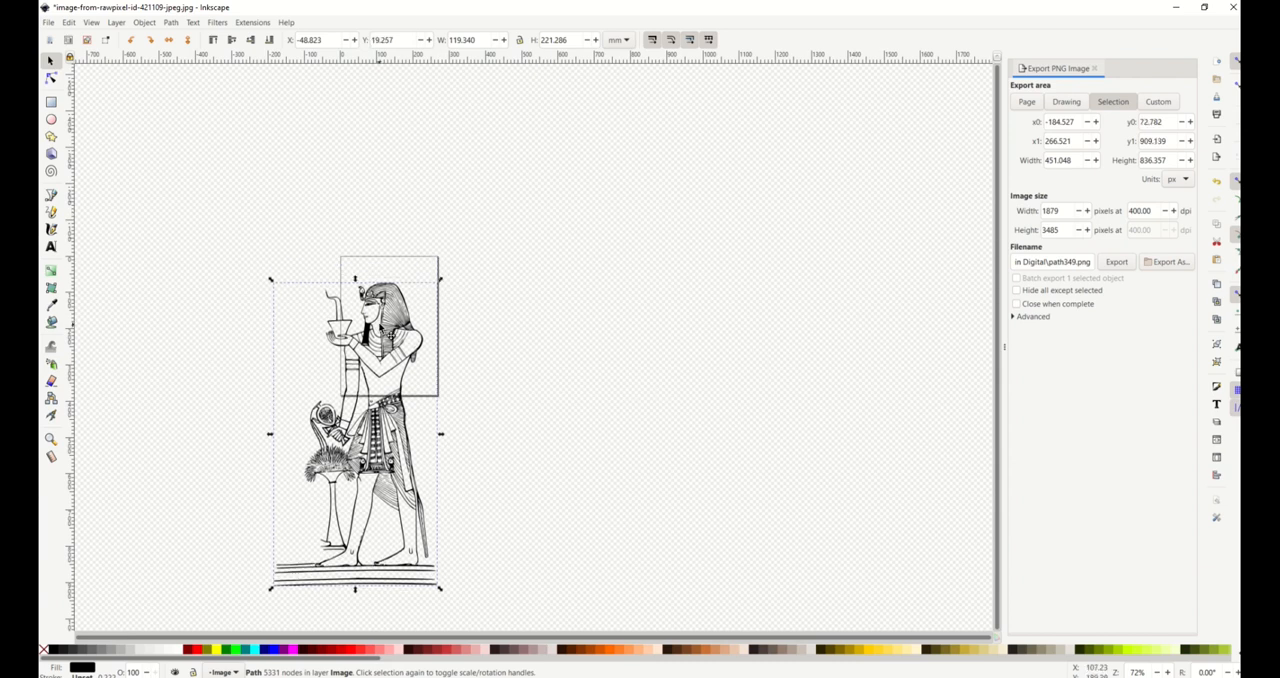
Step: Scale the Pharaoh path up to roughly 5672 by 10517 pixels and reposition it
drag(356, 430, 300, 340)
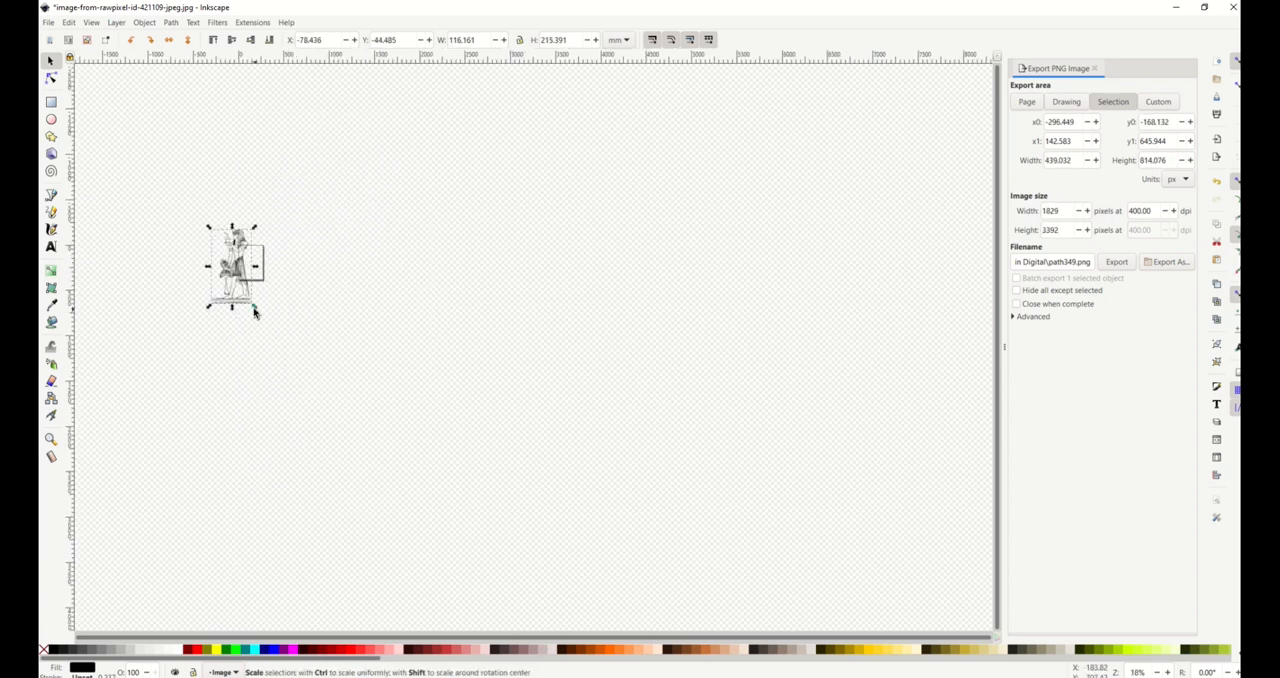
drag(256, 310, 466, 516)
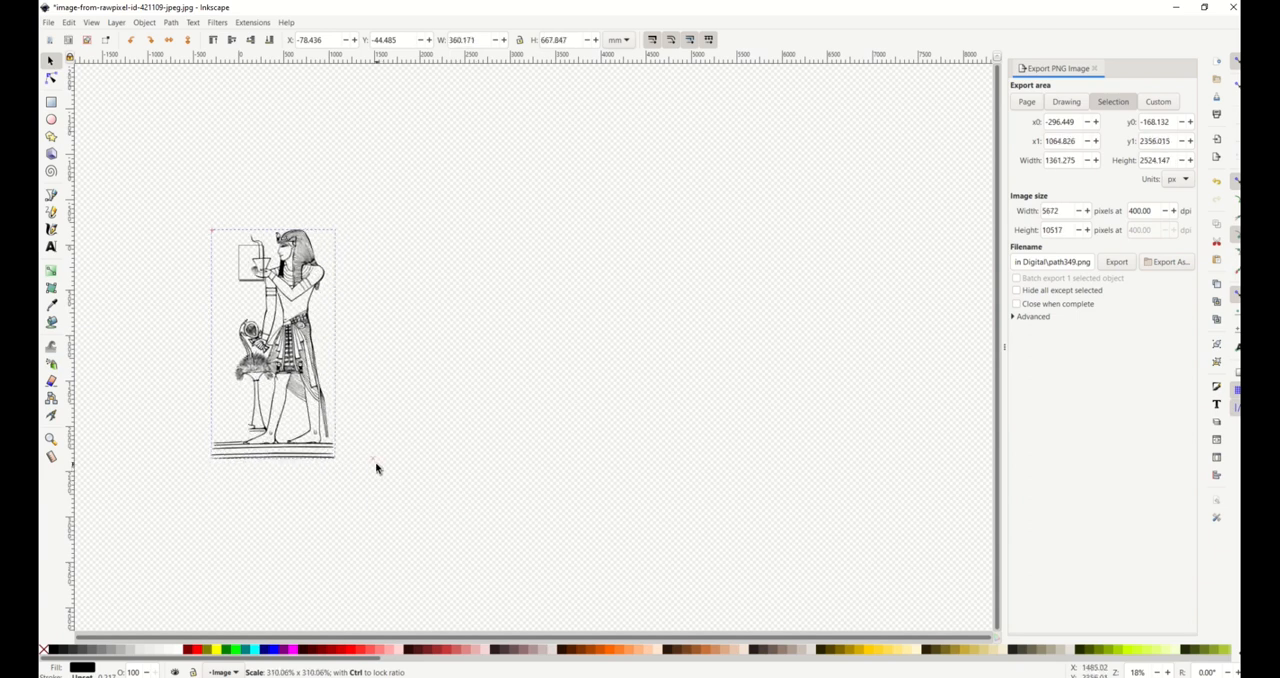
click(276, 344)
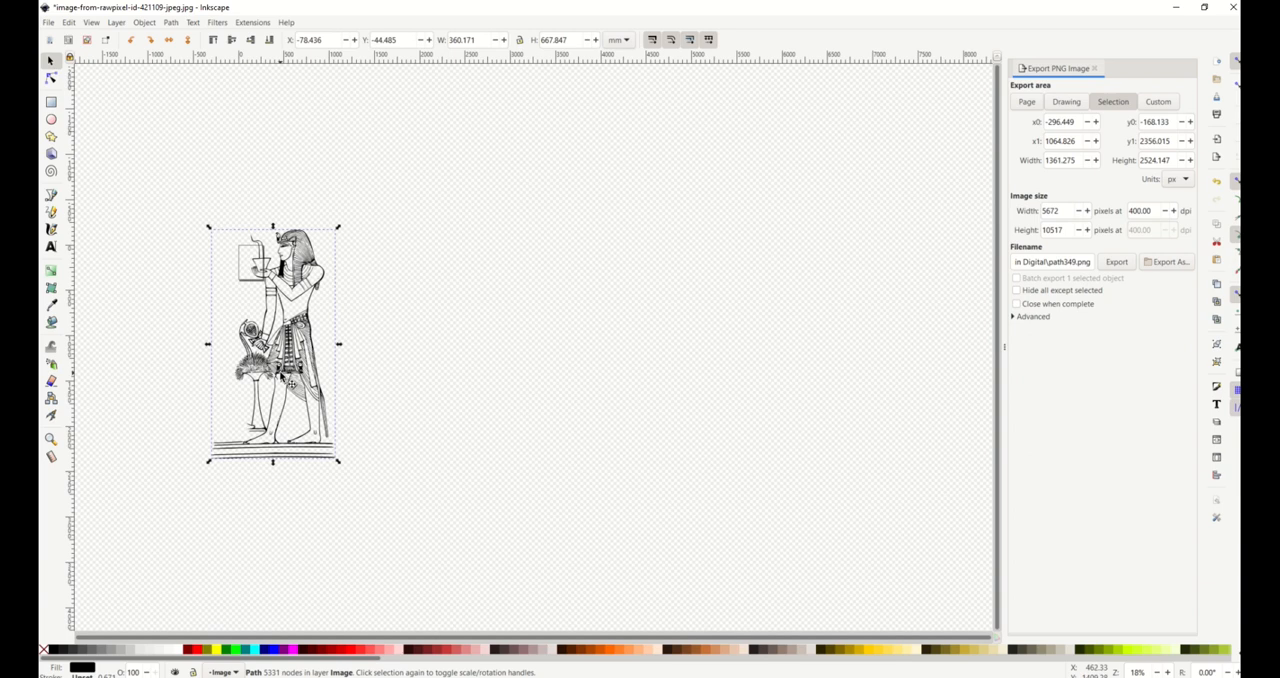
drag(276, 344, 250, 296)
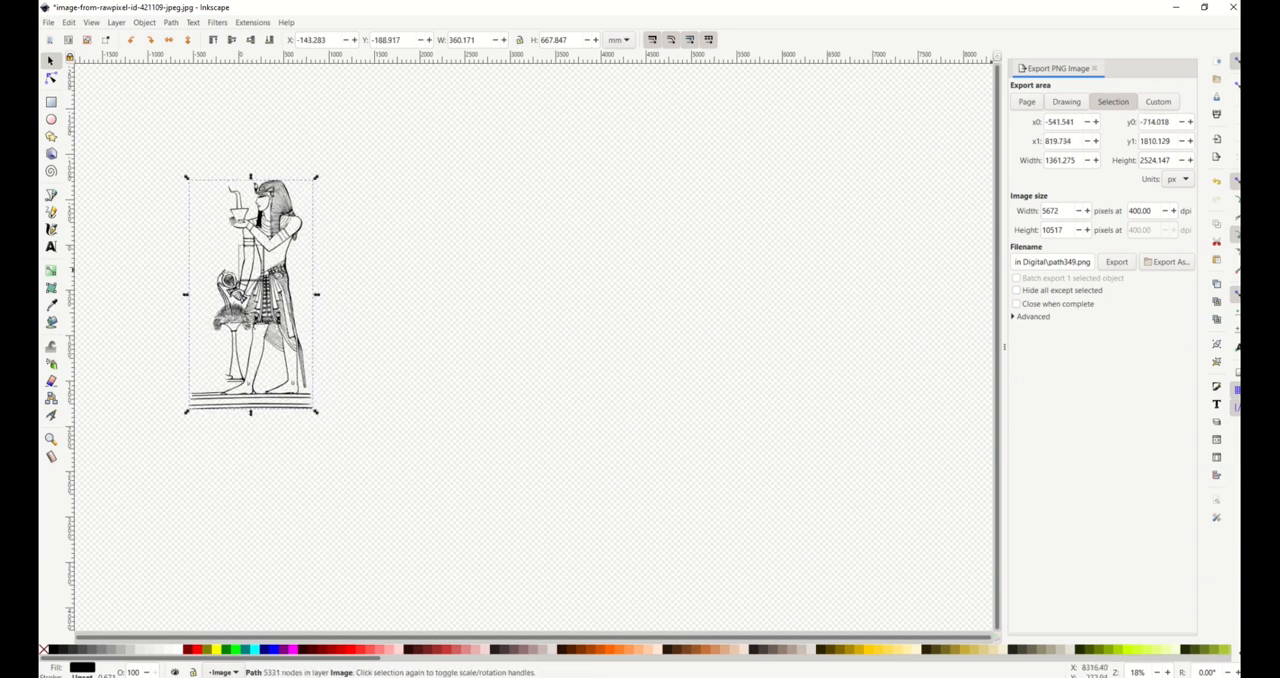
mouse_move(414, 294)
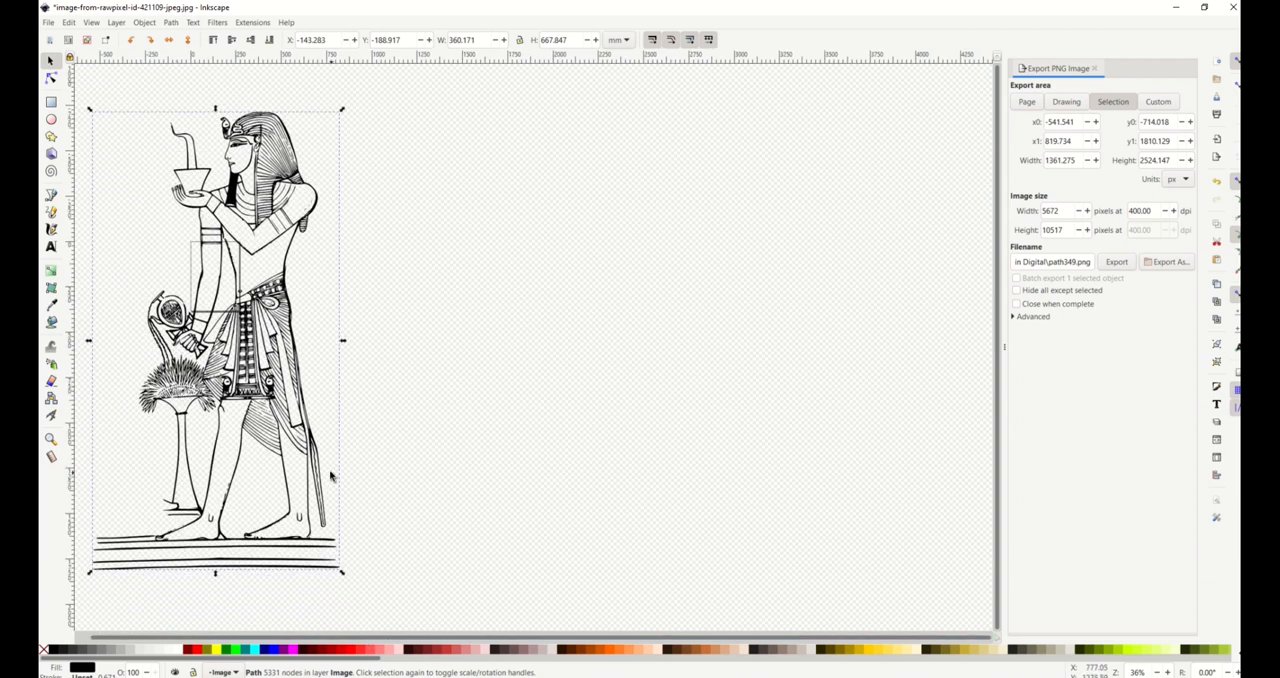
mouse_move(858, 262)
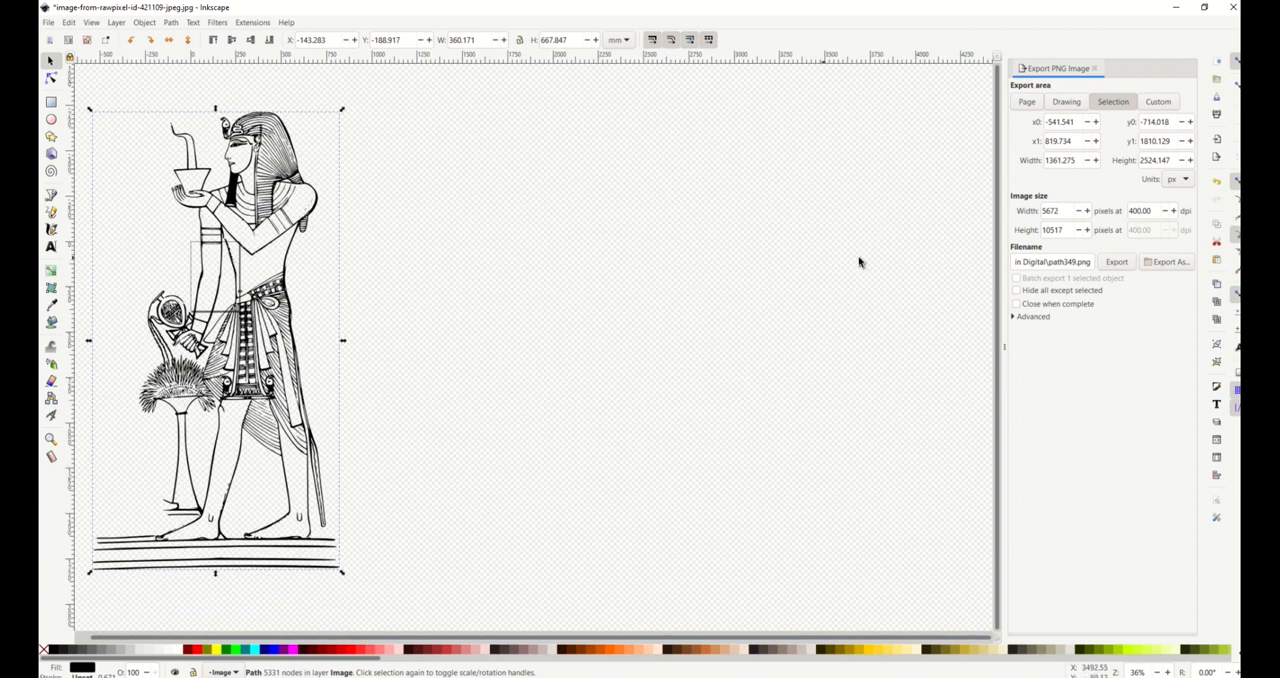
mouse_move(368, 256)
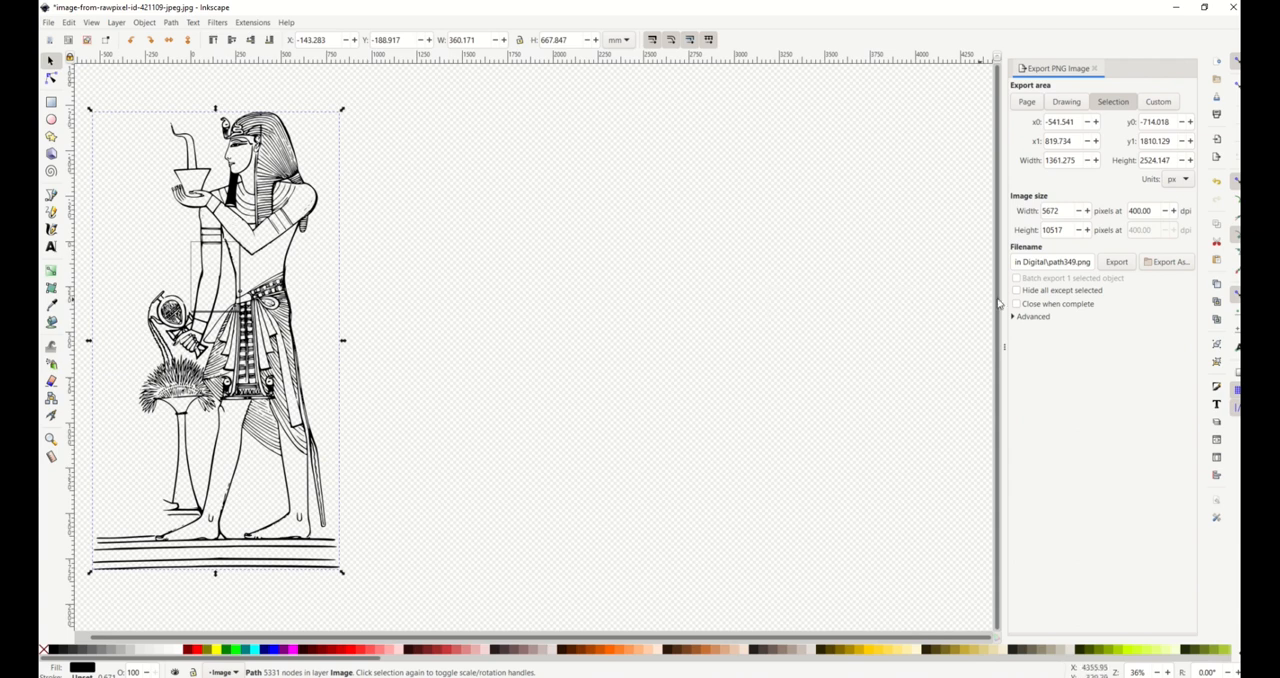
mouse_move(1116, 262)
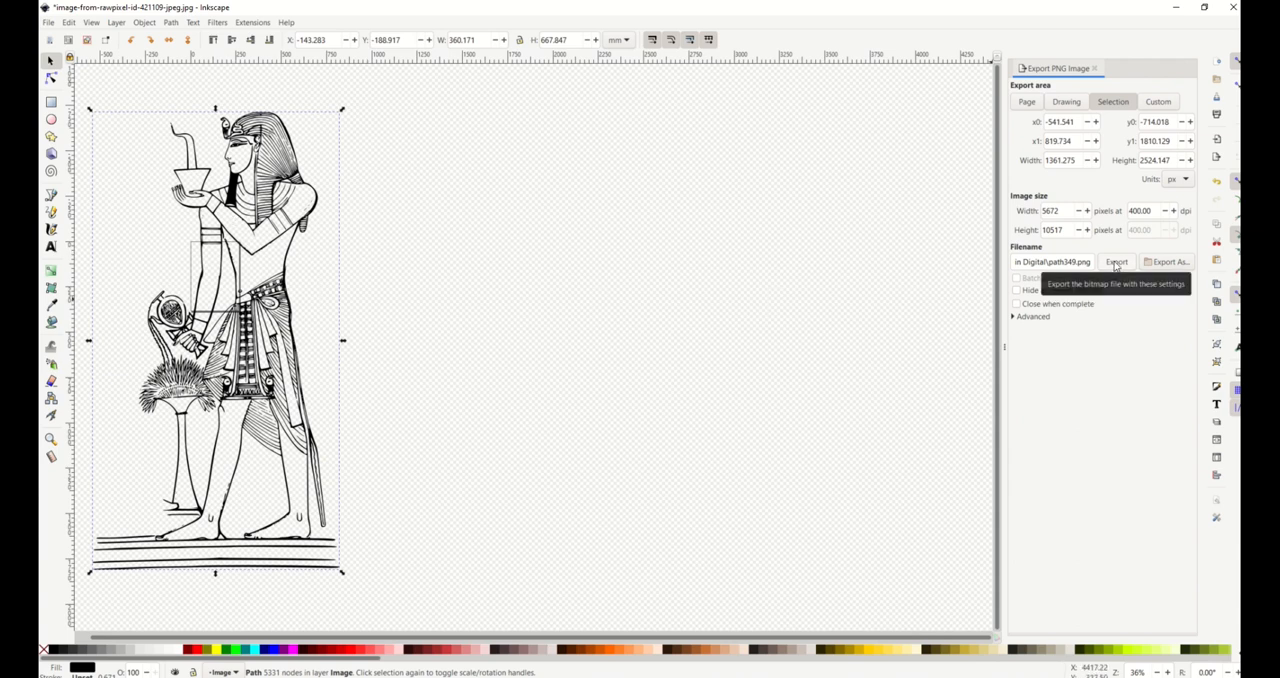
Step: Export the selected Pharaoh as a 400 dpi PNG
click(1116, 260)
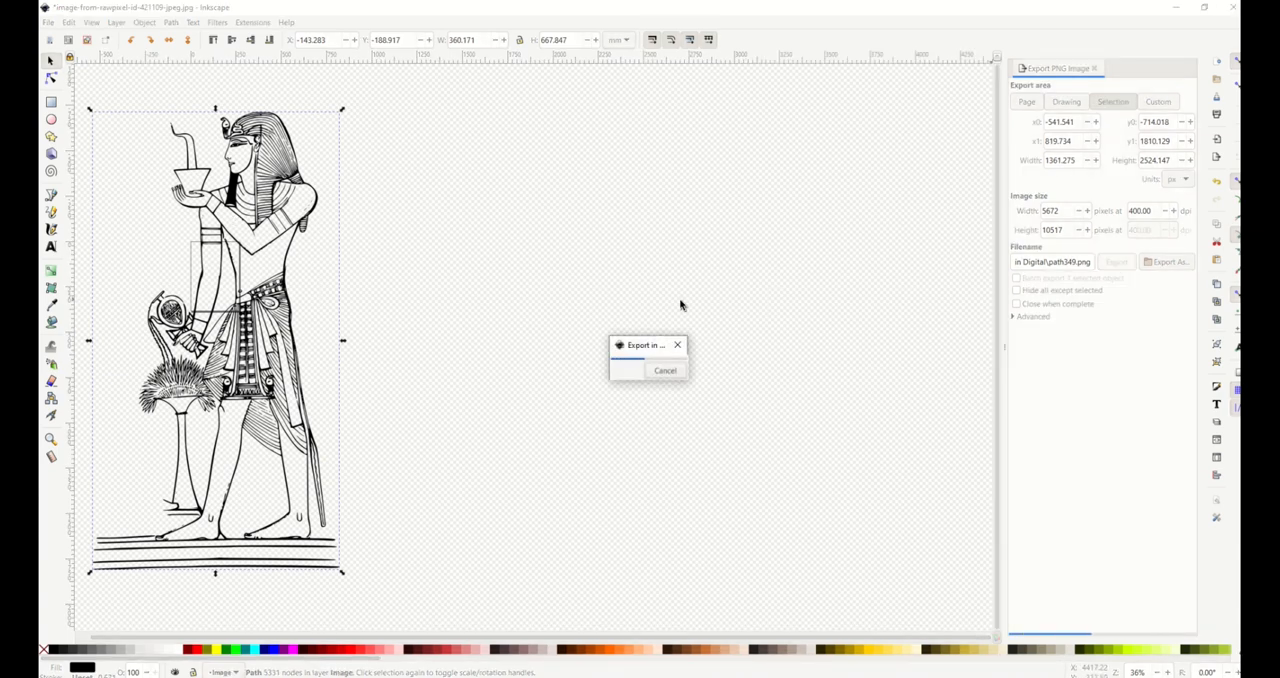